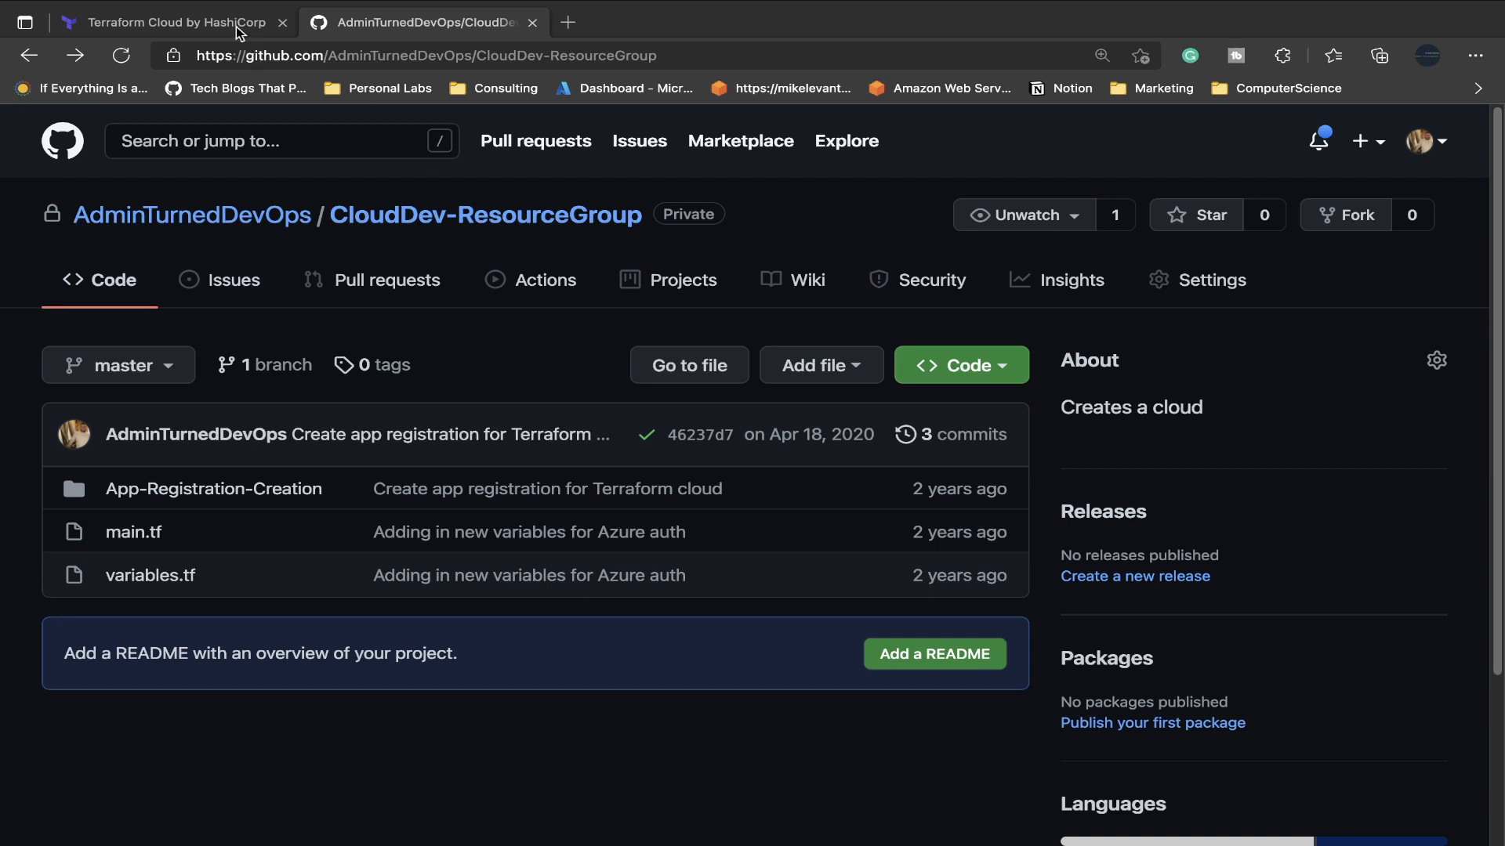
# Browse the Terraform Cloud UI and CLI previews, then start creating an account.
pyautogui.click(167, 22)
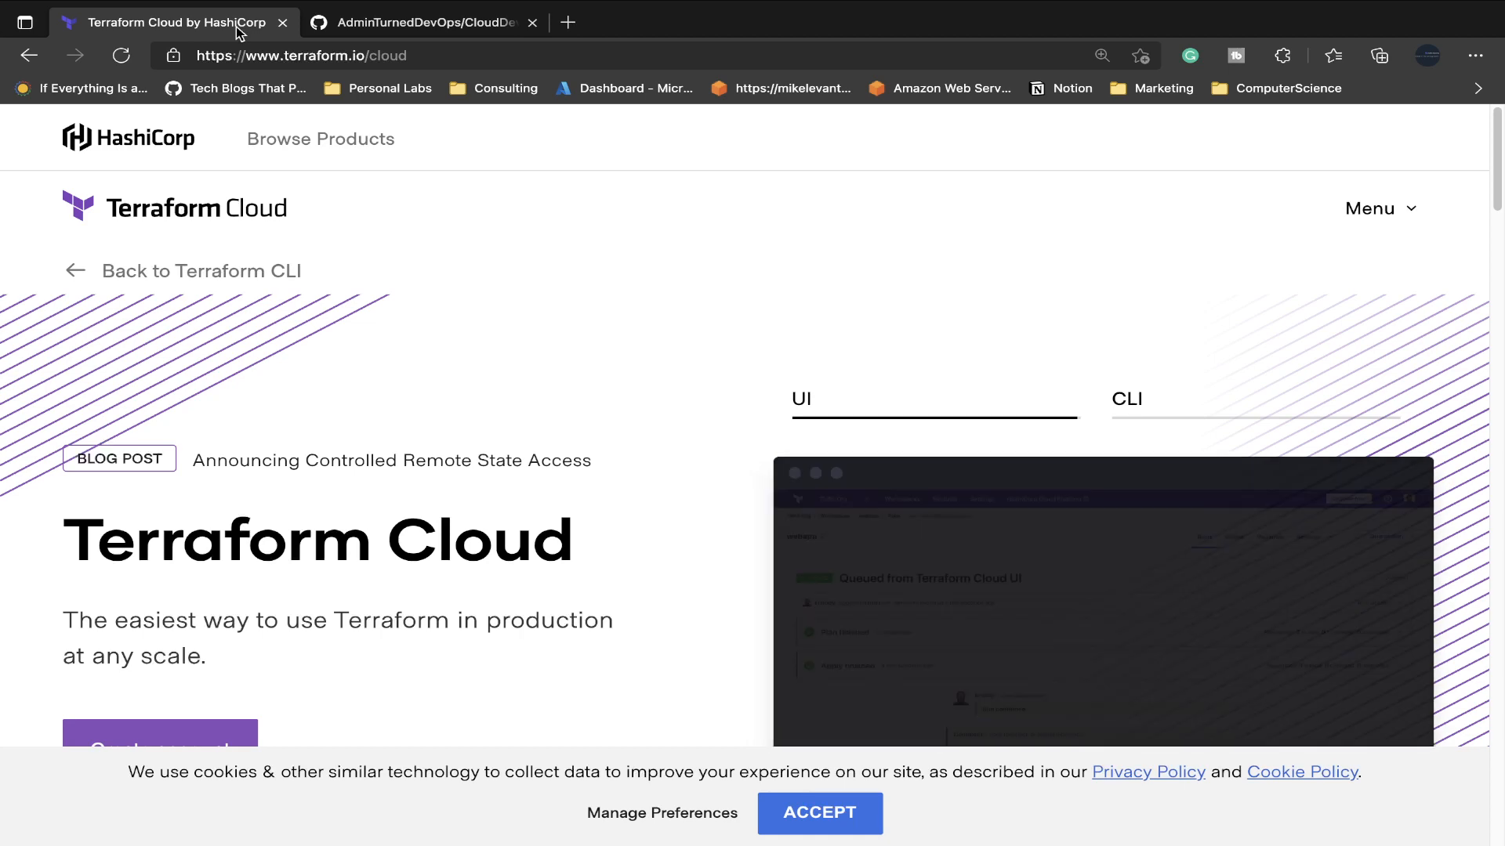
pyautogui.click(1127, 399)
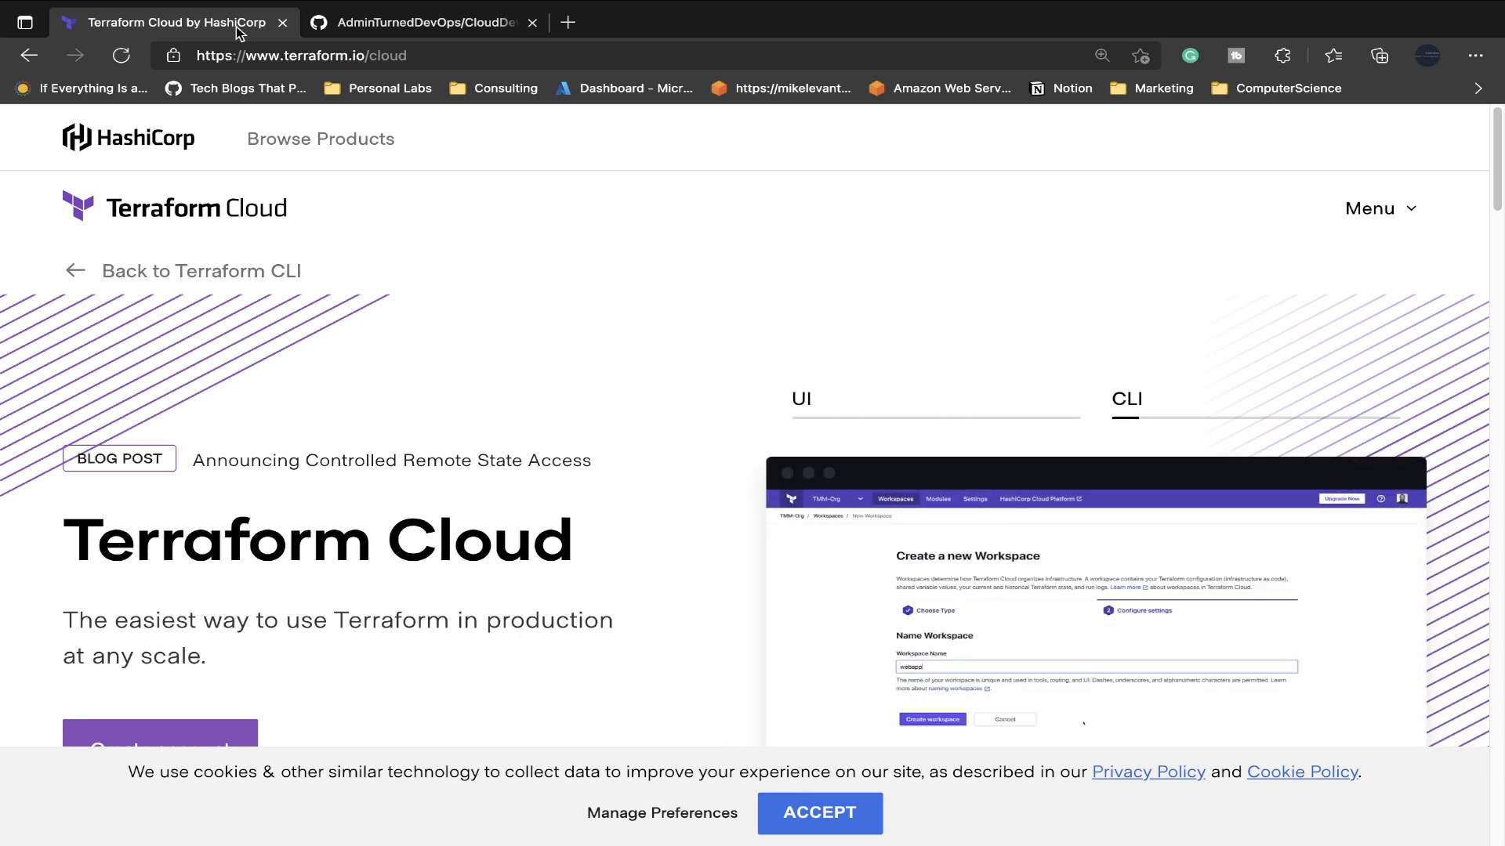
pyautogui.click(1126, 399)
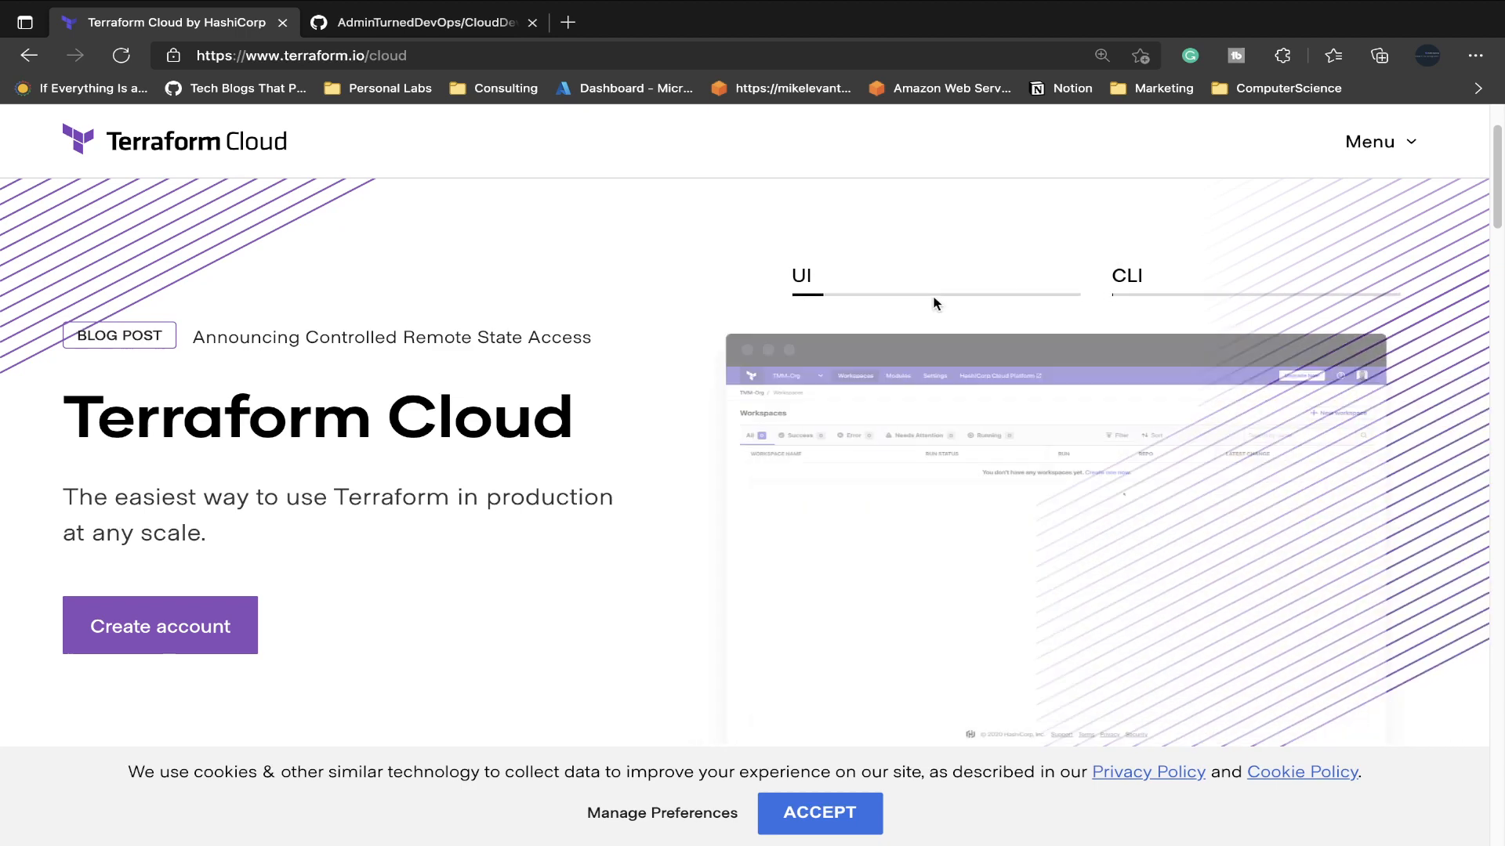
pyautogui.click(1127, 275)
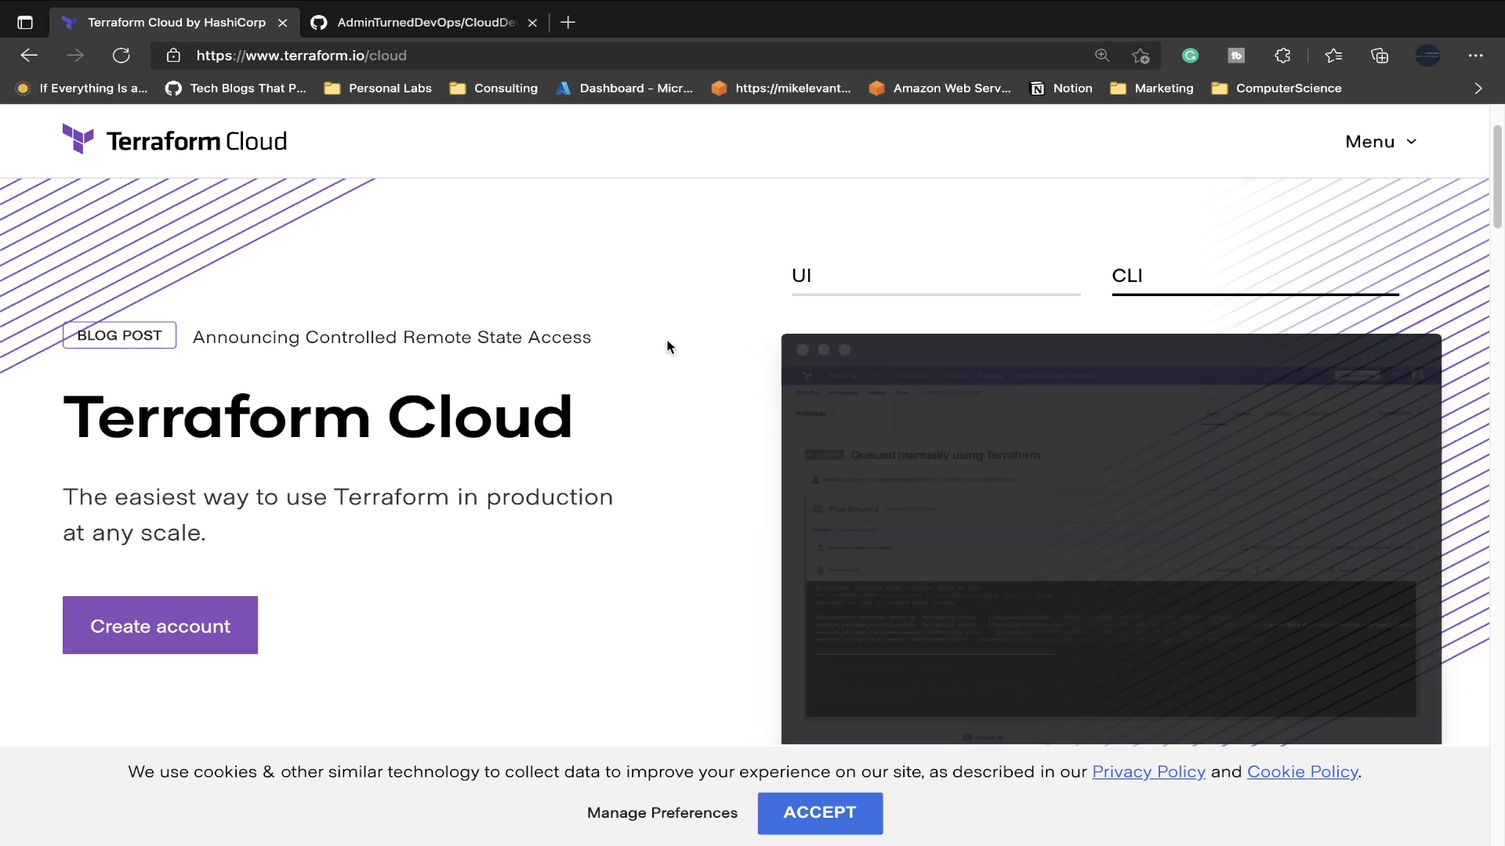
pyautogui.click(800, 275)
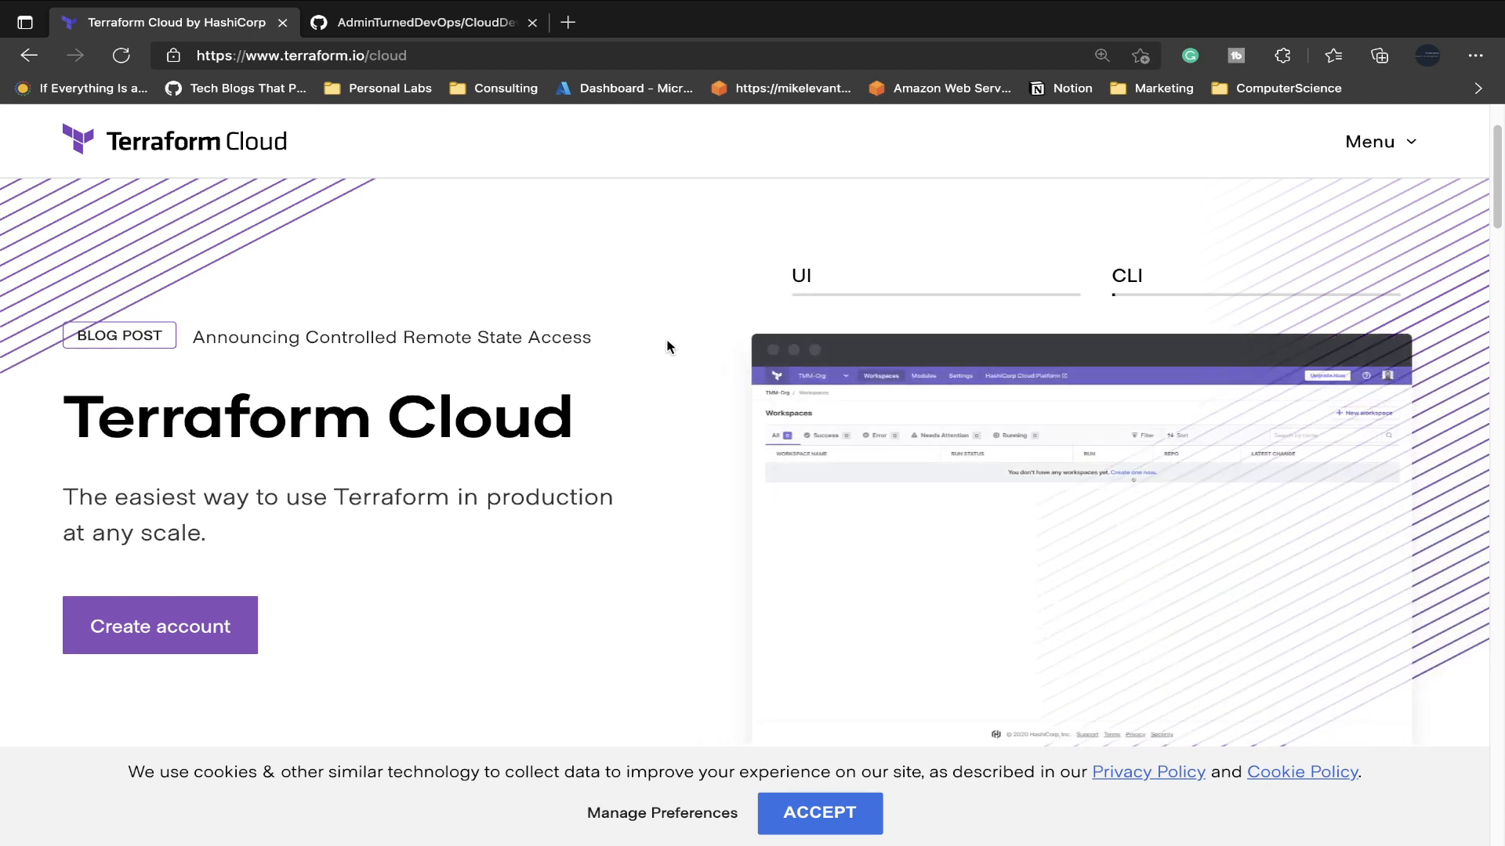
pyautogui.click(1125, 275)
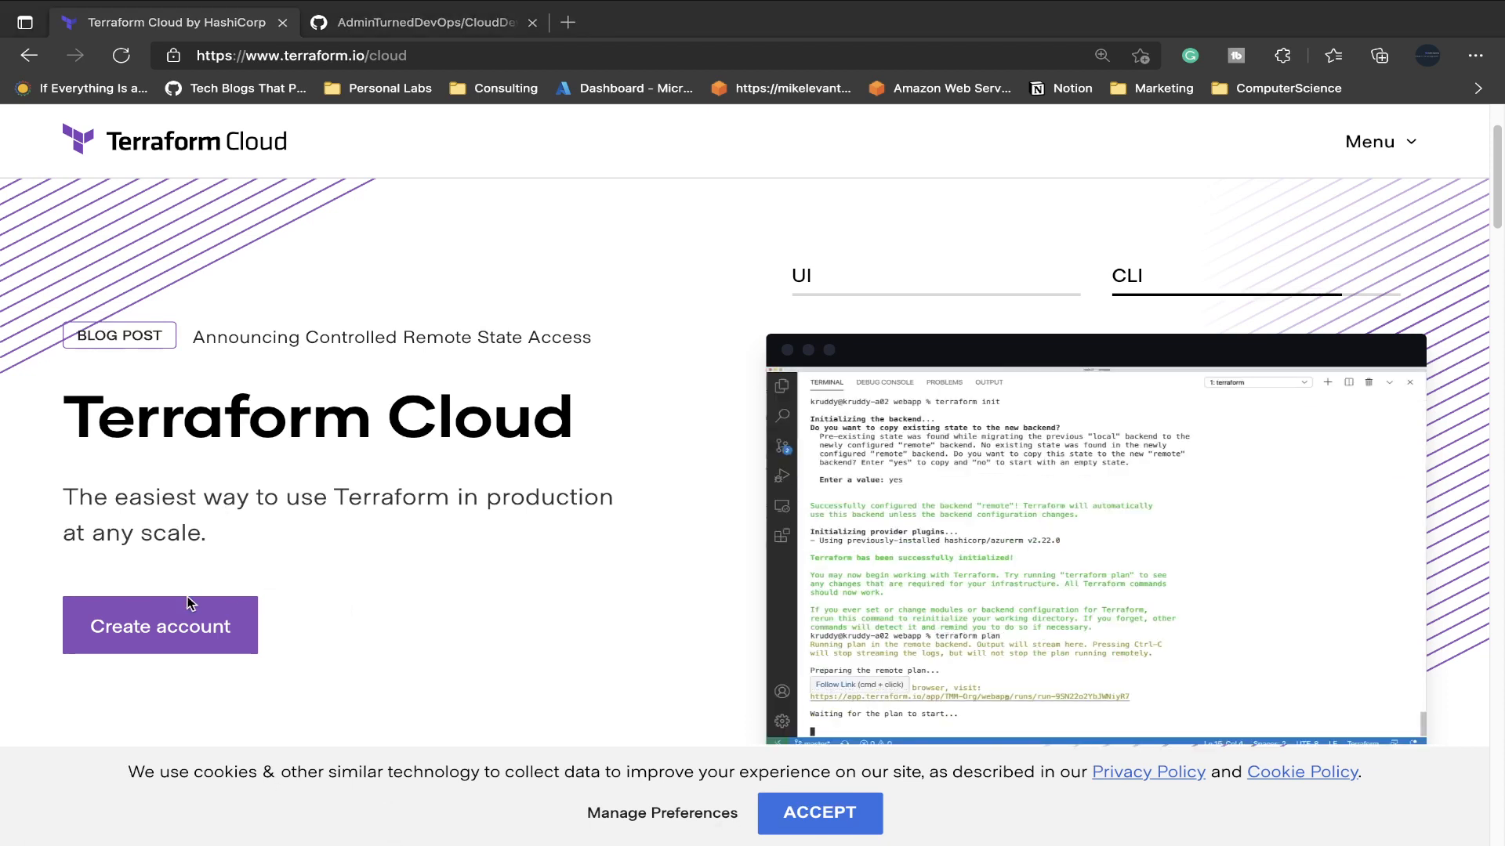
pyautogui.click(160, 625)
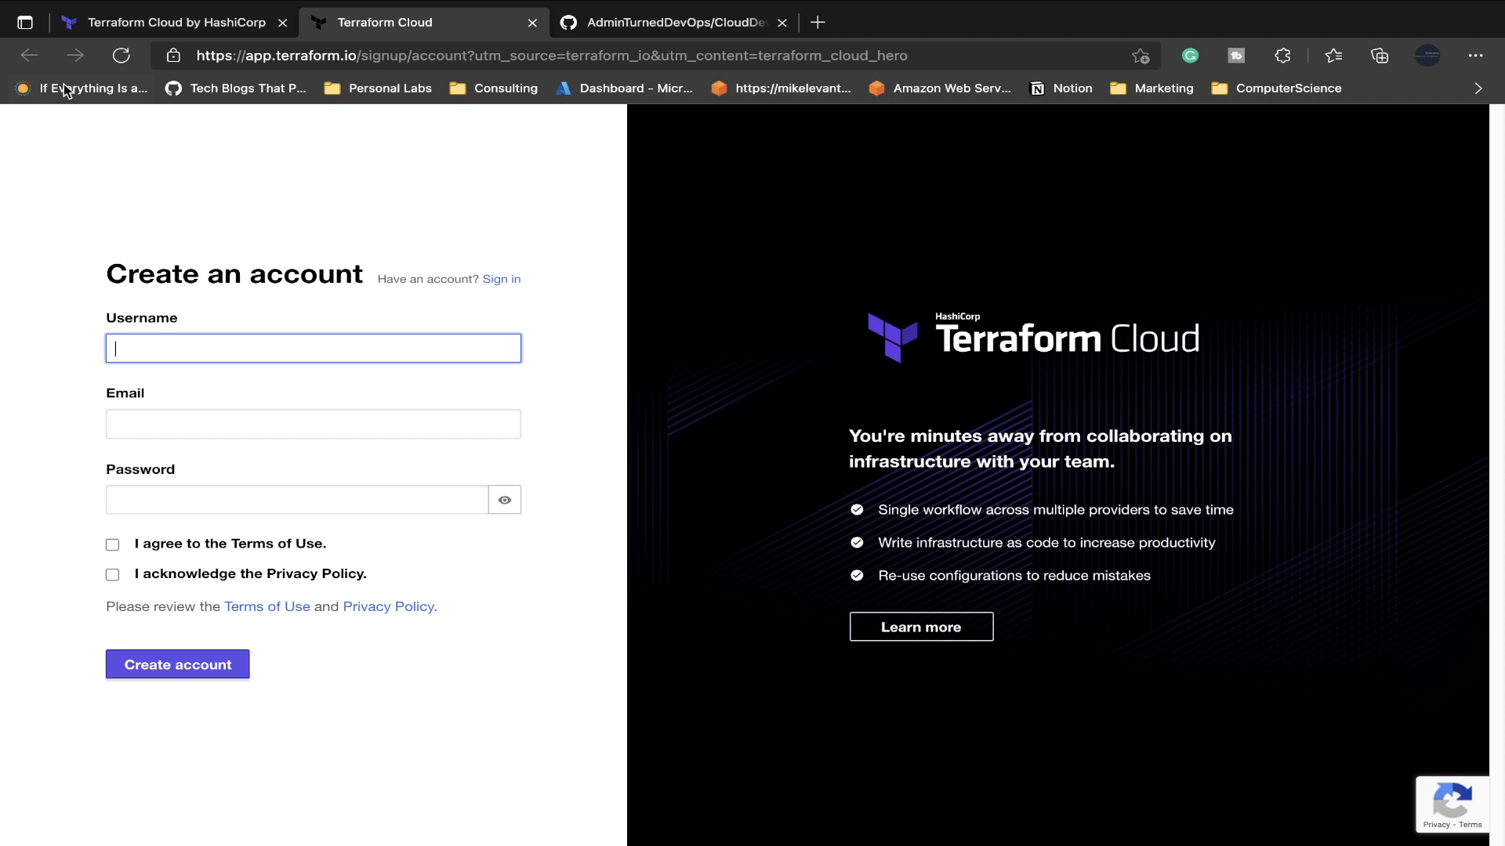
pyautogui.moveTo(501, 279)
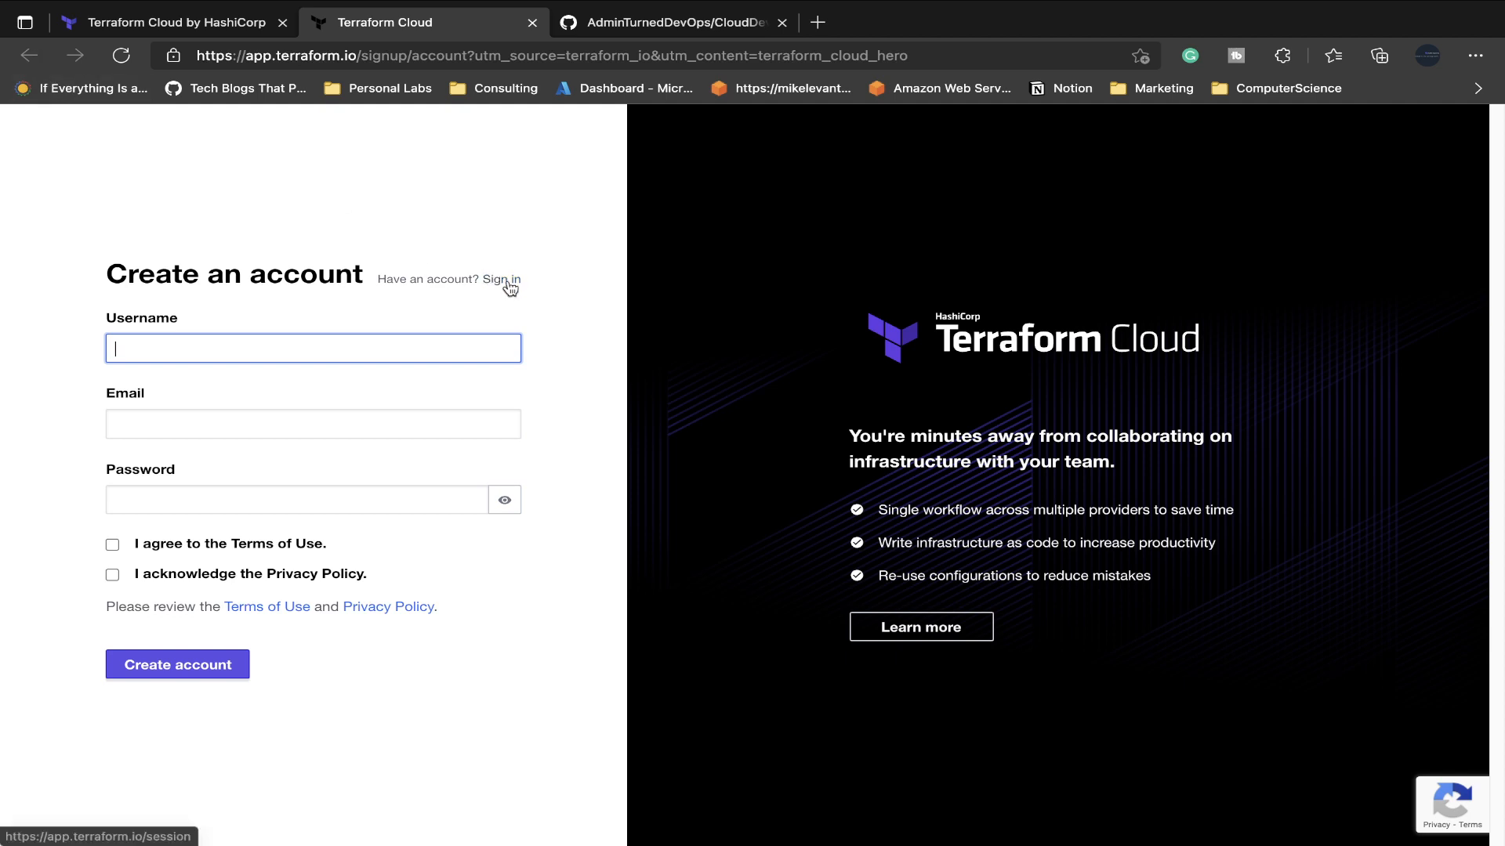
# Sign in to Terraform Cloud with an existing username and password.
pyautogui.click(508, 279)
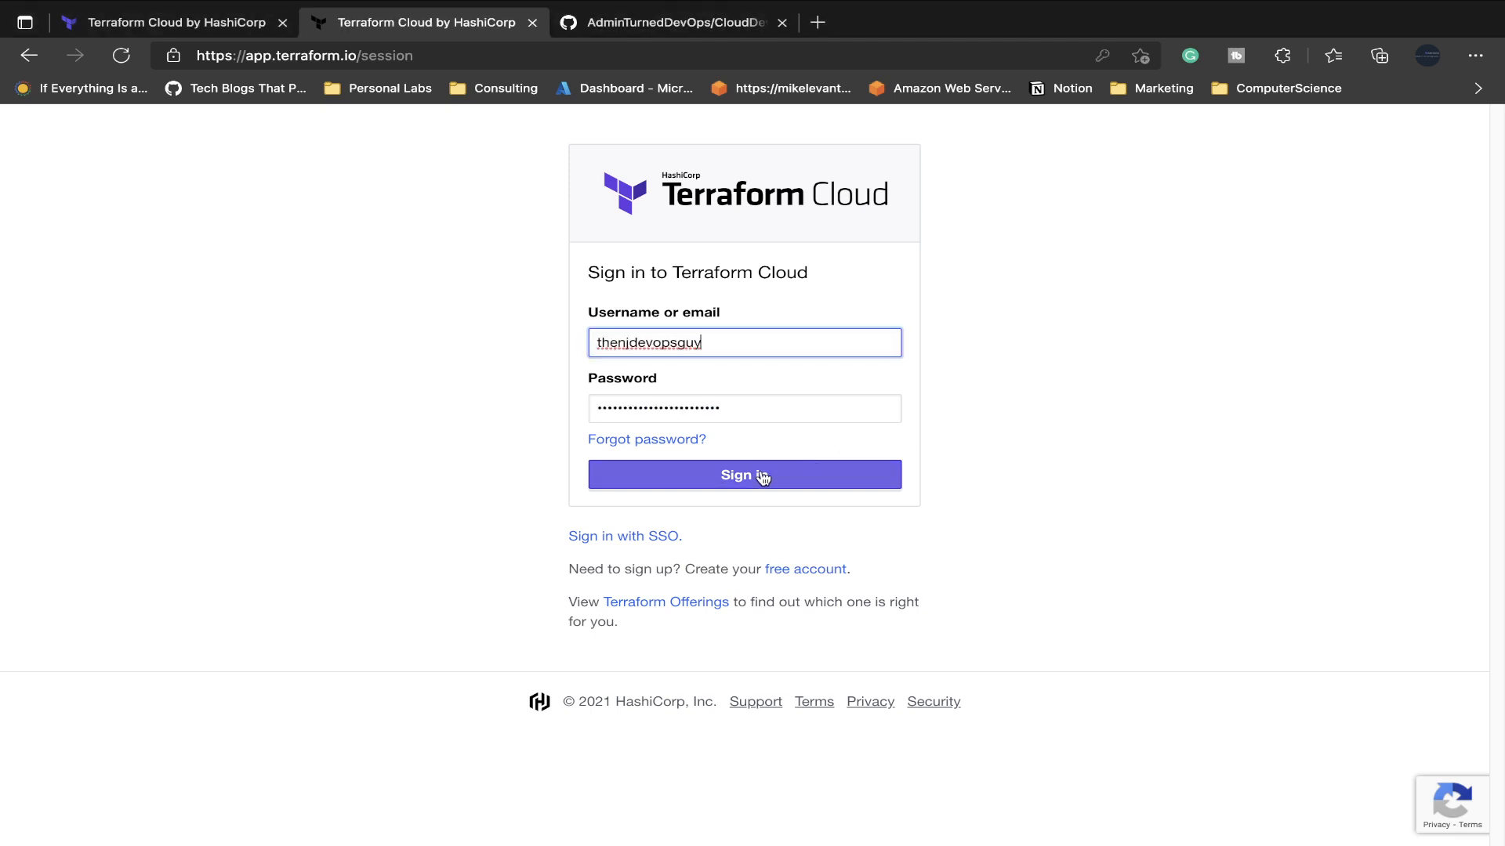
pyautogui.click(743, 474)
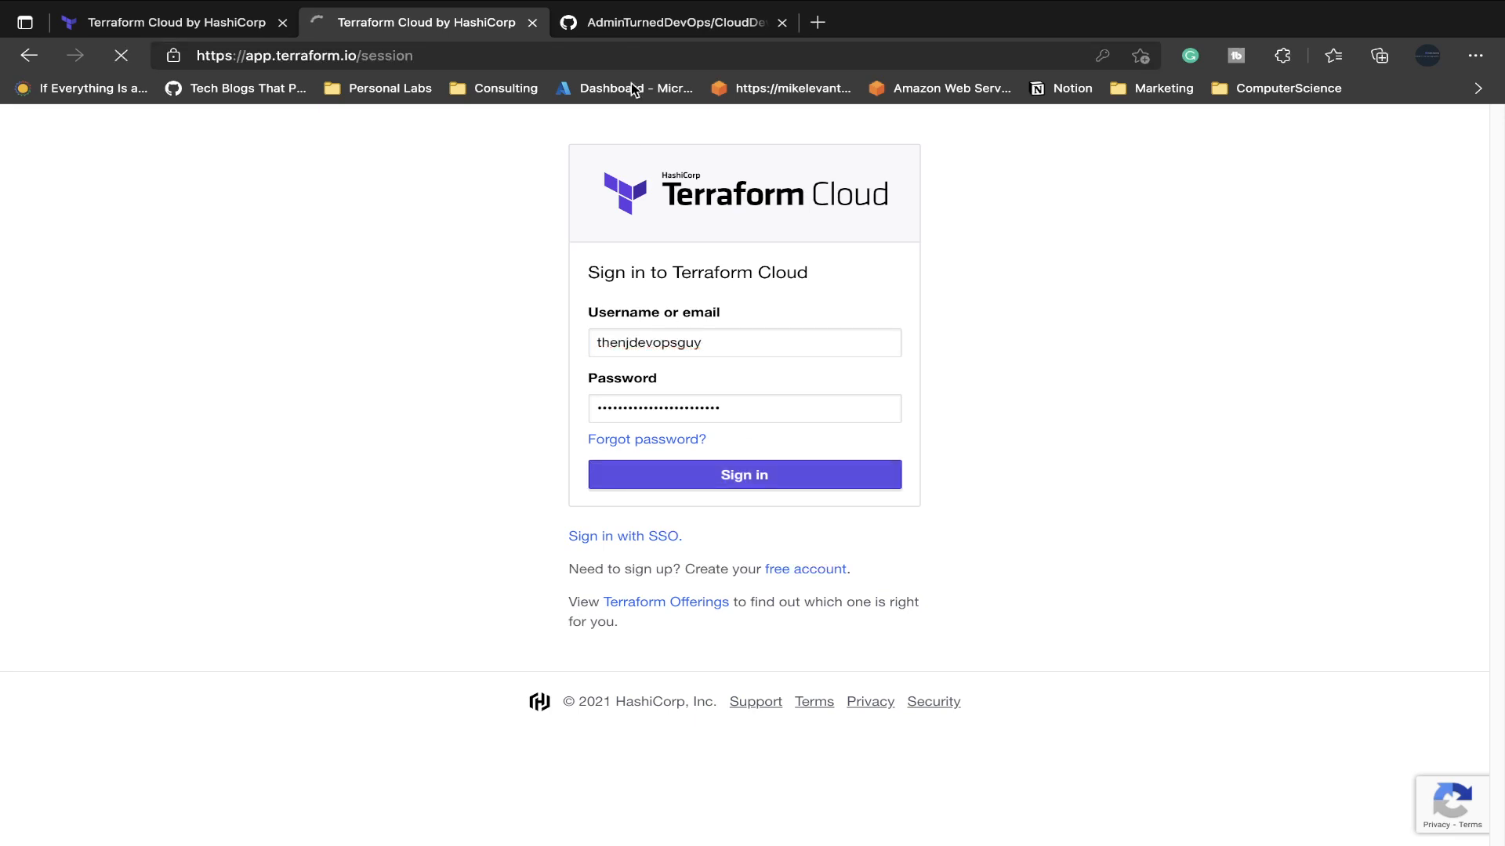
pyautogui.click(743, 474)
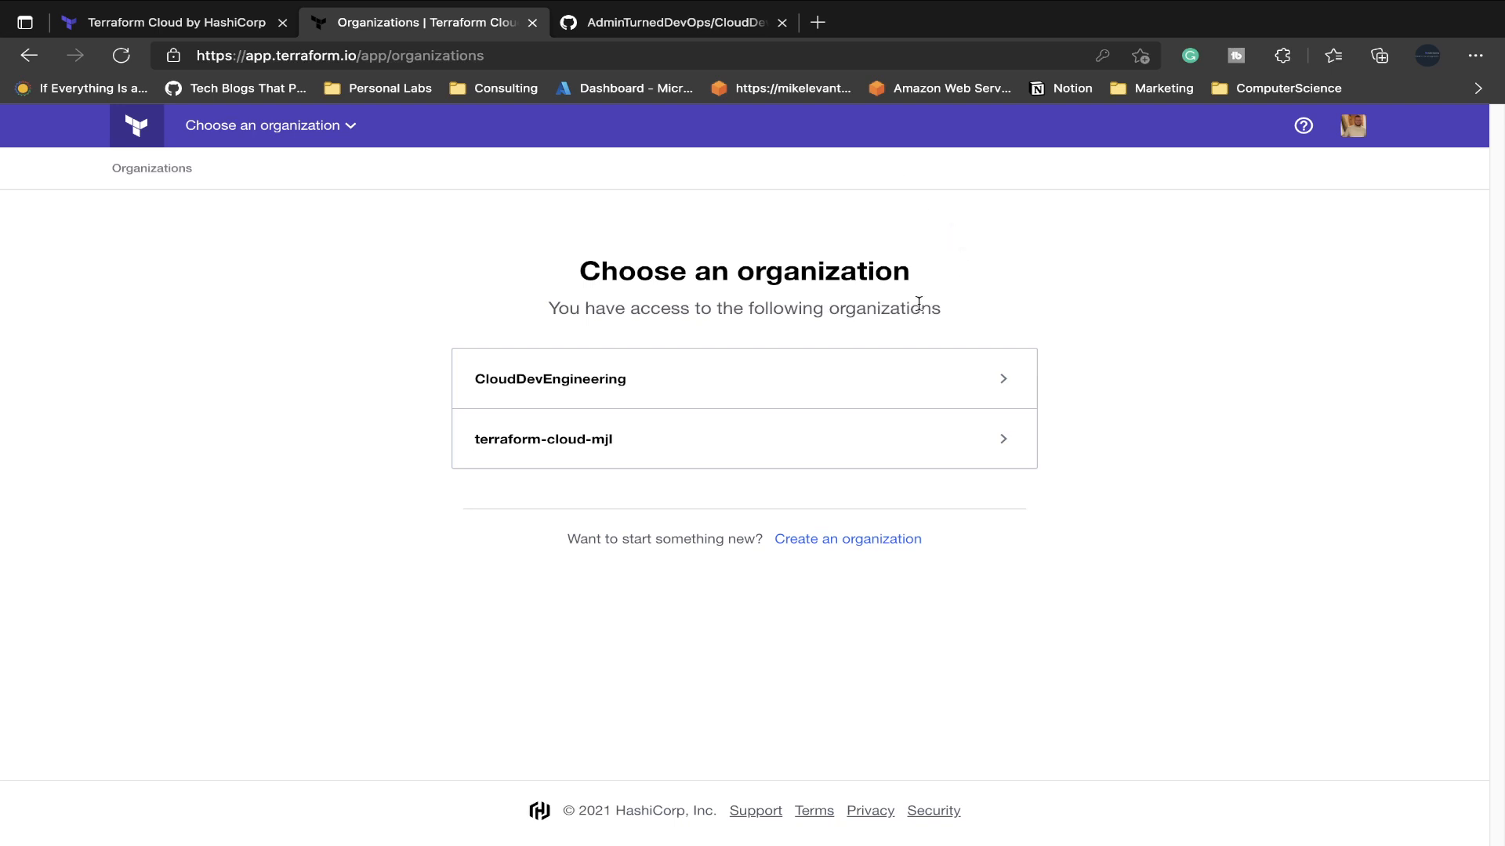
# Open the terraform-cloud-mjl organization and start creating its first workspace.
pyautogui.click(543, 440)
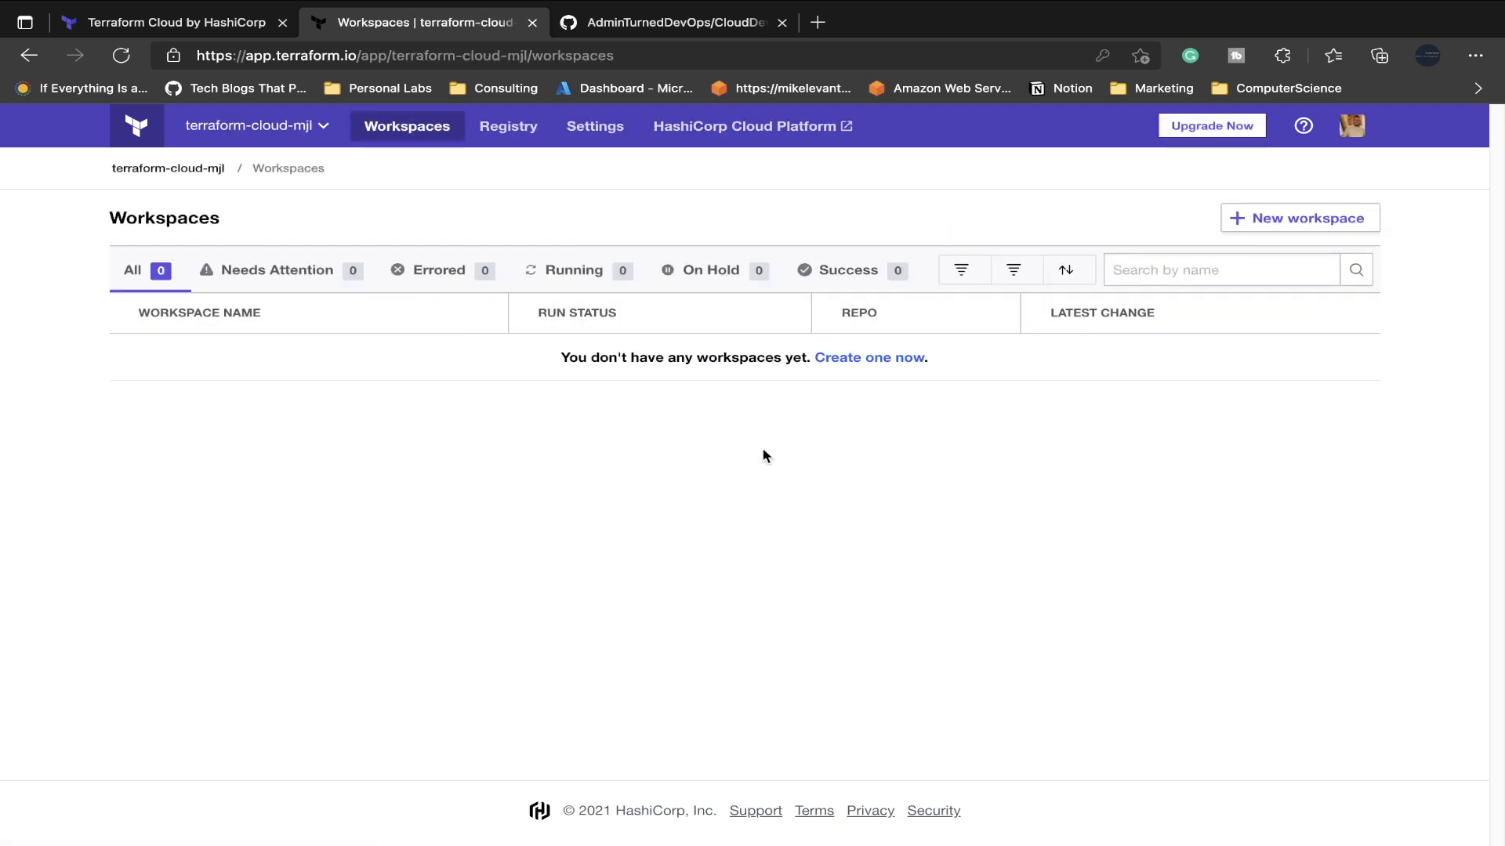
pyautogui.moveTo(574, 437)
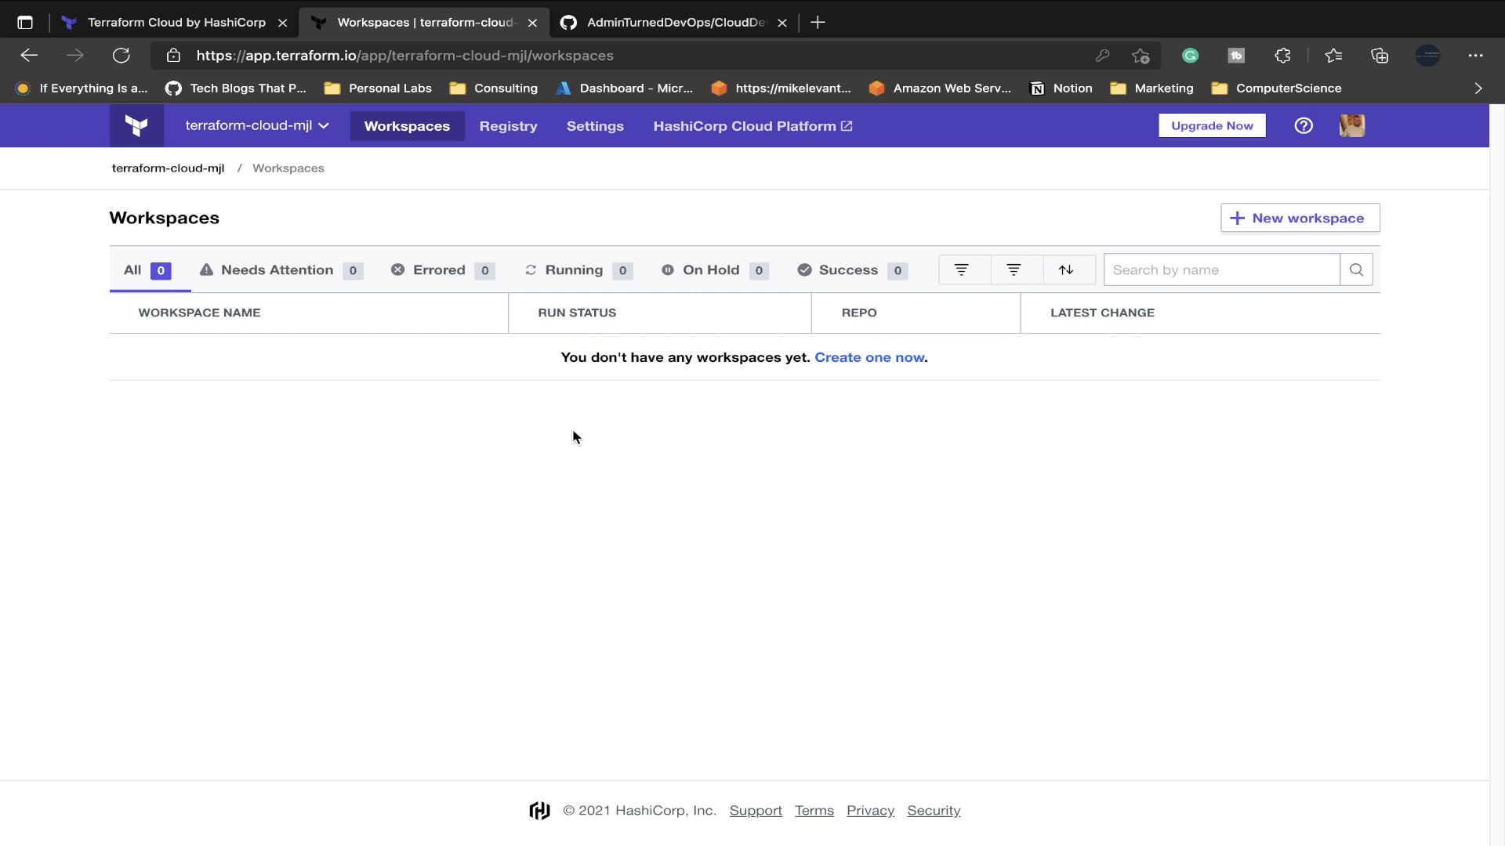
pyautogui.moveTo(833, 477)
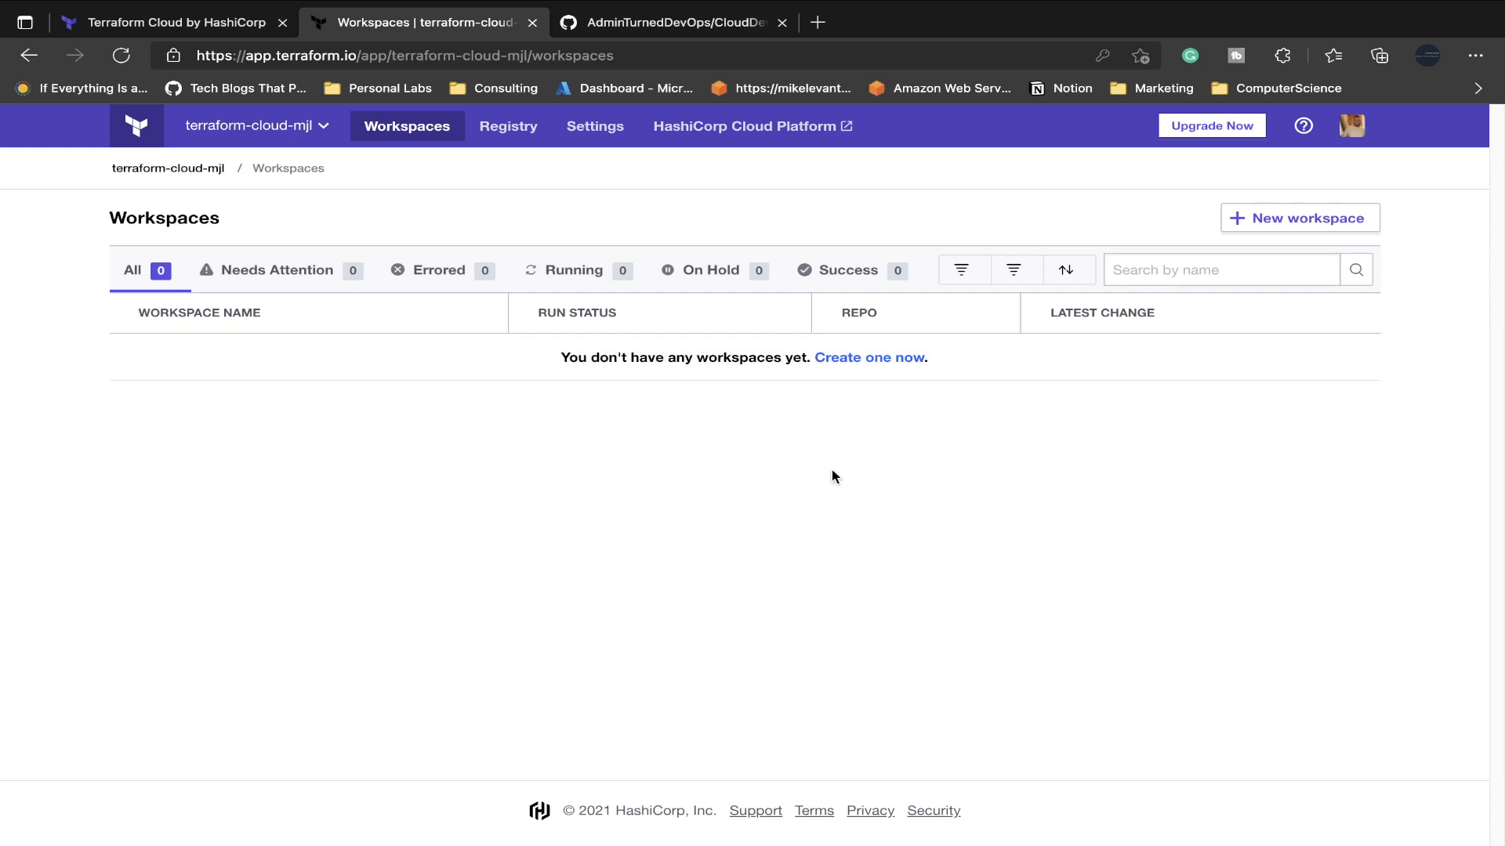
pyautogui.moveTo(893, 444)
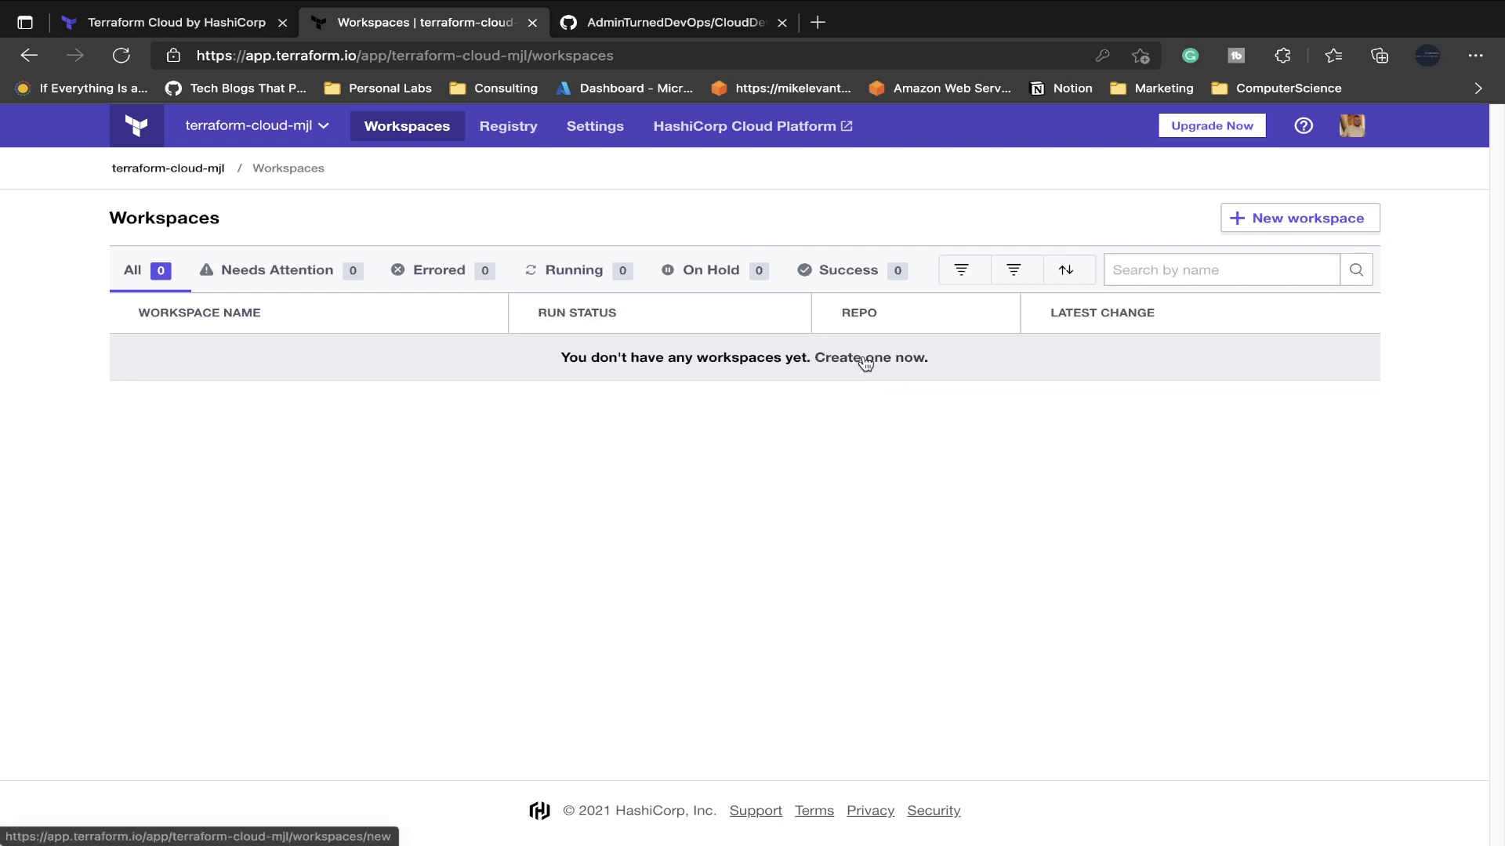
pyautogui.click(869, 357)
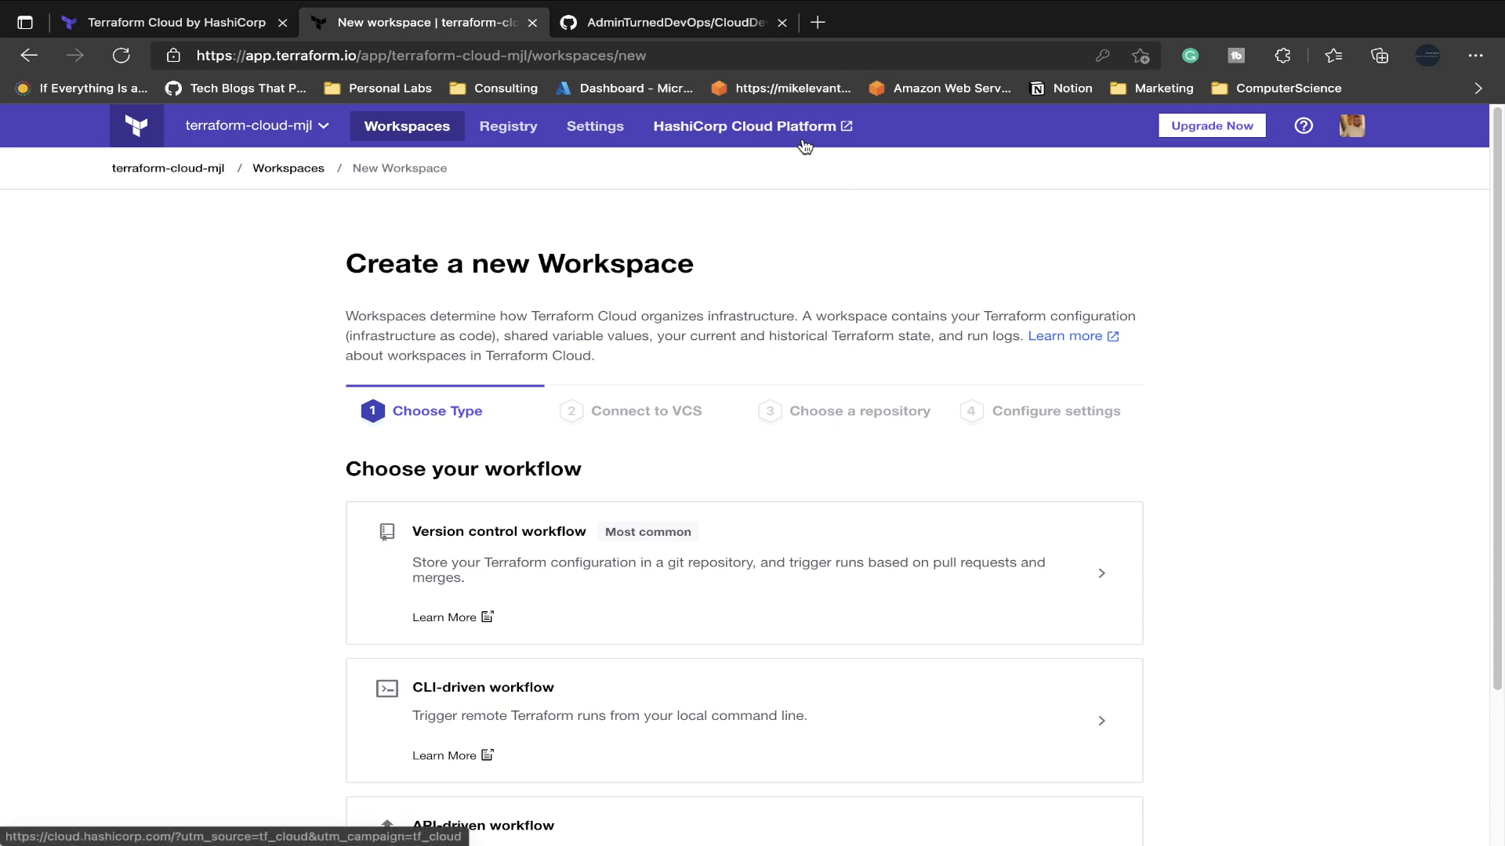
# Review main.tf's Azure resource group code in the CloudDev-ResourceGroup GitHub repository.
pyautogui.click(675, 22)
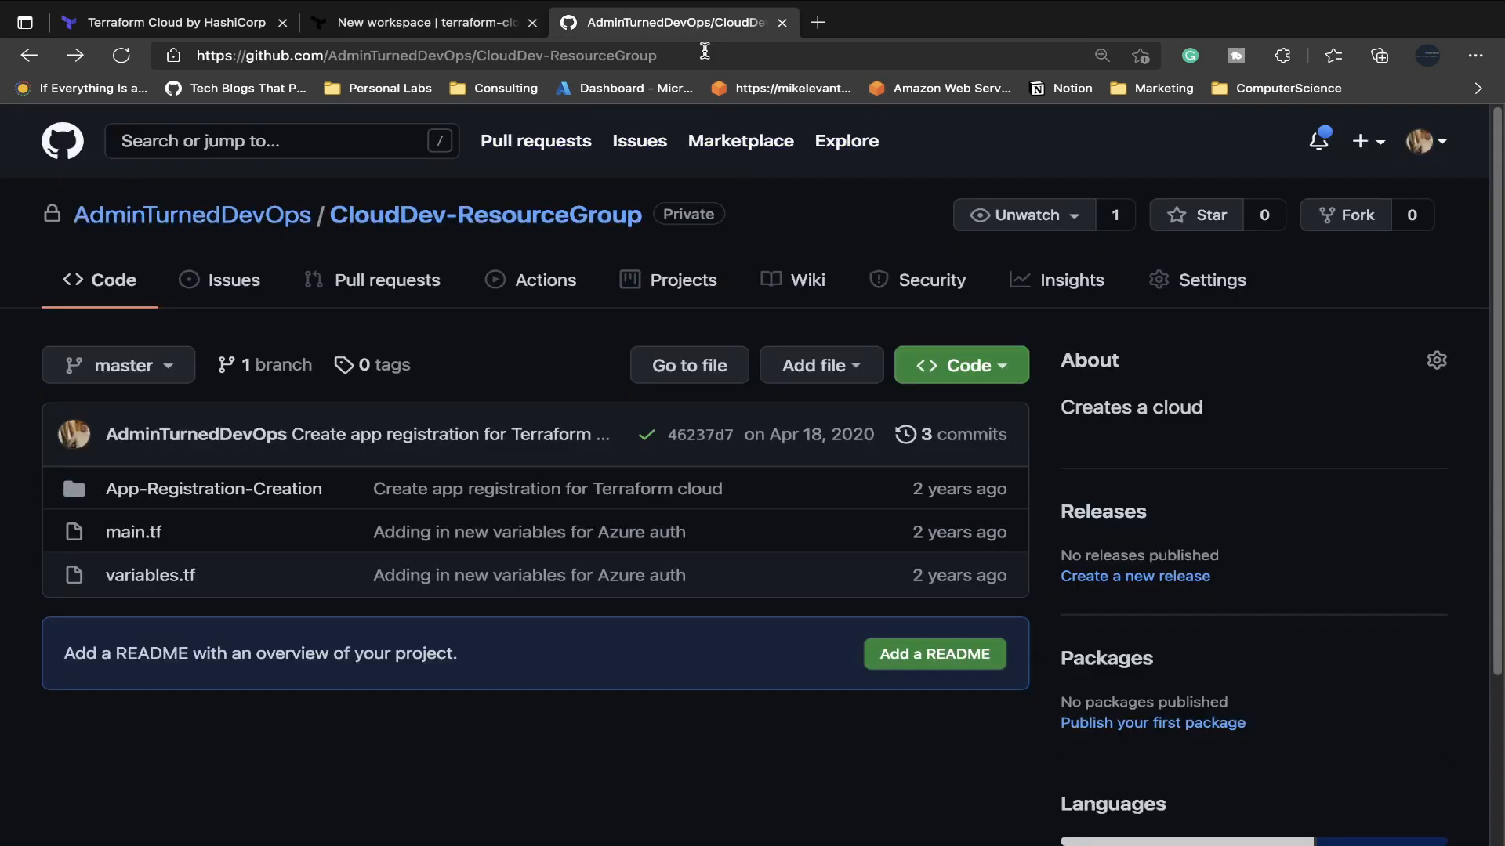
pyautogui.moveTo(192, 214)
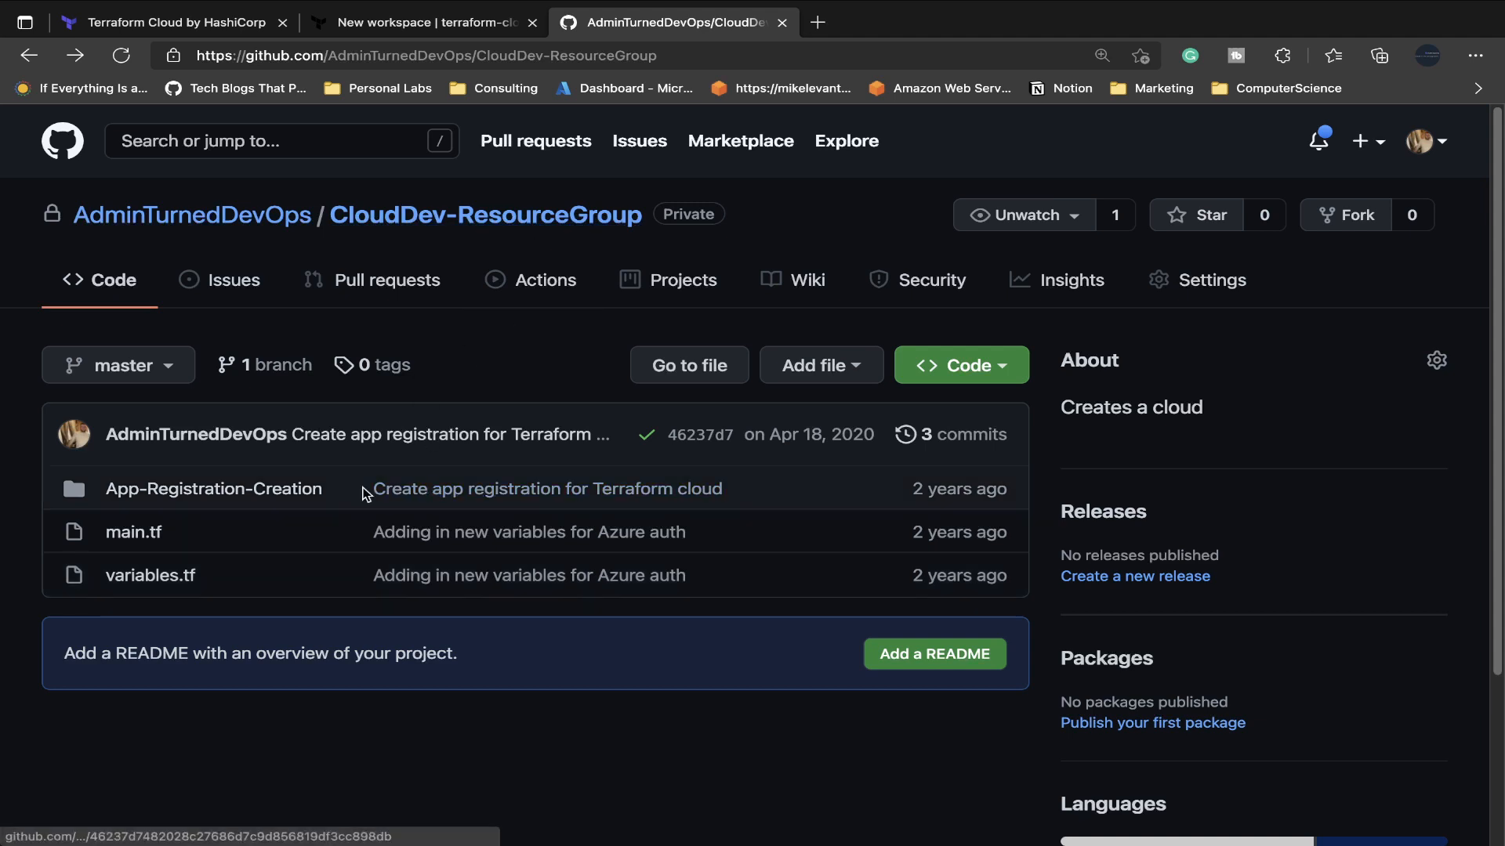
pyautogui.click(133, 531)
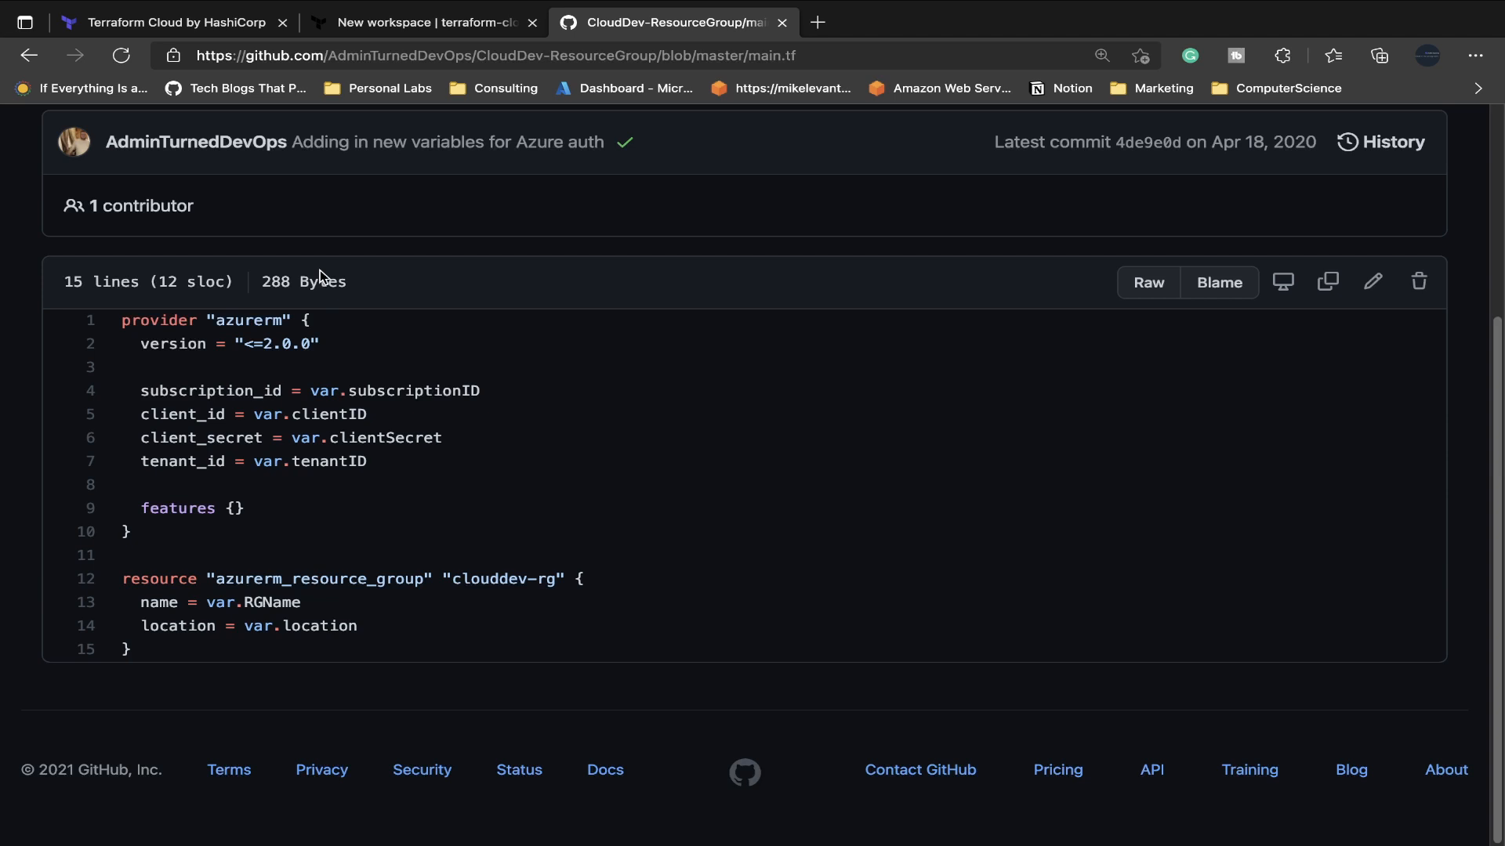
pyautogui.click(29, 55)
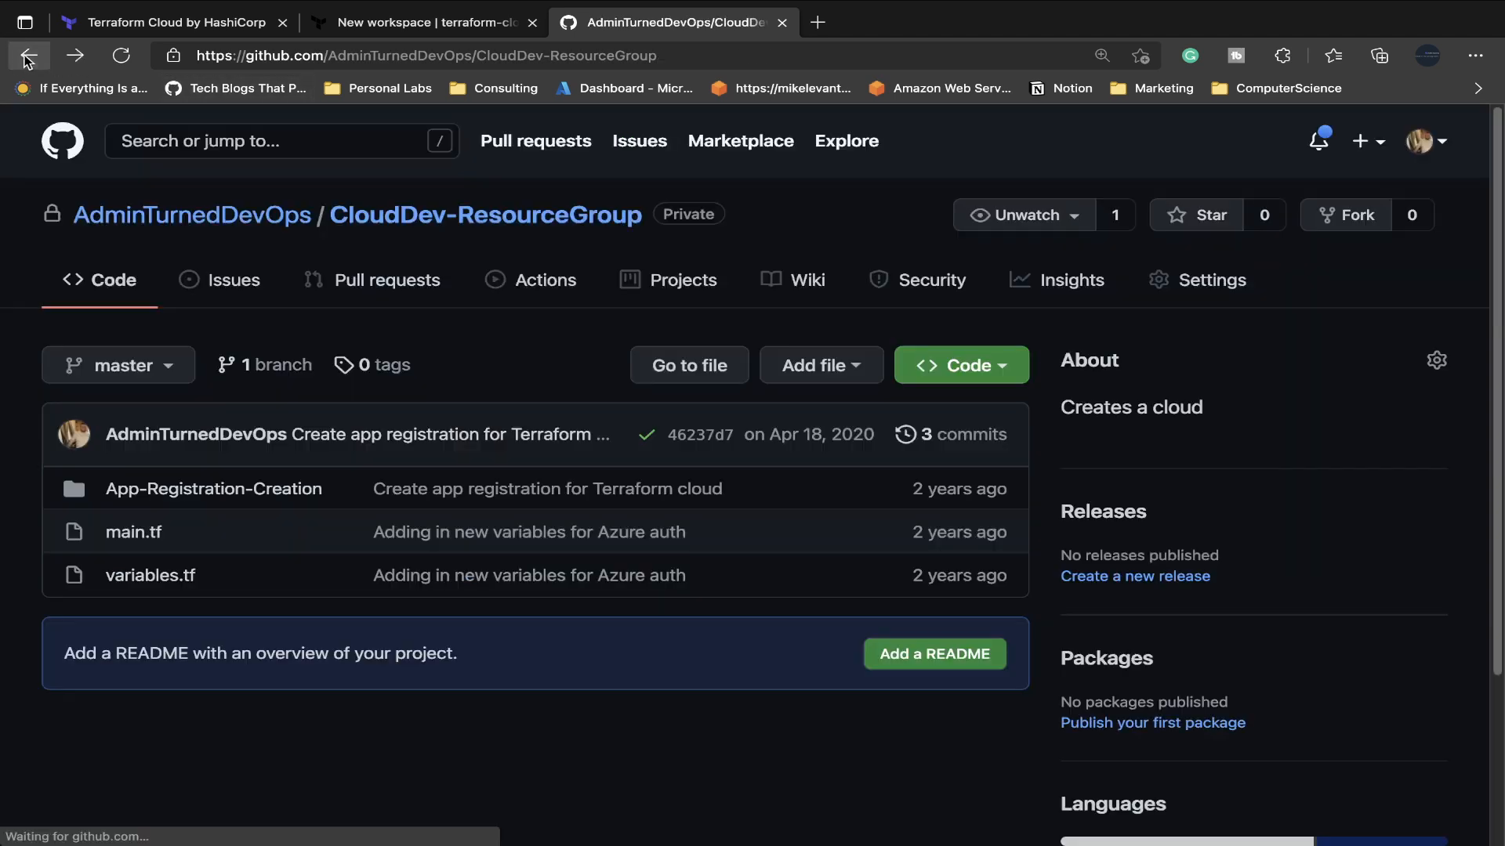
# Return to Terraform Cloud and review the version control, CLI and API workflow options.
pyautogui.click(422, 22)
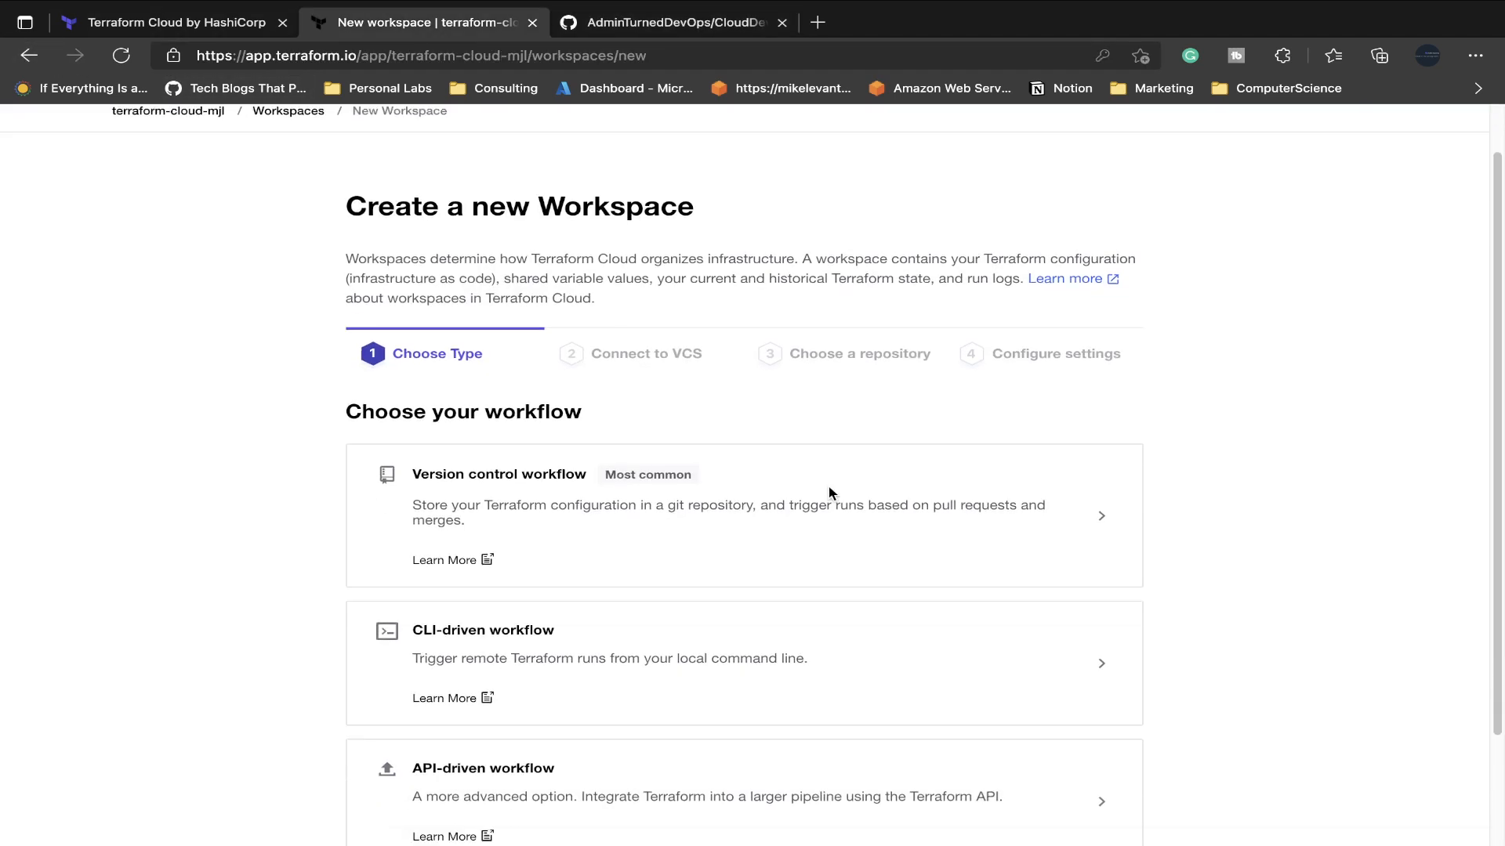
pyautogui.scroll(-3)
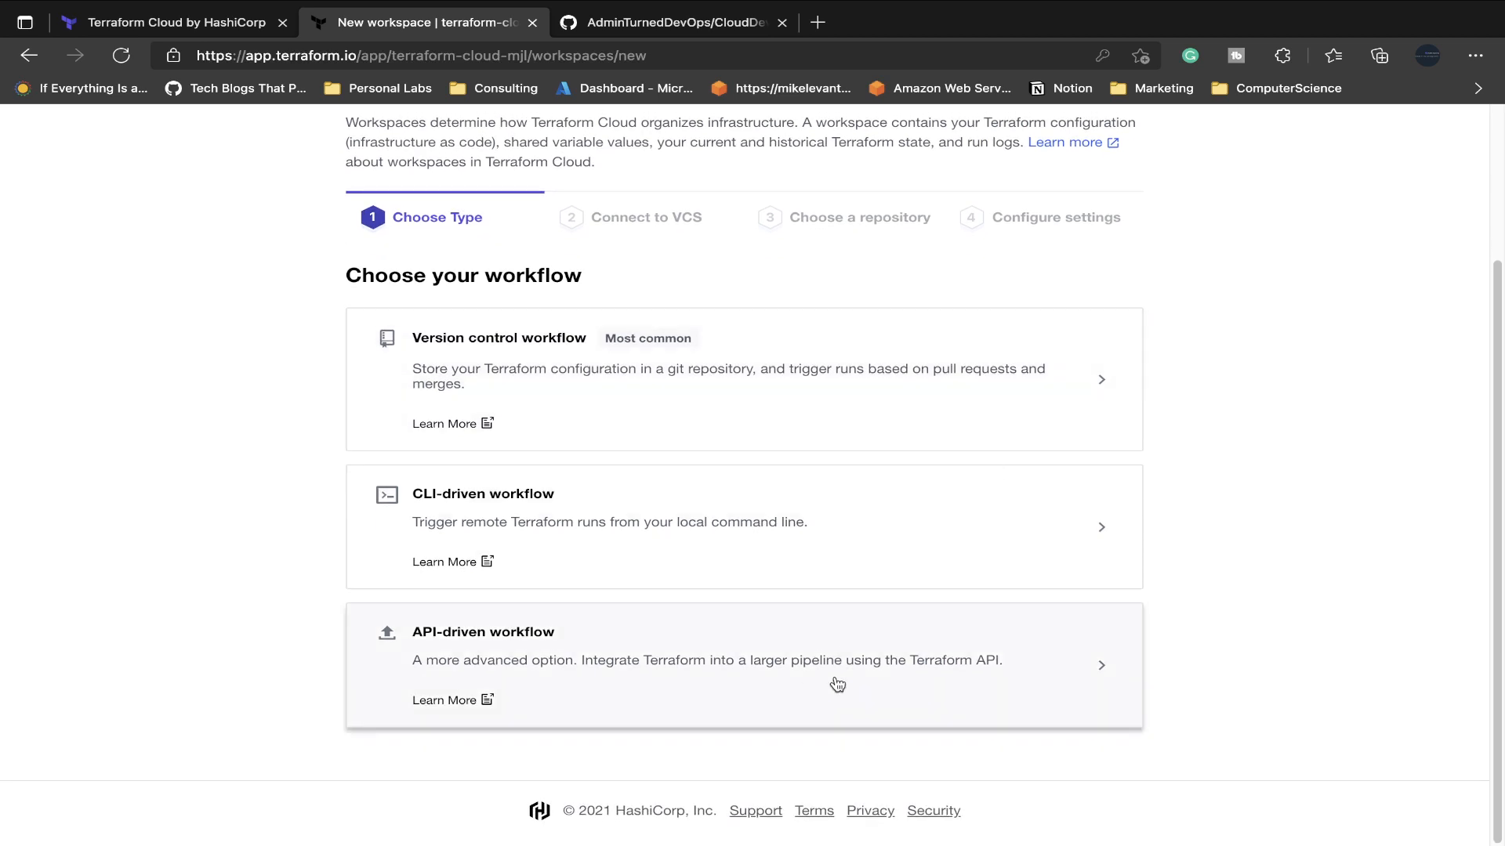
pyautogui.moveTo(556, 419)
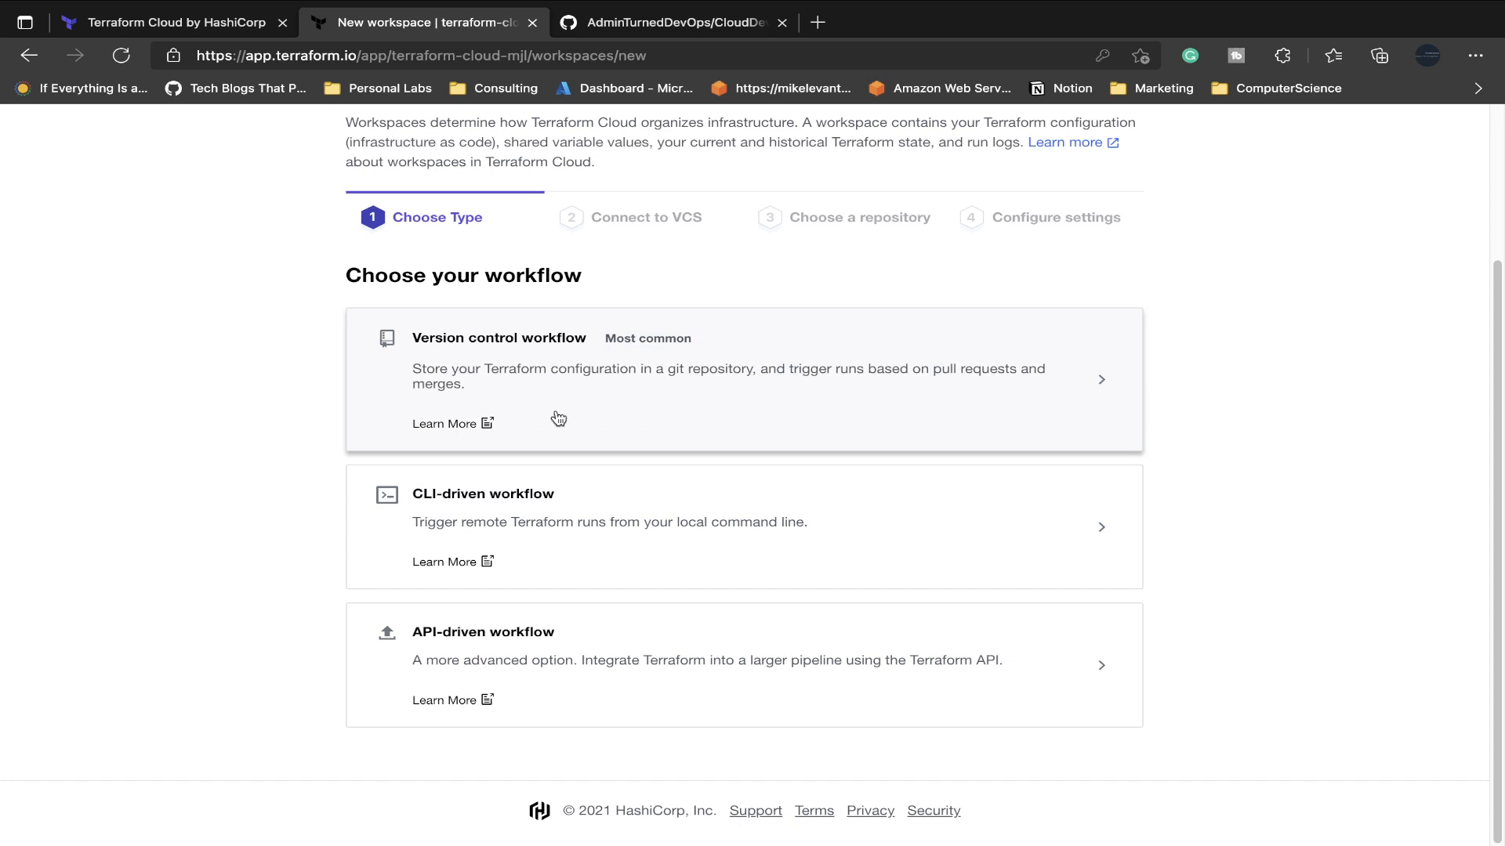
pyautogui.moveTo(1263, 308)
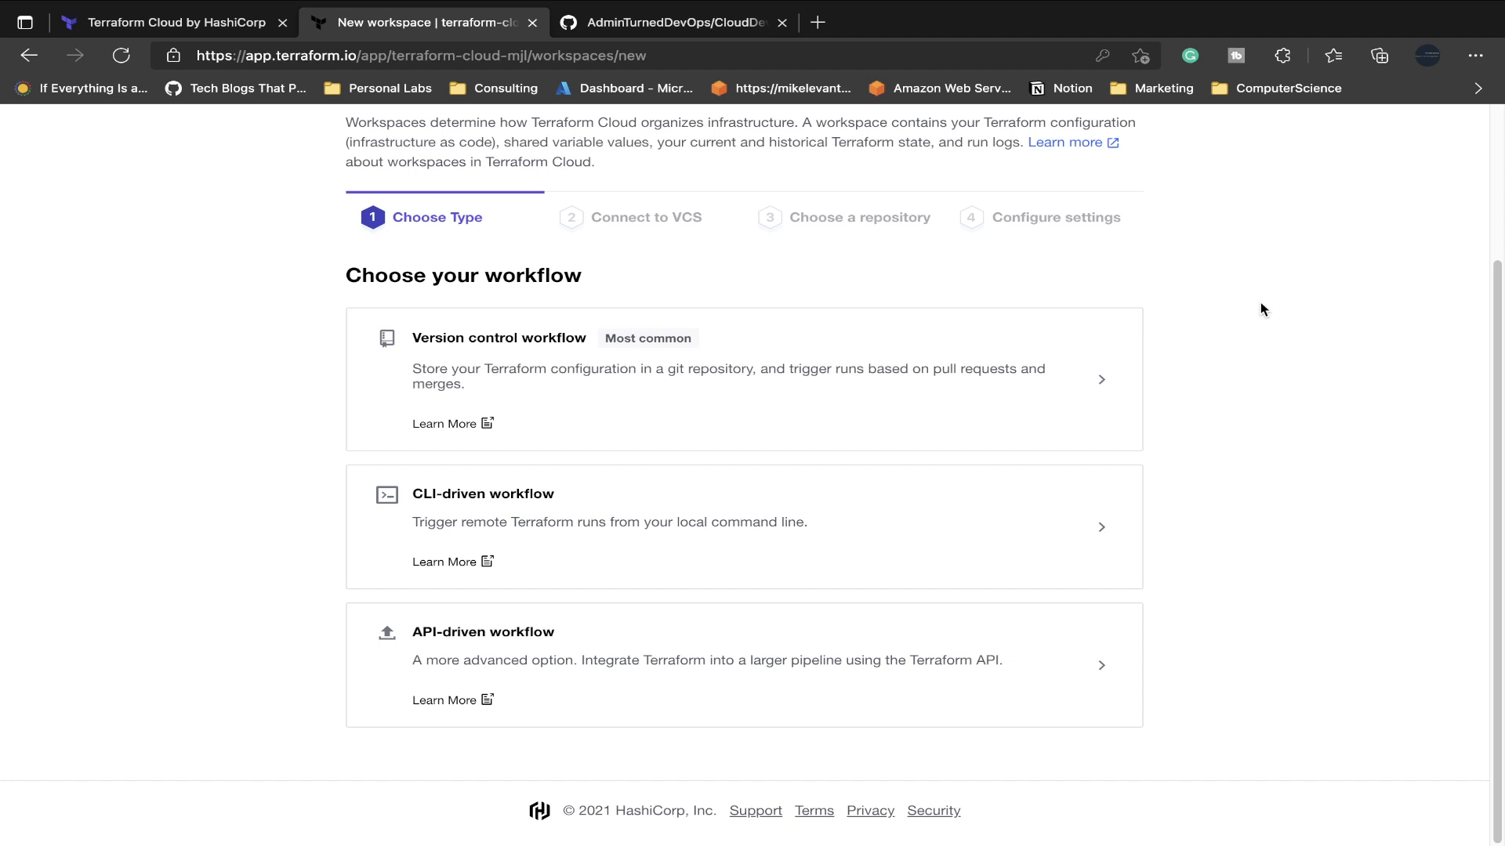
pyautogui.moveTo(1294, 296)
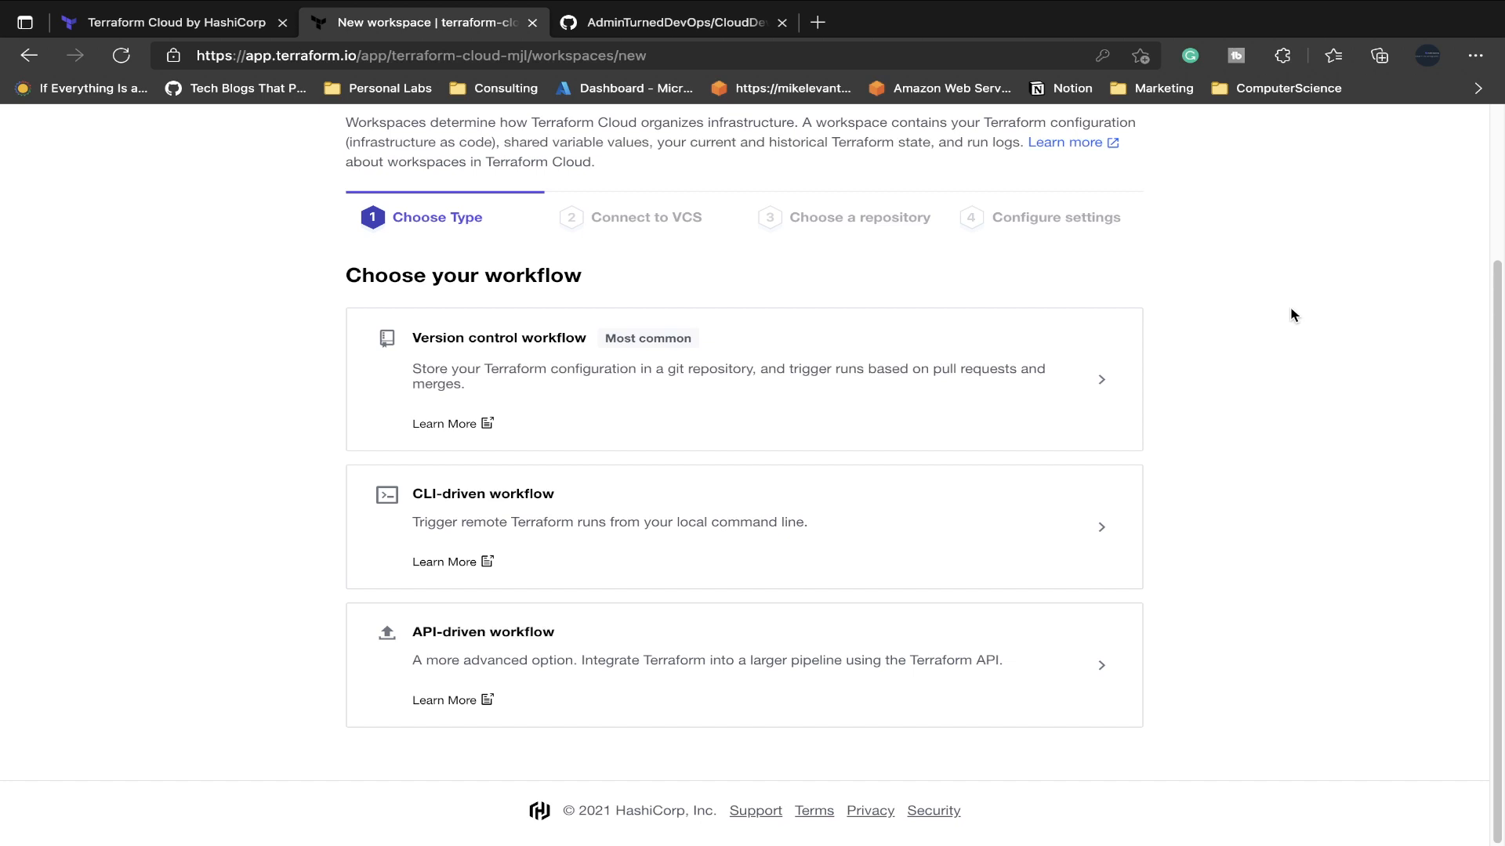
pyautogui.moveTo(977, 348)
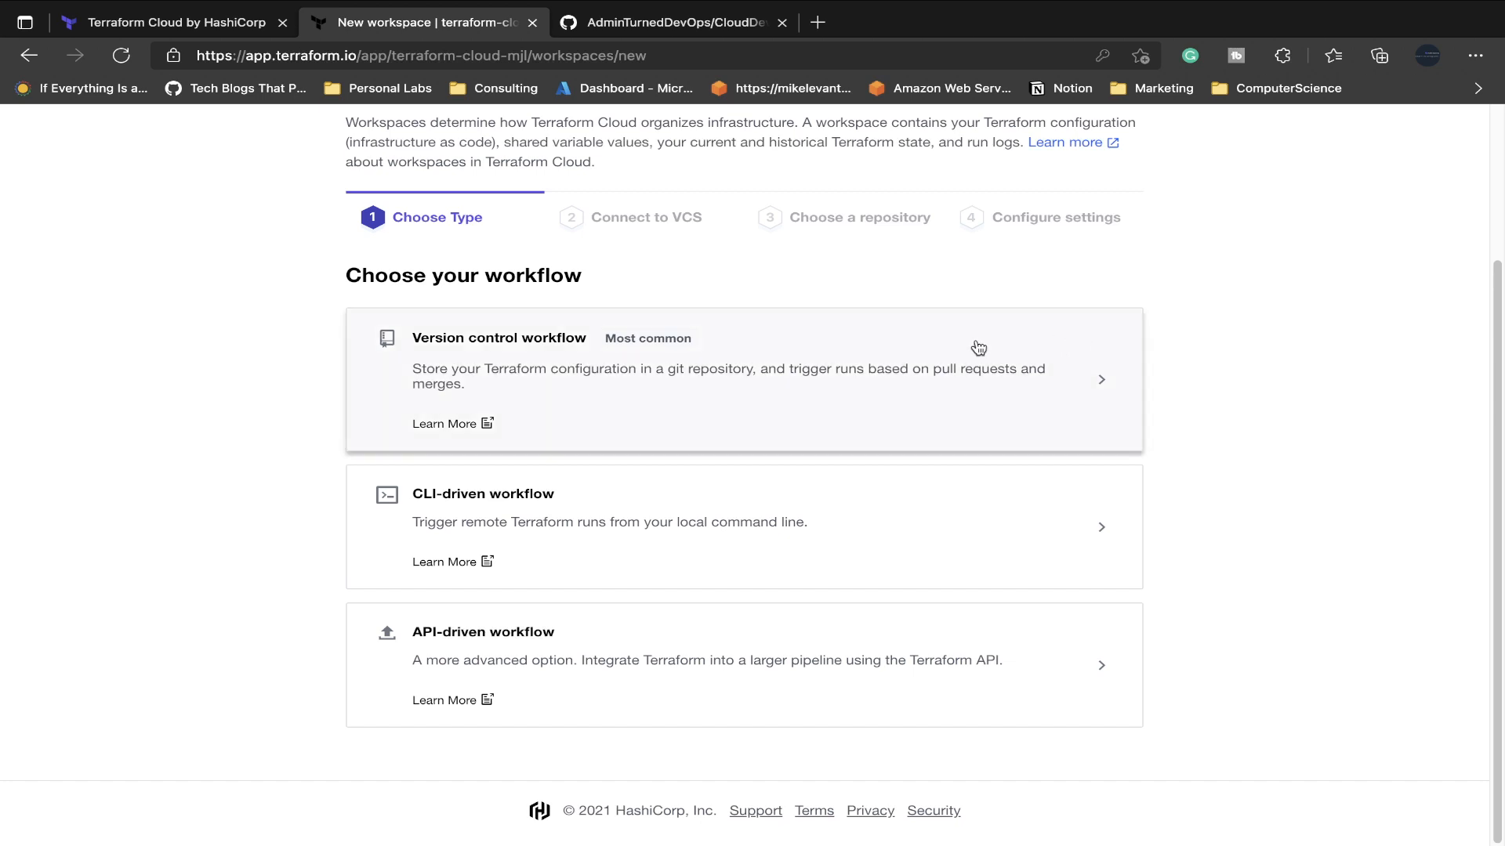
# Choose the version control workflow and authorize Terraform Cloud on GitHub.com.
pyautogui.click(744, 379)
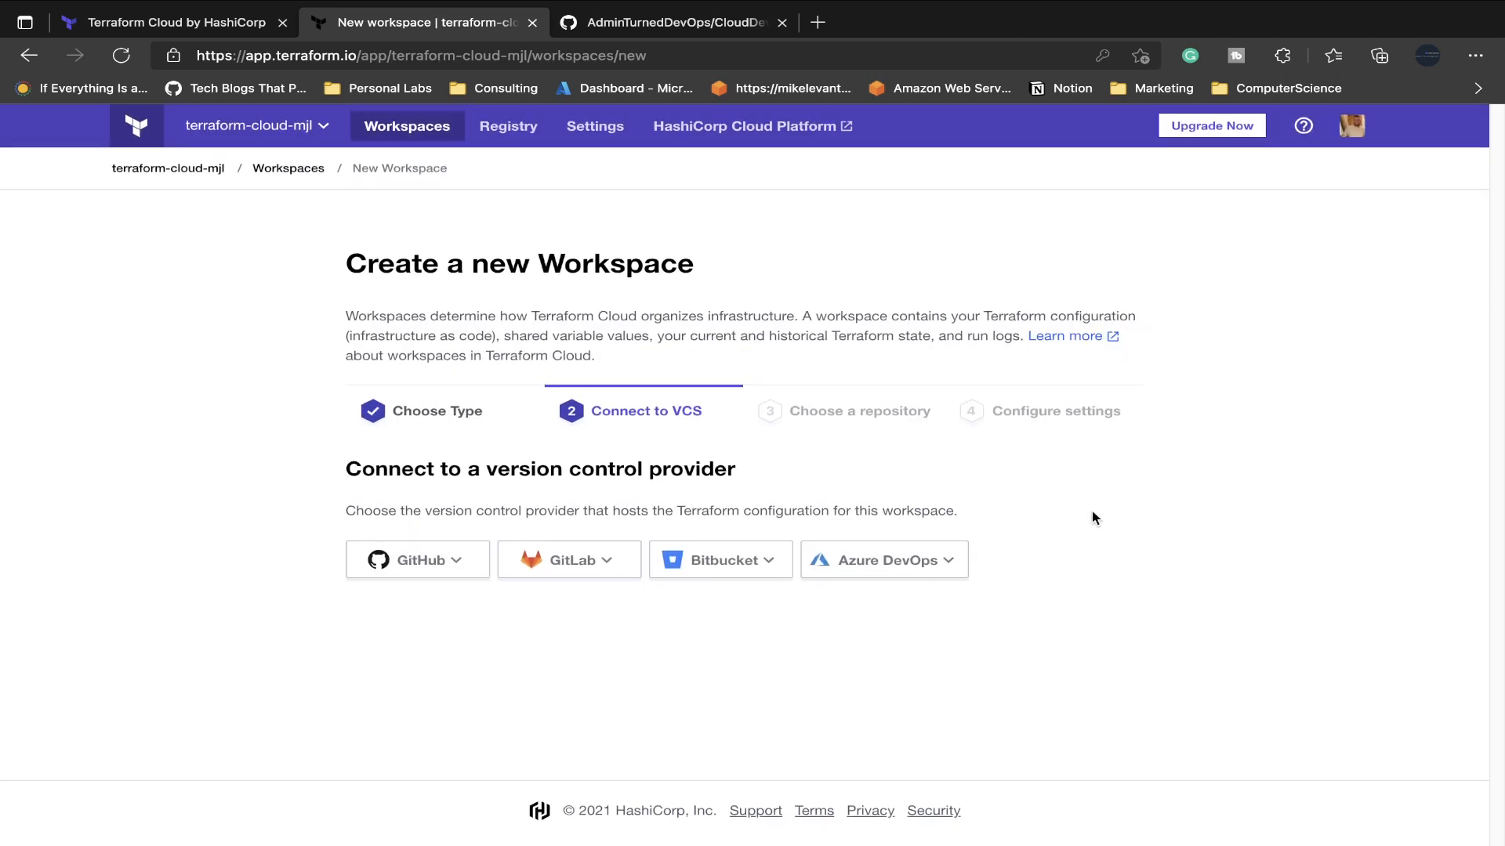
pyautogui.moveTo(423, 572)
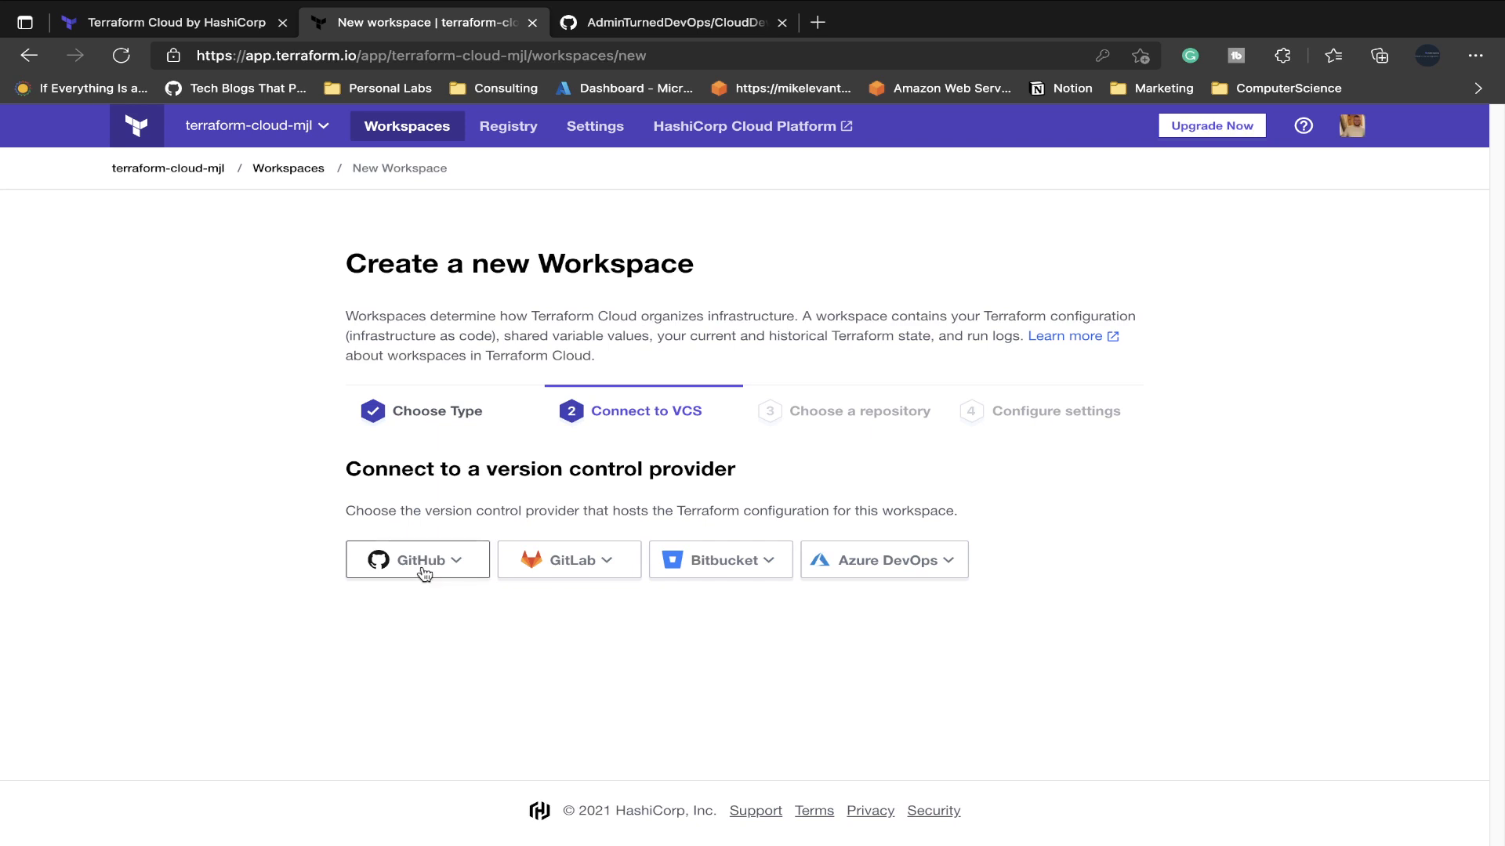
pyautogui.moveTo(518, 628)
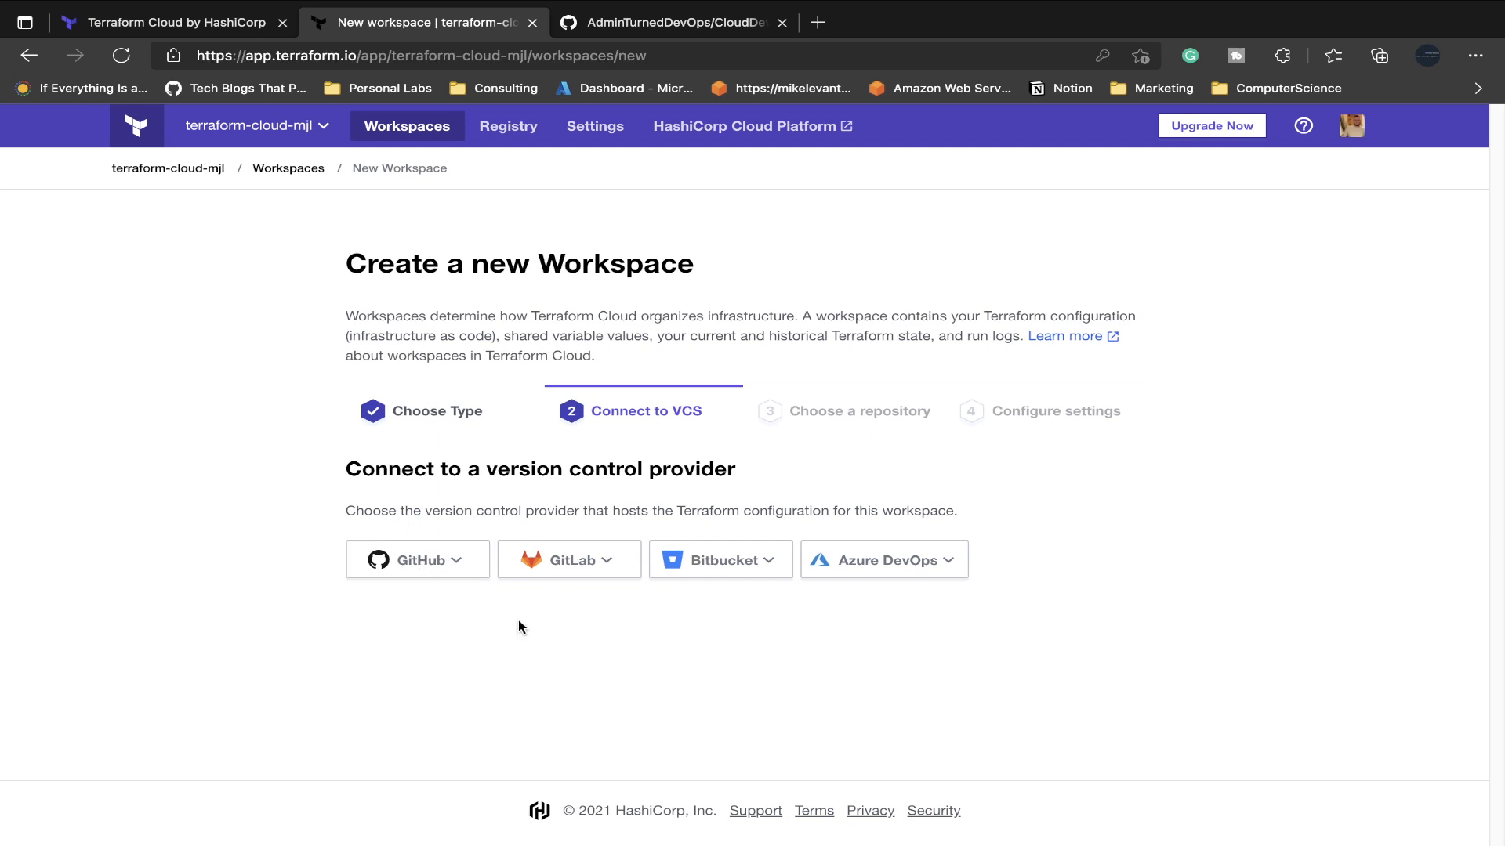
pyautogui.click(416, 559)
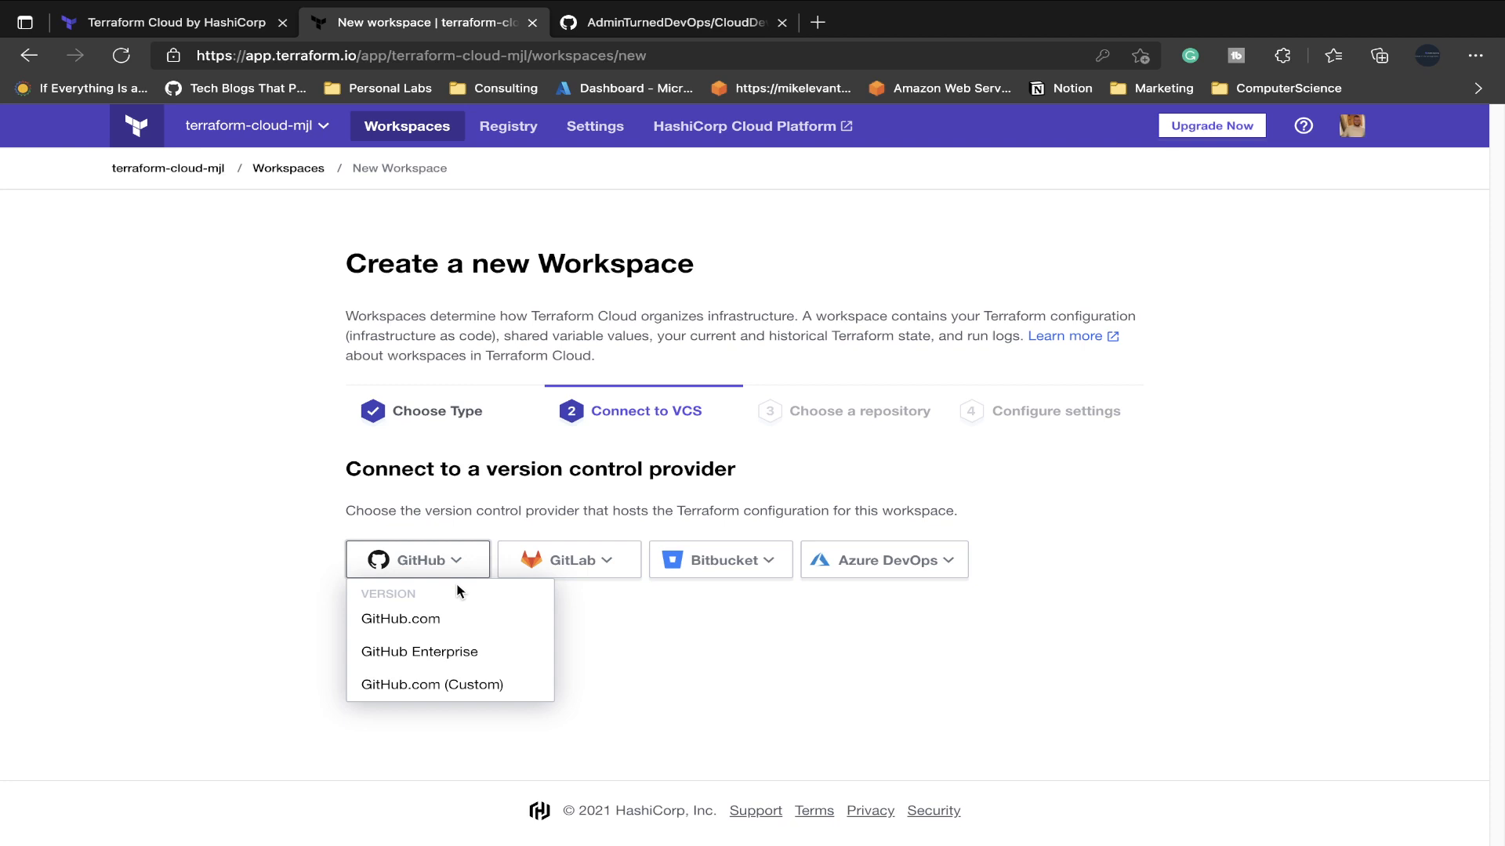
pyautogui.click(401, 619)
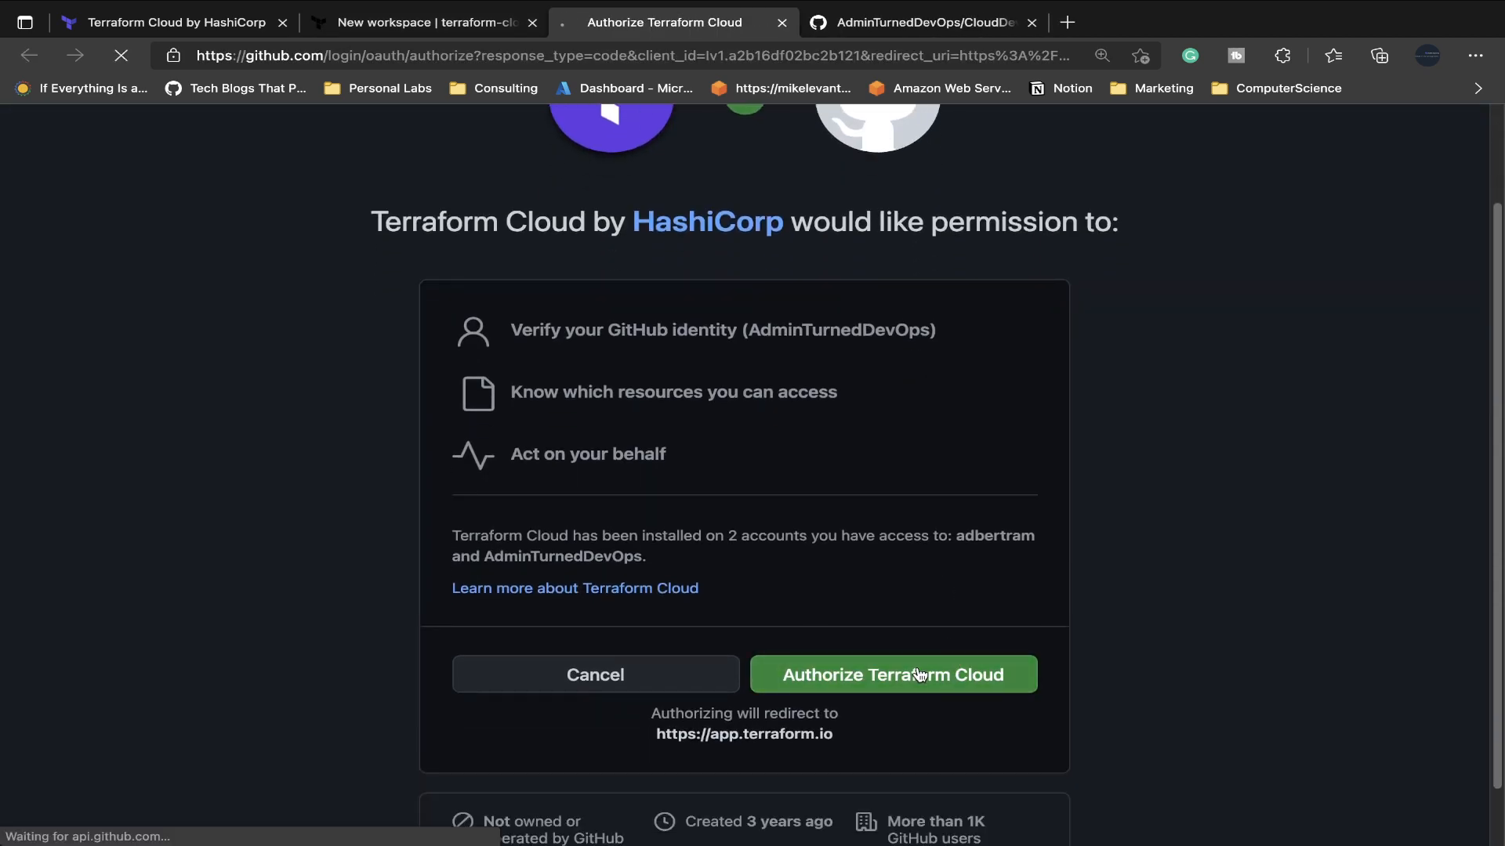
pyautogui.click(892, 675)
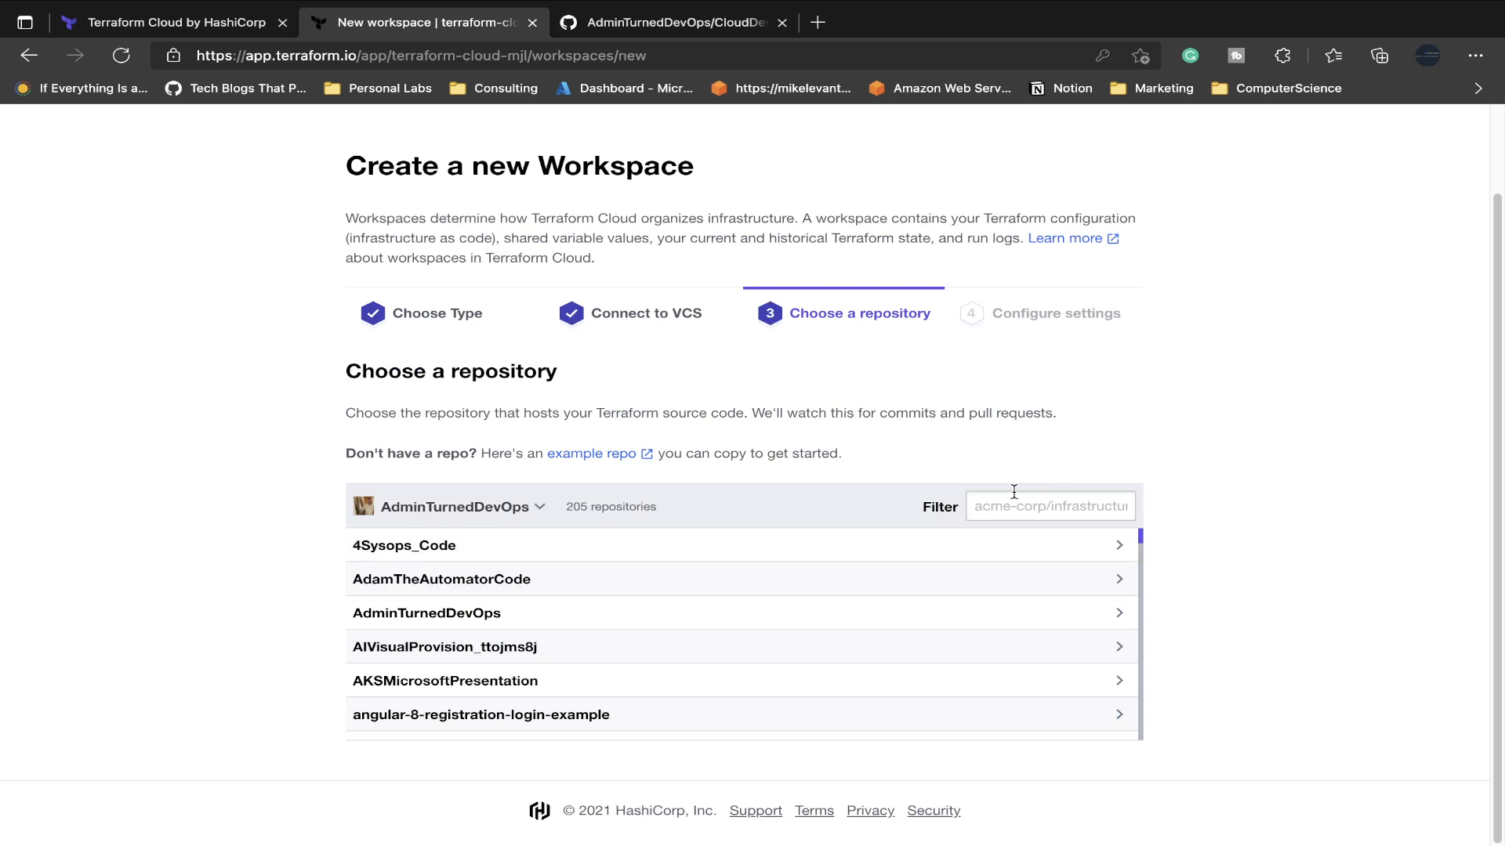
# Pick the CloudDev-ResourceGroup repository, keep default advanced options, and create the workspace.
pyautogui.write('CloudDev-ResourceGroup')
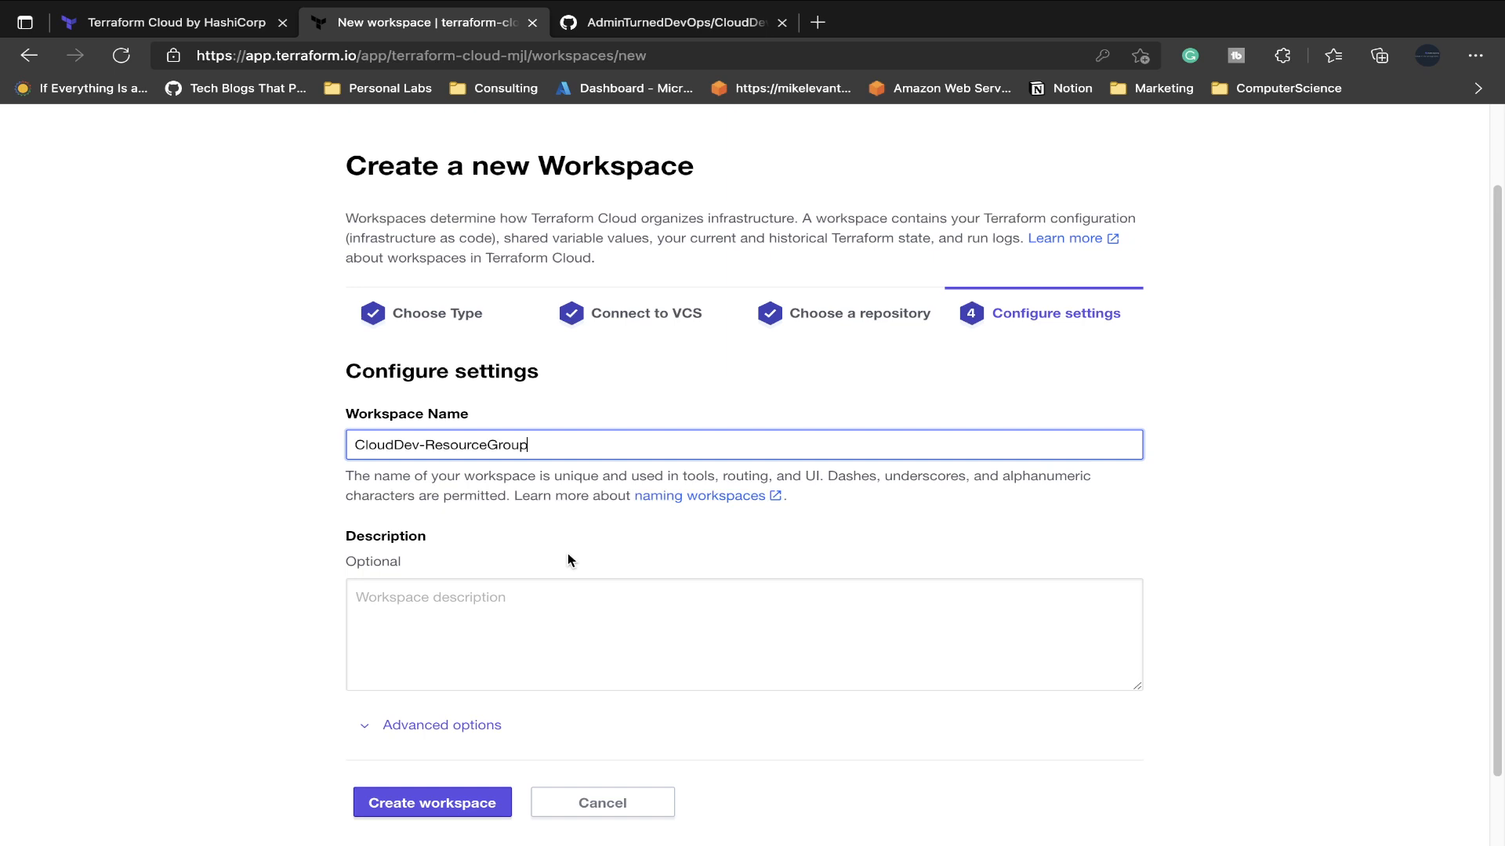
pyautogui.scroll(-3)
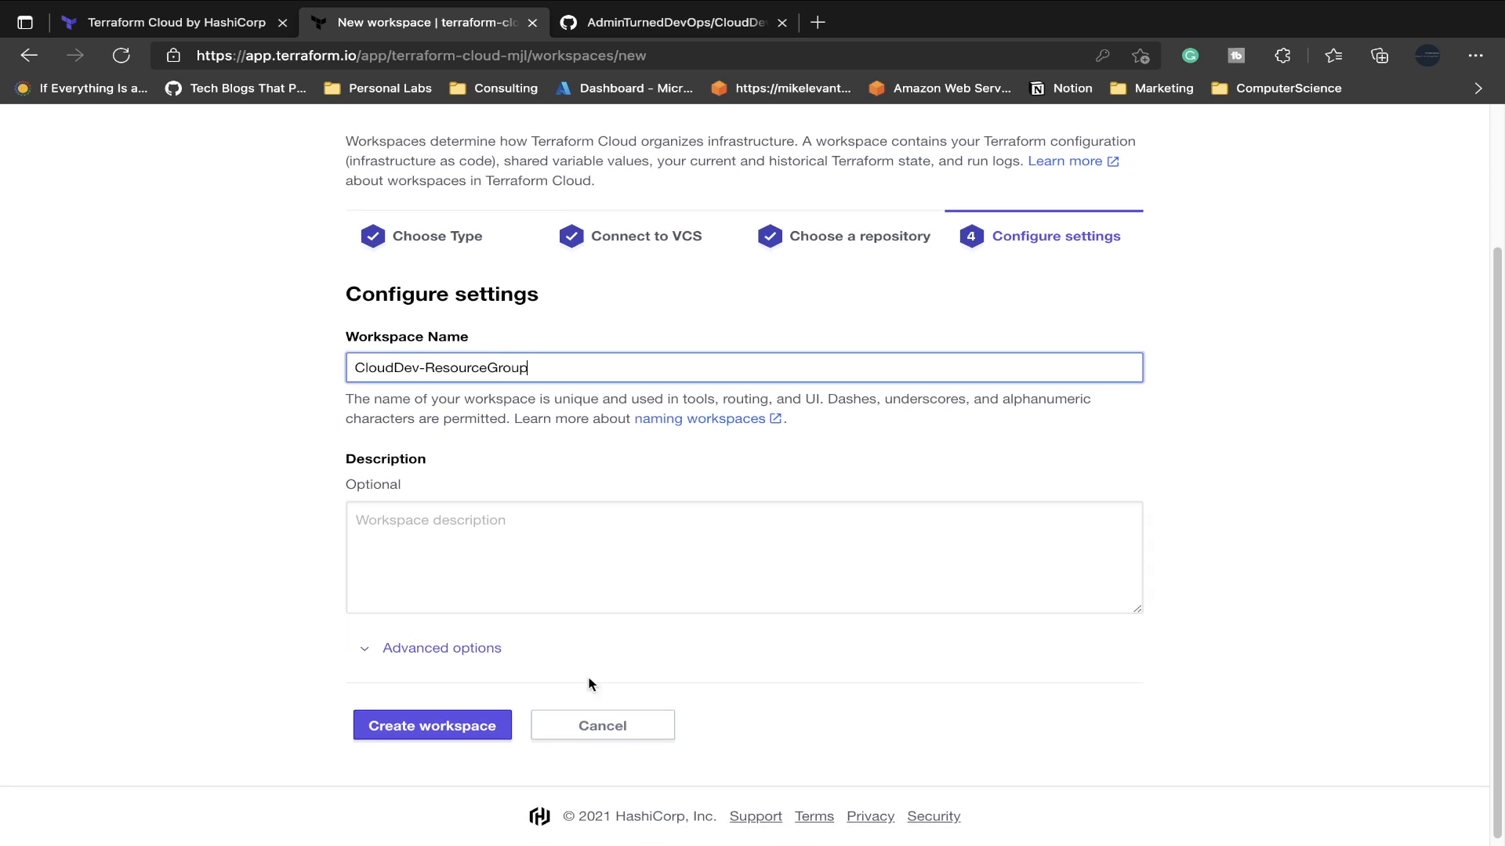
pyautogui.click(440, 648)
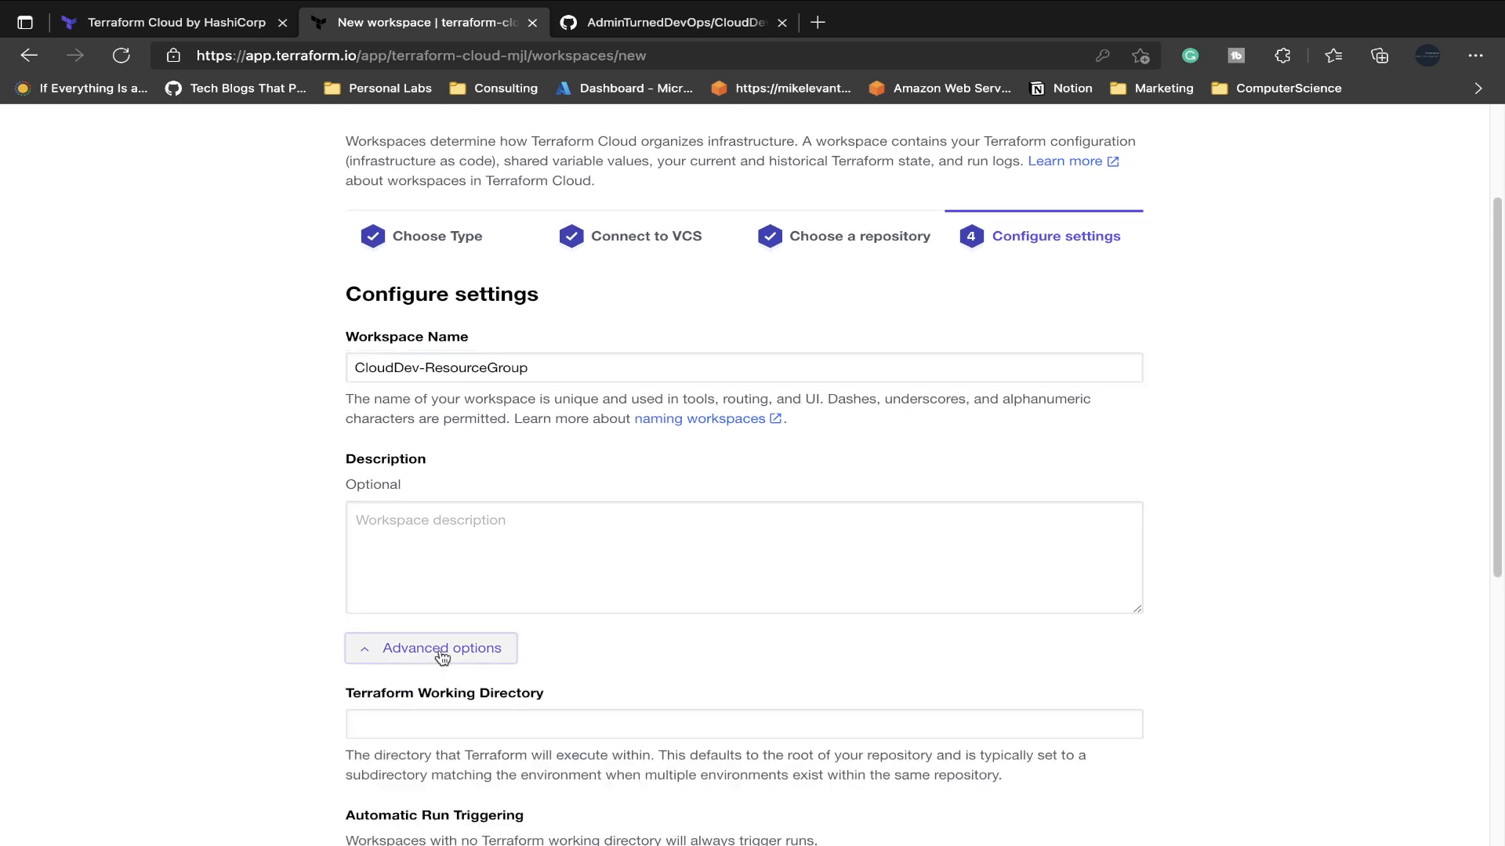
pyautogui.scroll(-3)
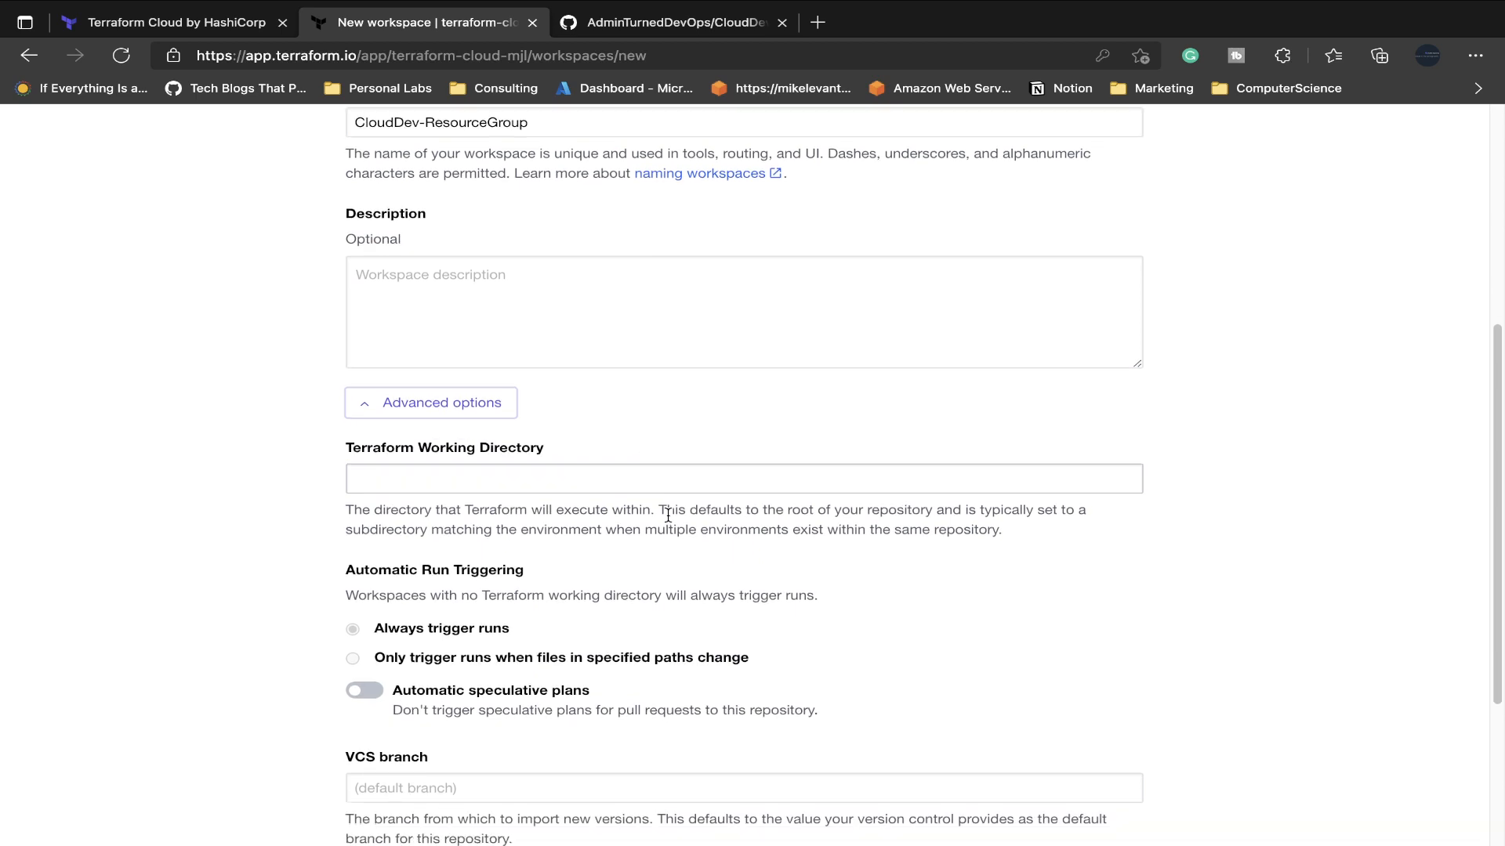
pyautogui.scroll(-3)
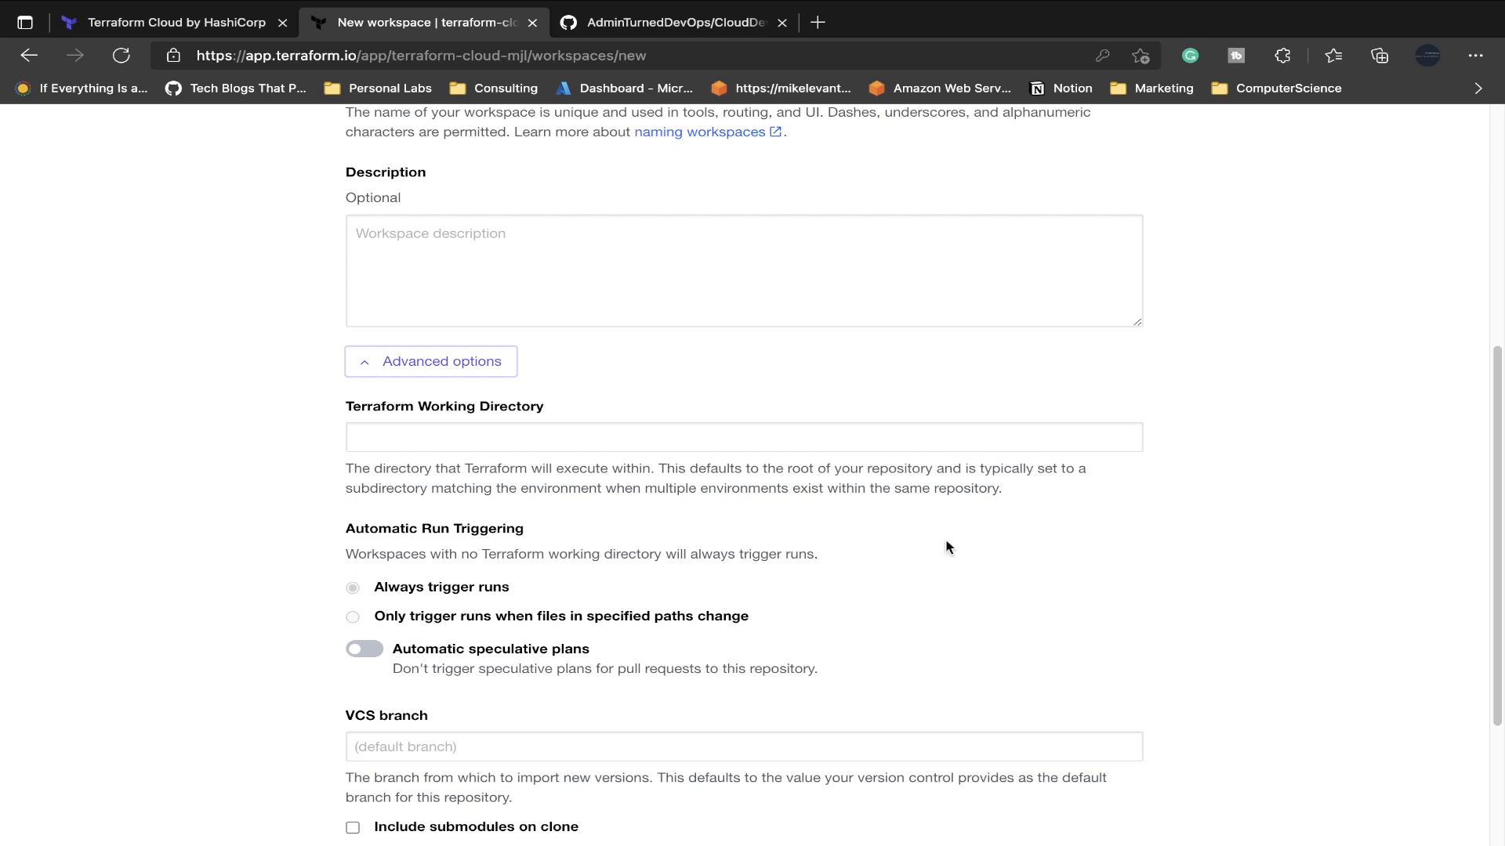
pyautogui.click(671, 21)
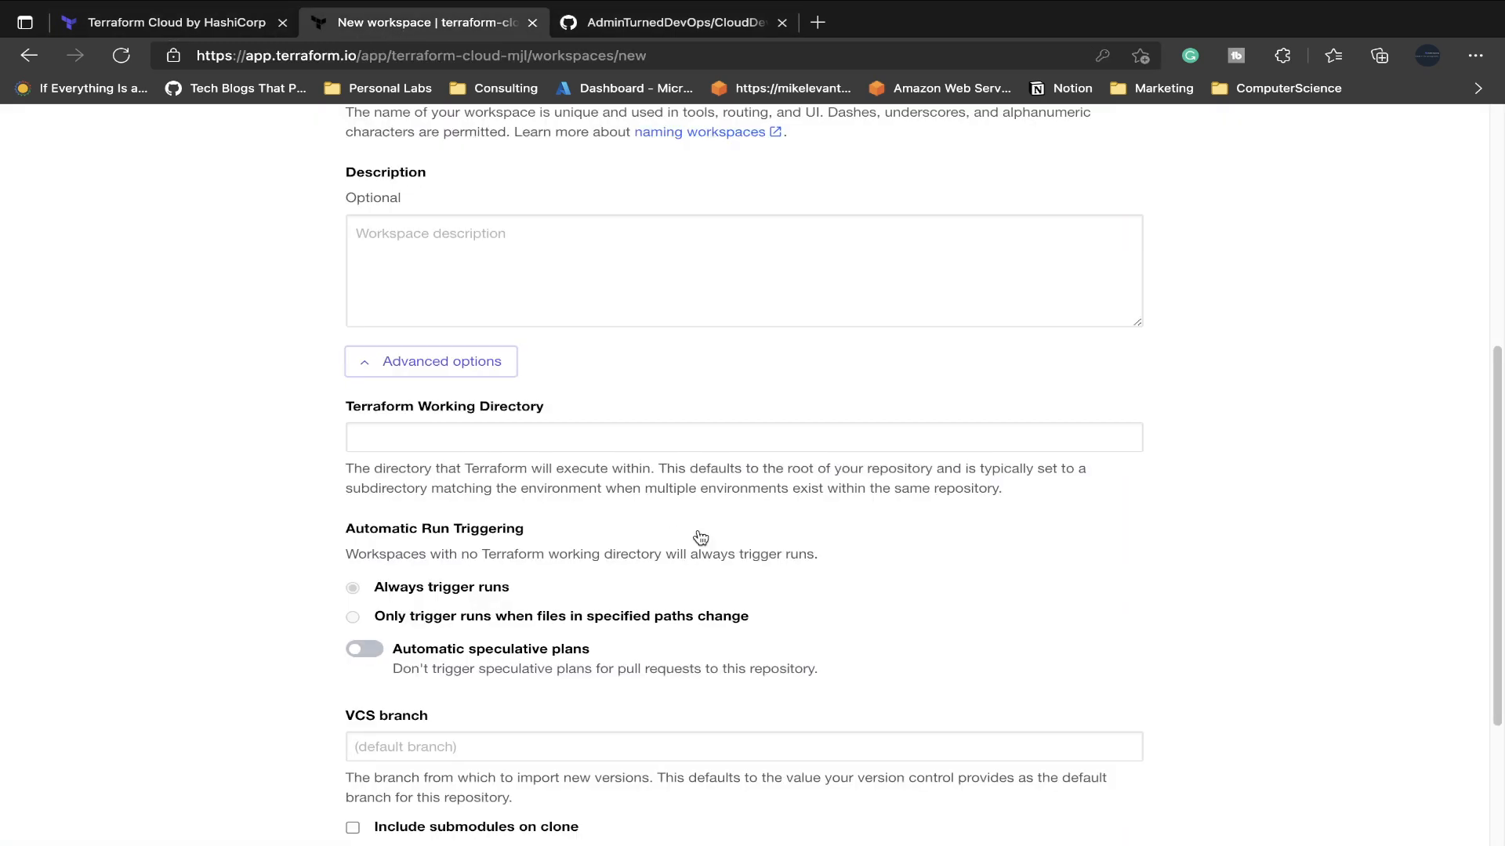
pyautogui.scroll(-3)
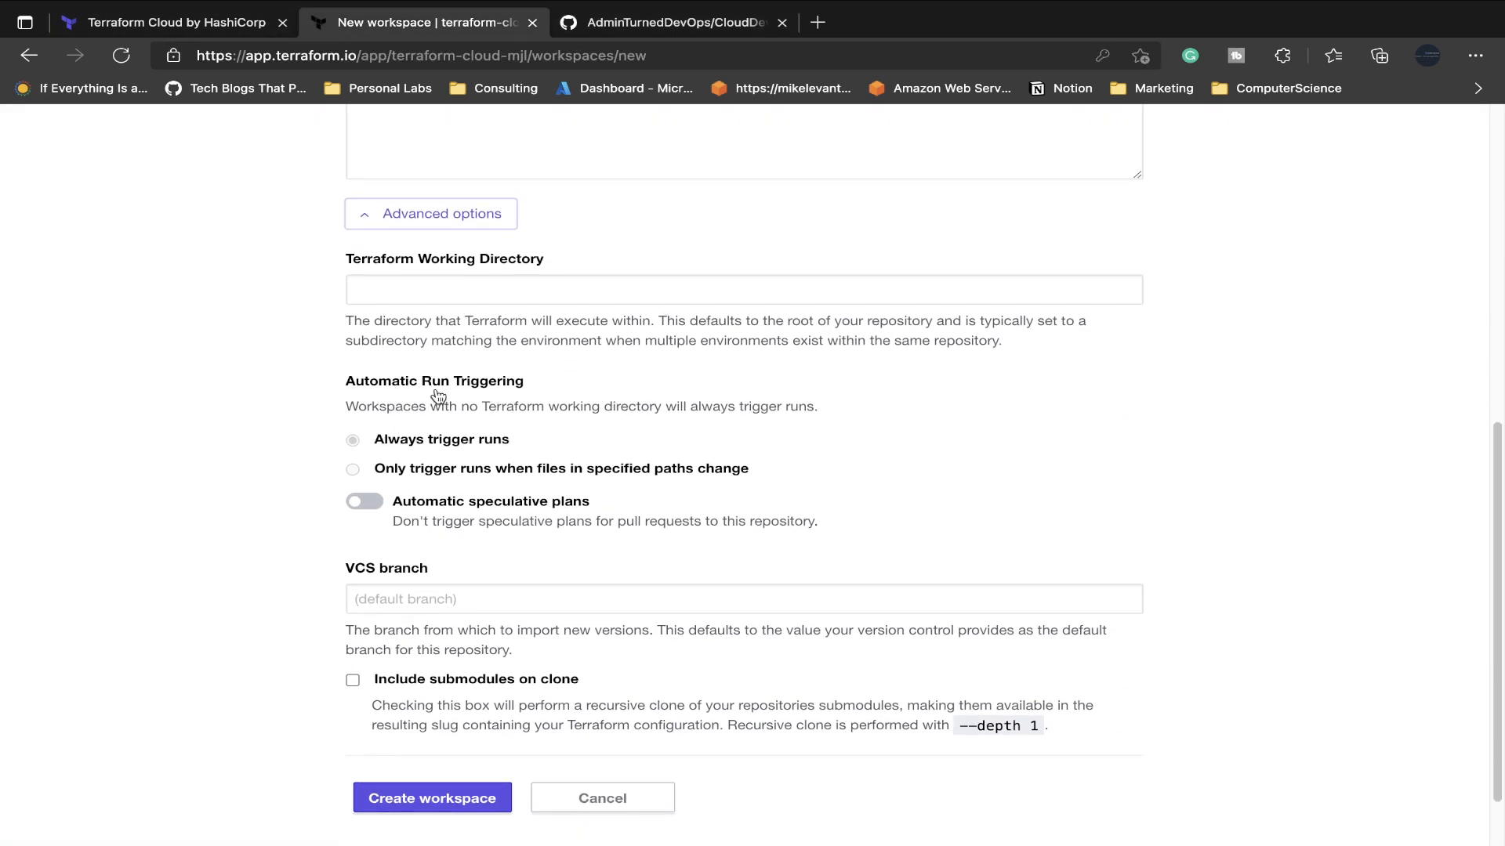
pyautogui.scroll(-3)
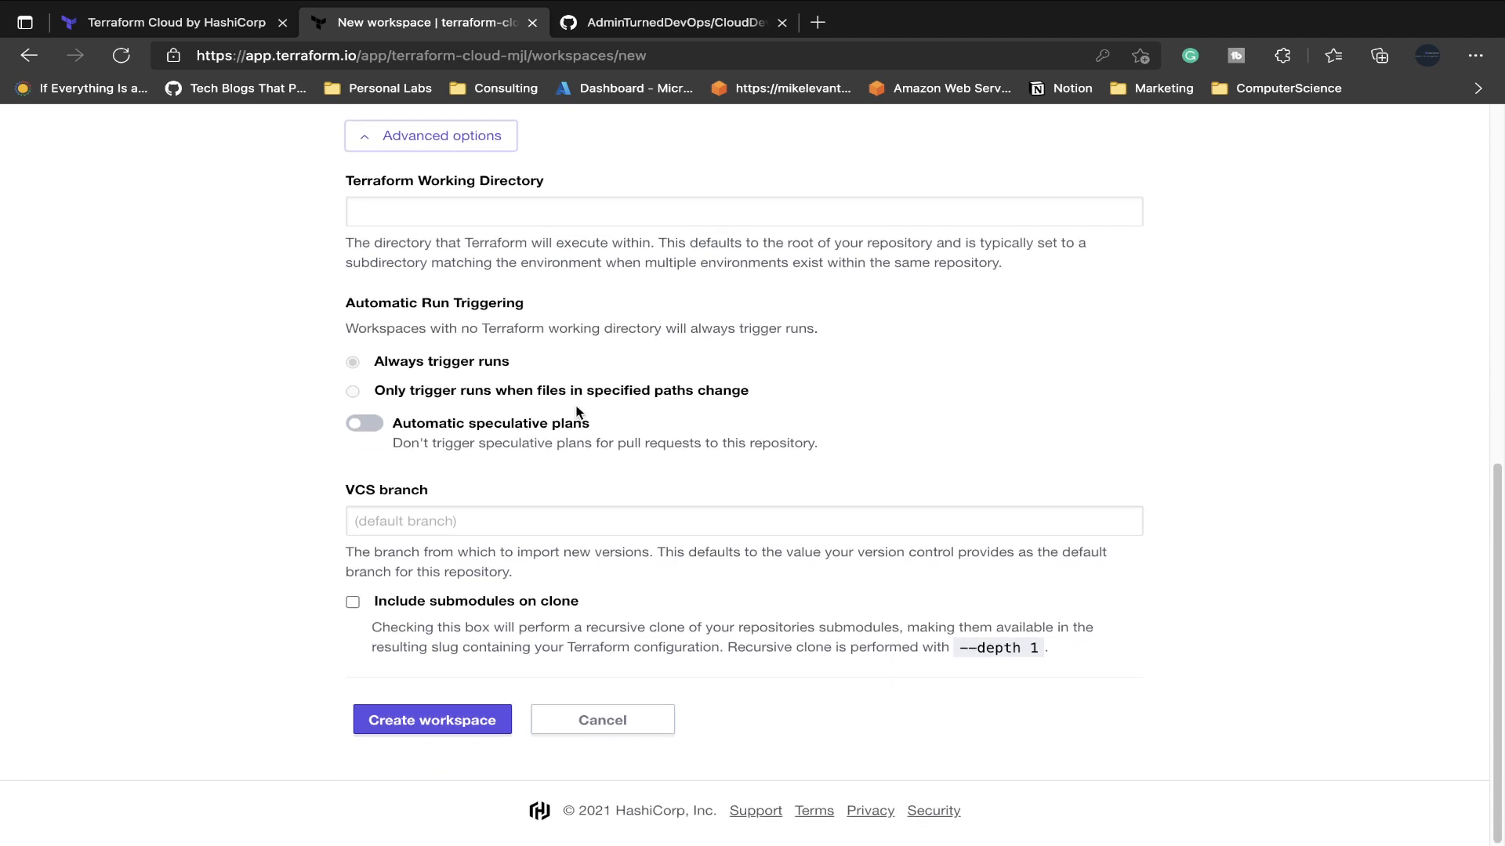
pyautogui.moveTo(615, 510)
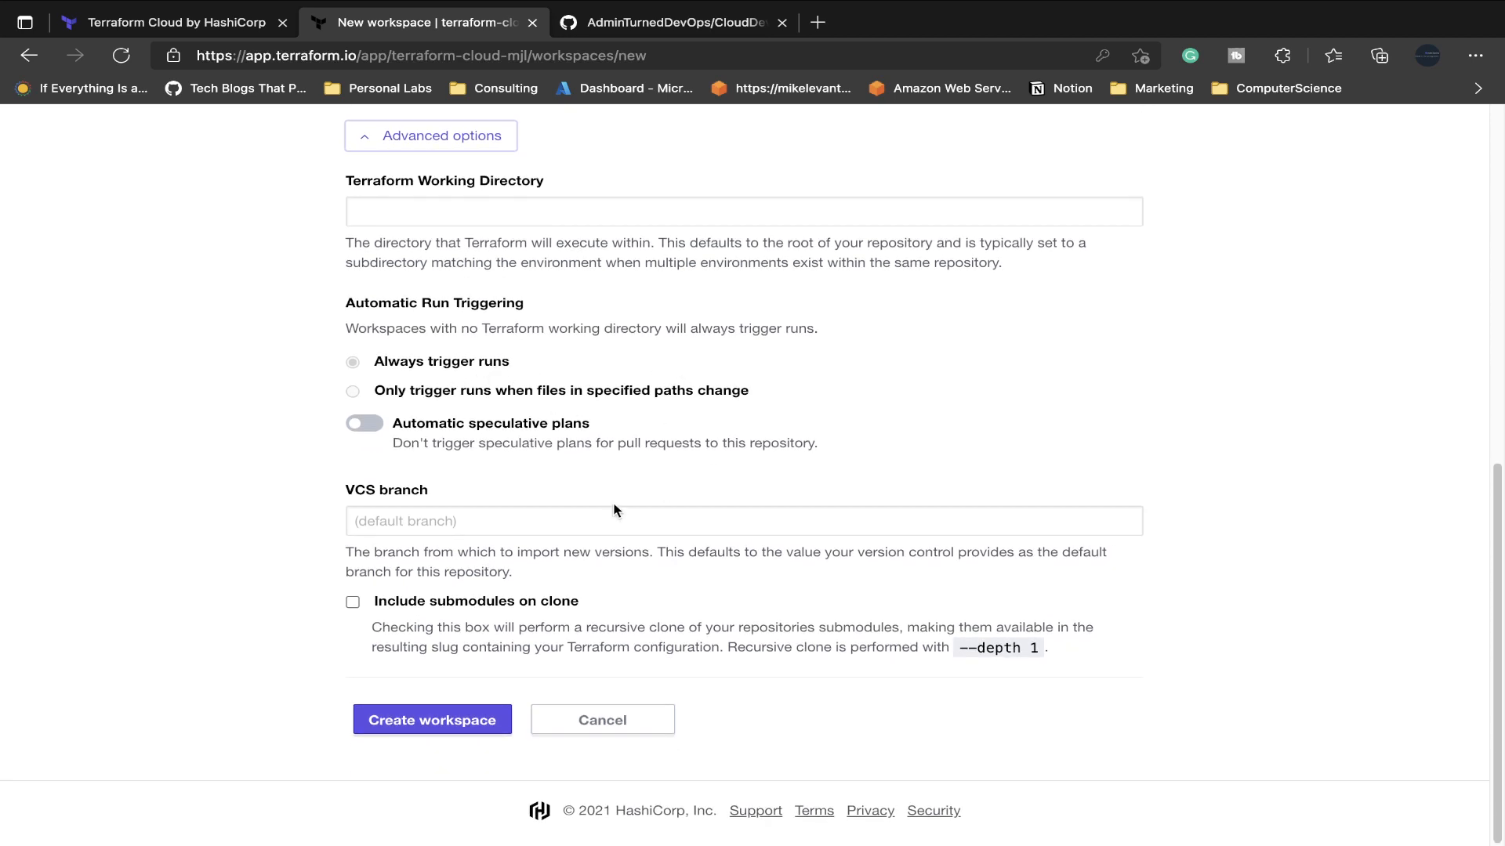
pyautogui.moveTo(454, 666)
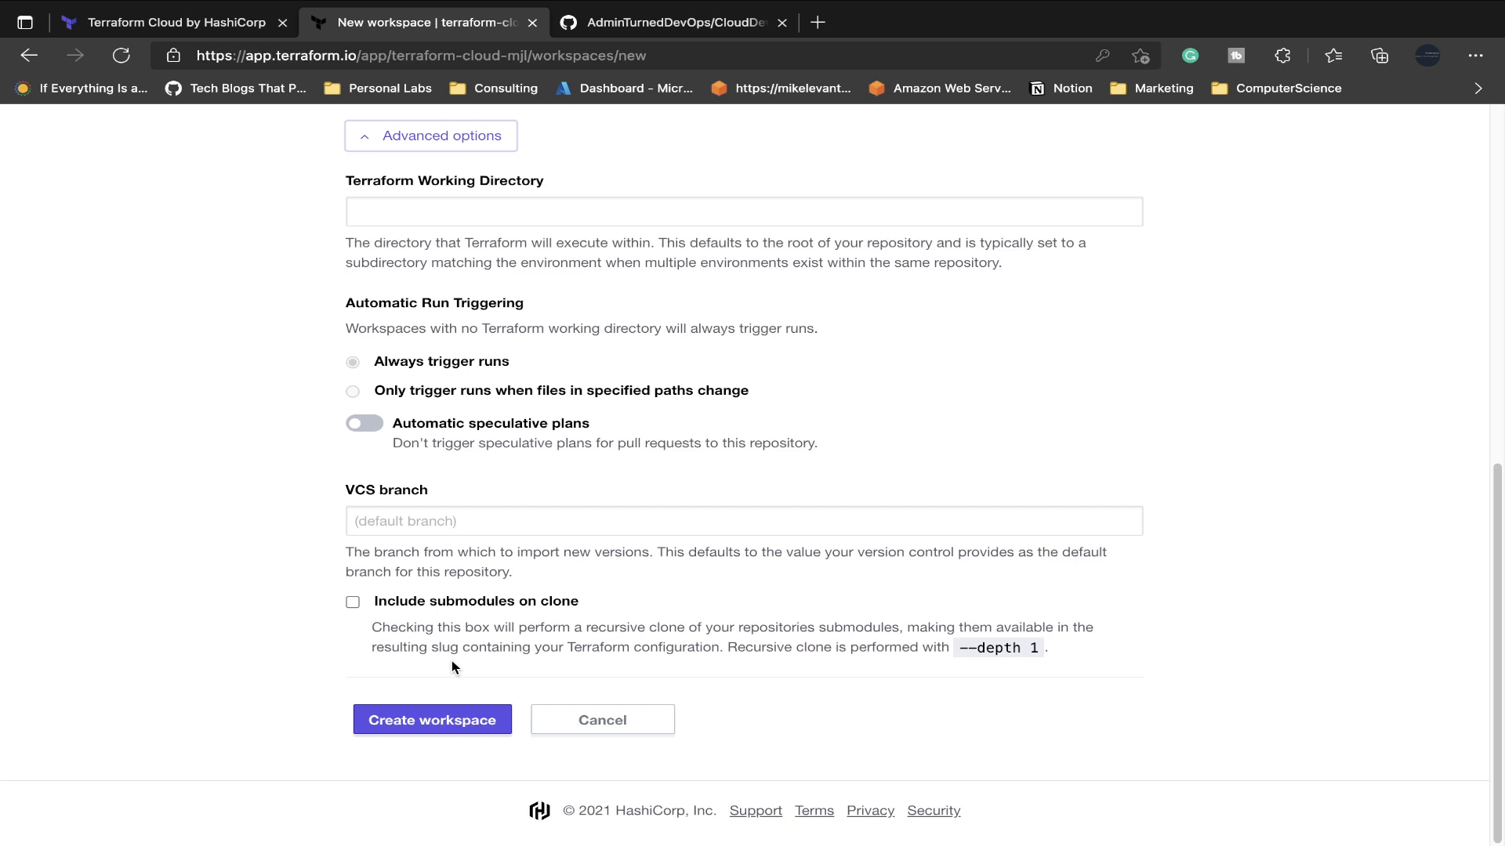
pyautogui.click(432, 720)
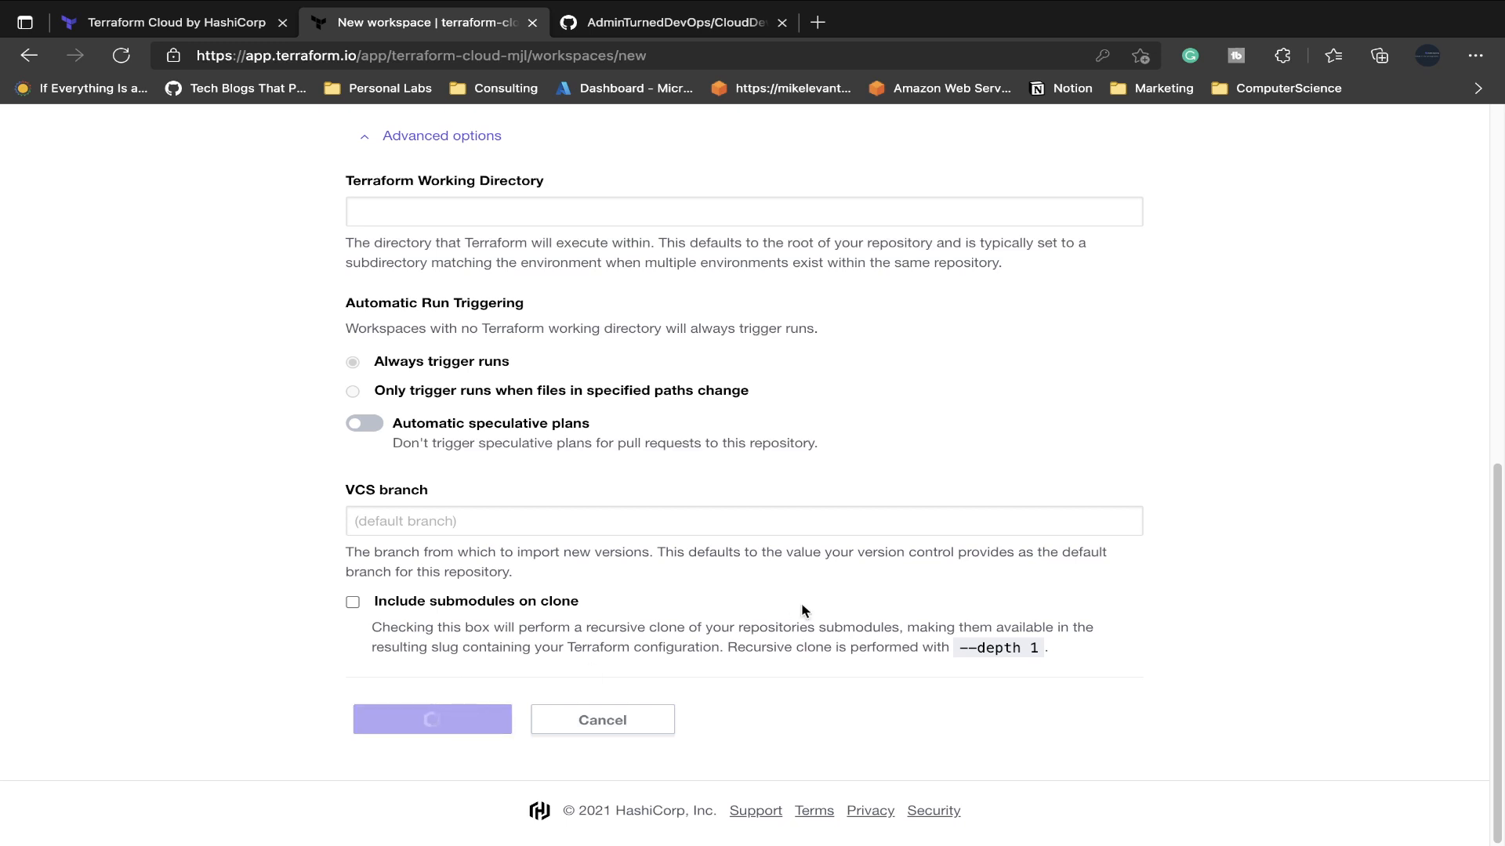
# Review the CloudDev-ResourceGroup workspace overview, then view its runs list.
pyautogui.click(431, 719)
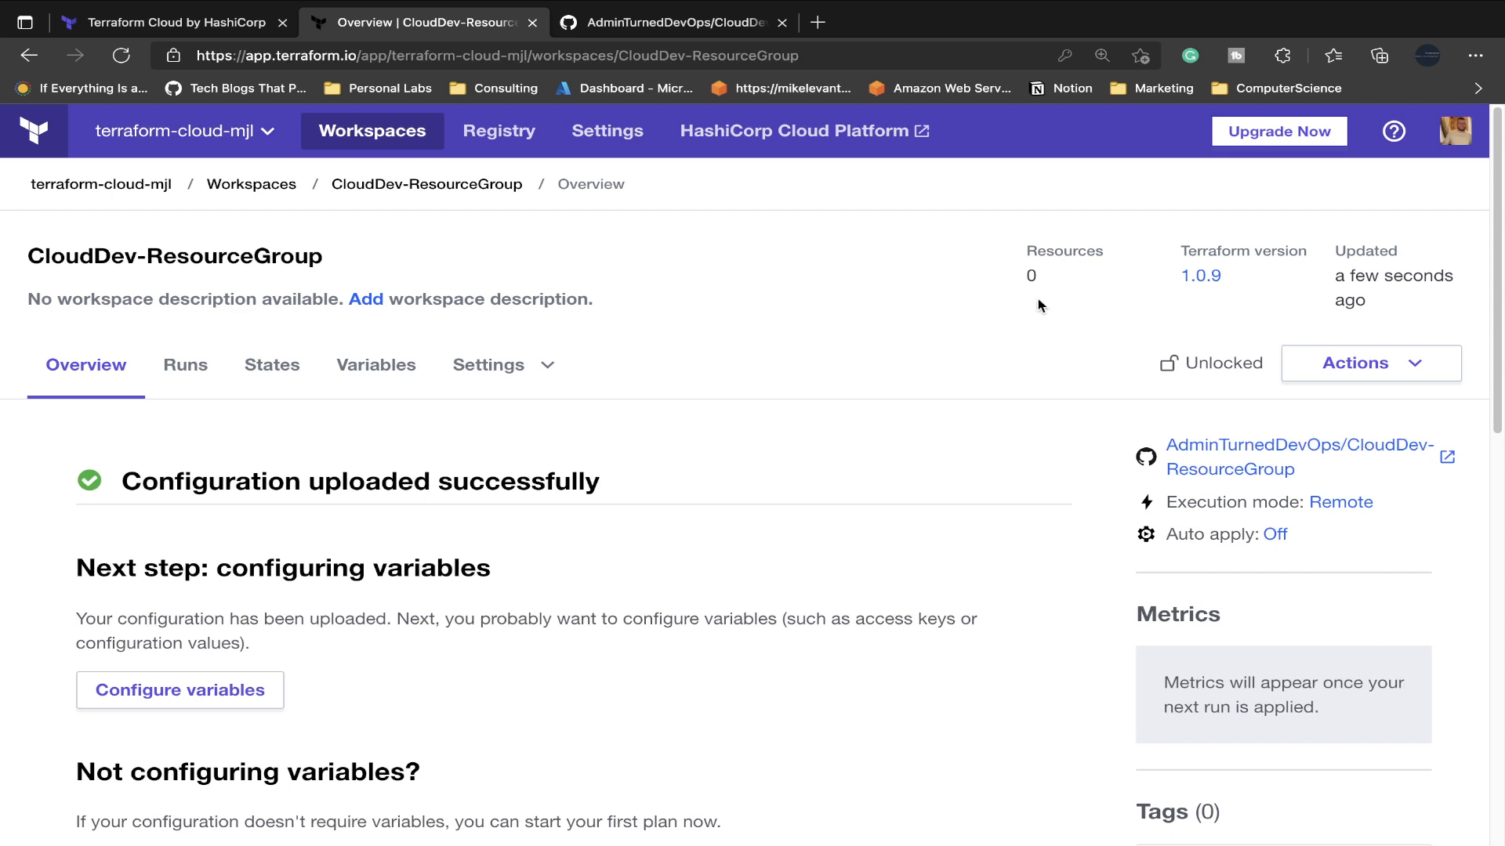
pyautogui.scroll(-3)
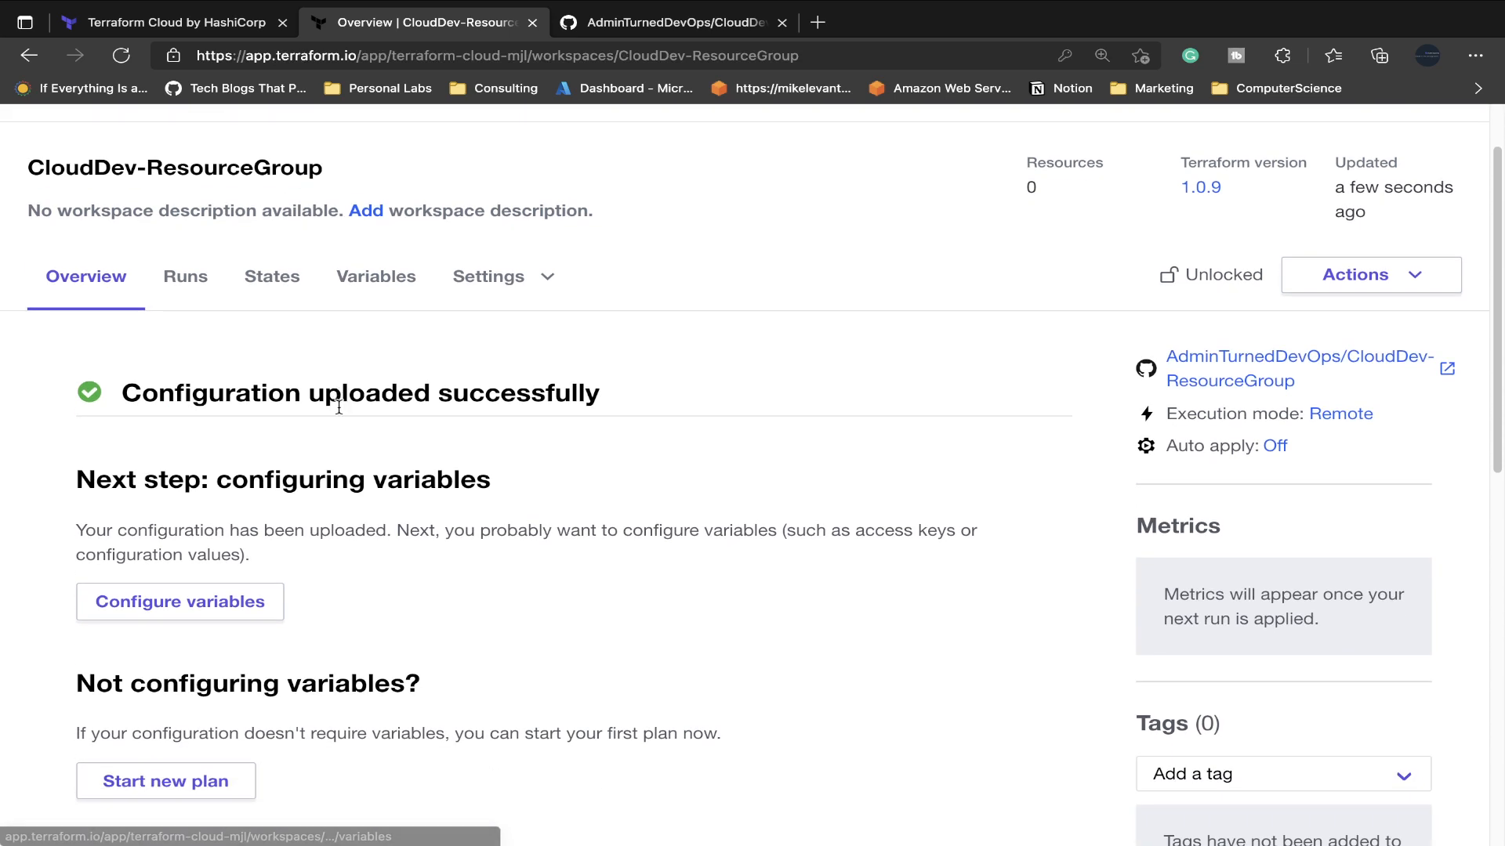
pyautogui.scroll(-3)
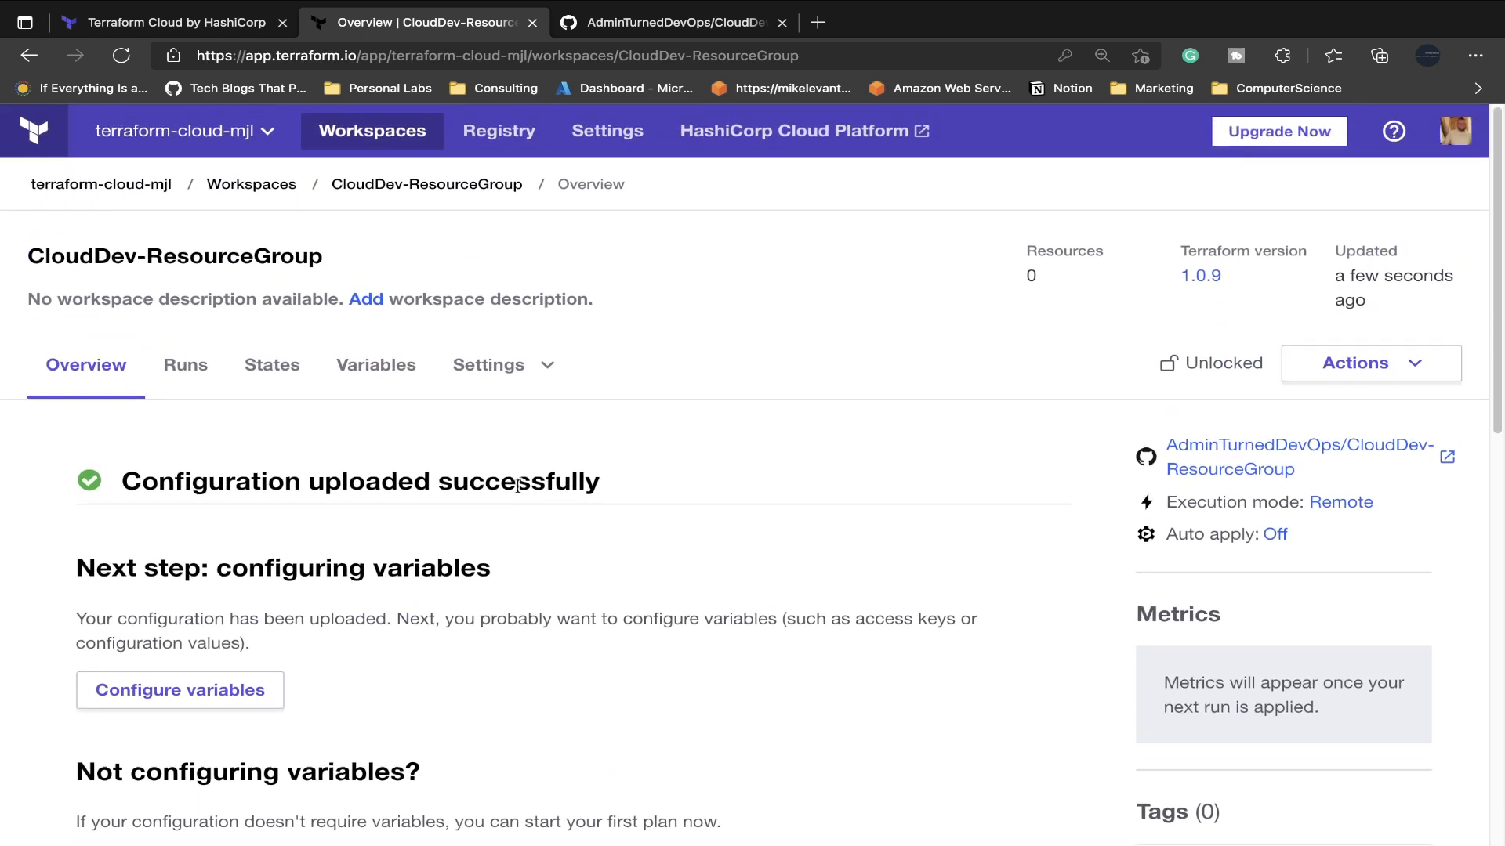
pyautogui.scroll(-3)
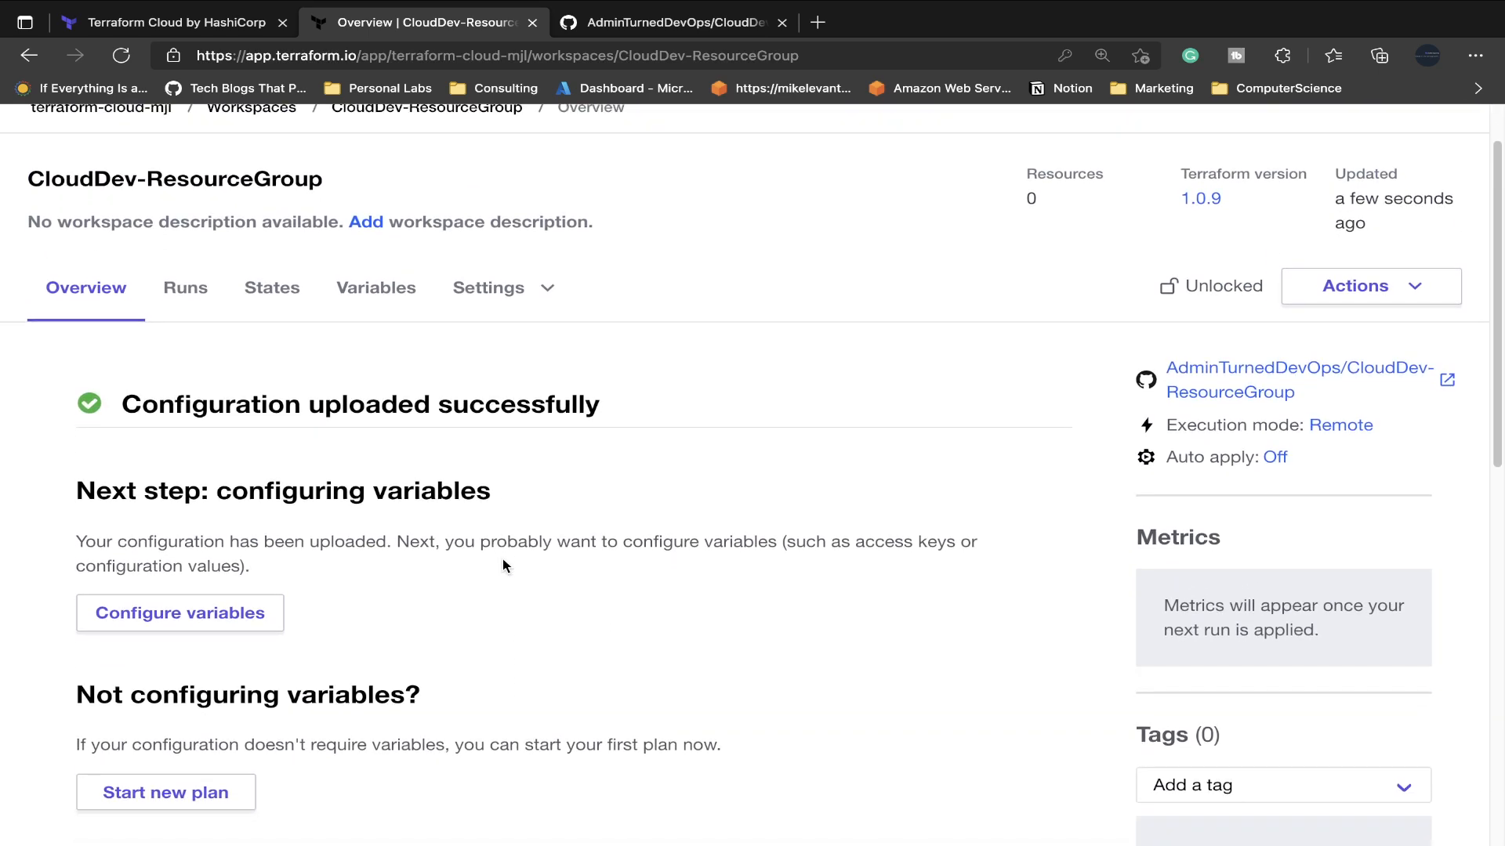
pyautogui.moveTo(185, 287)
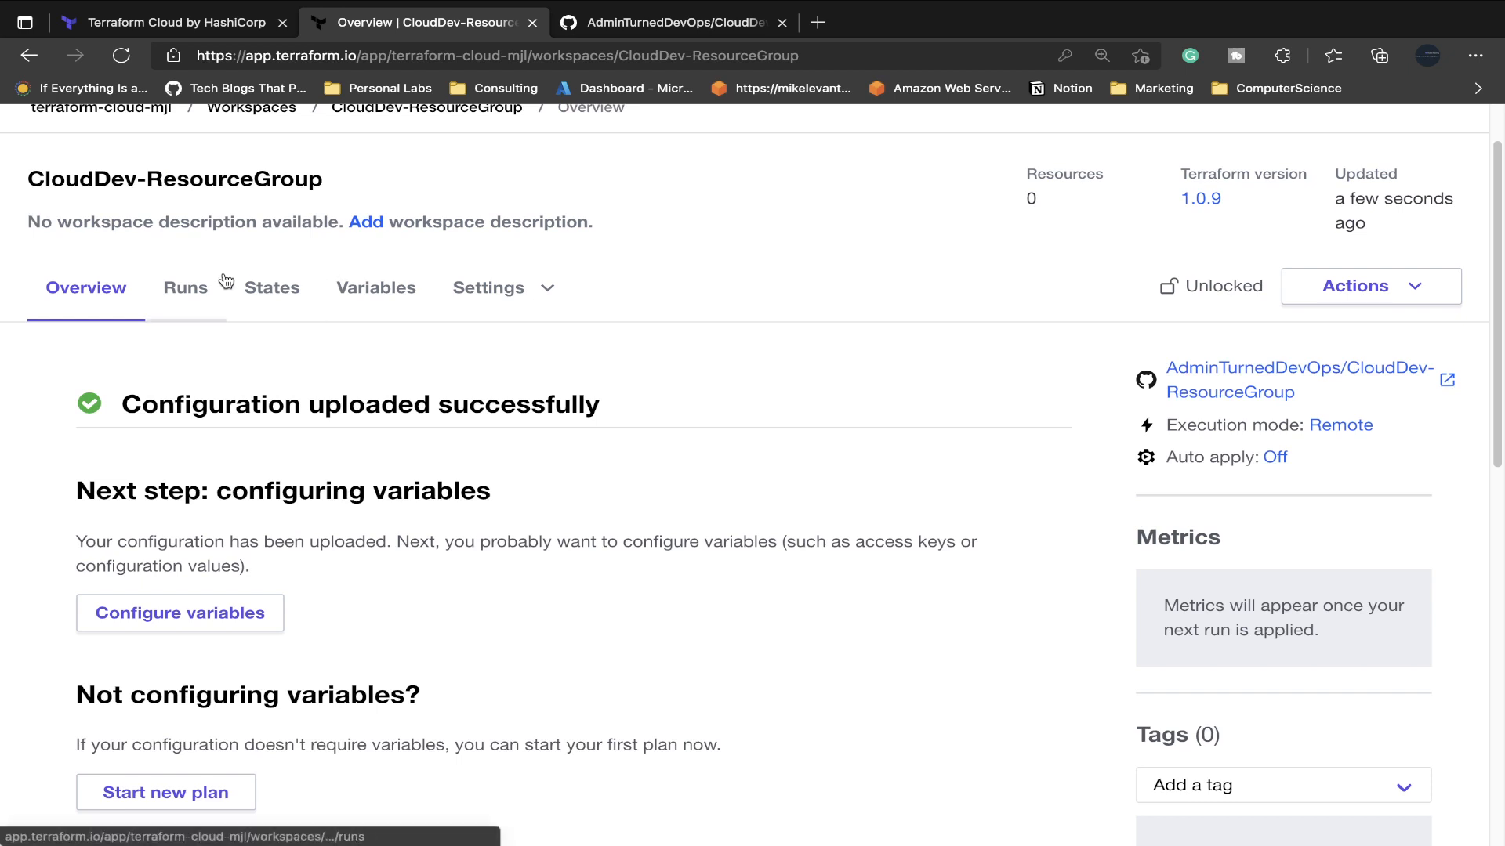
pyautogui.click(185, 288)
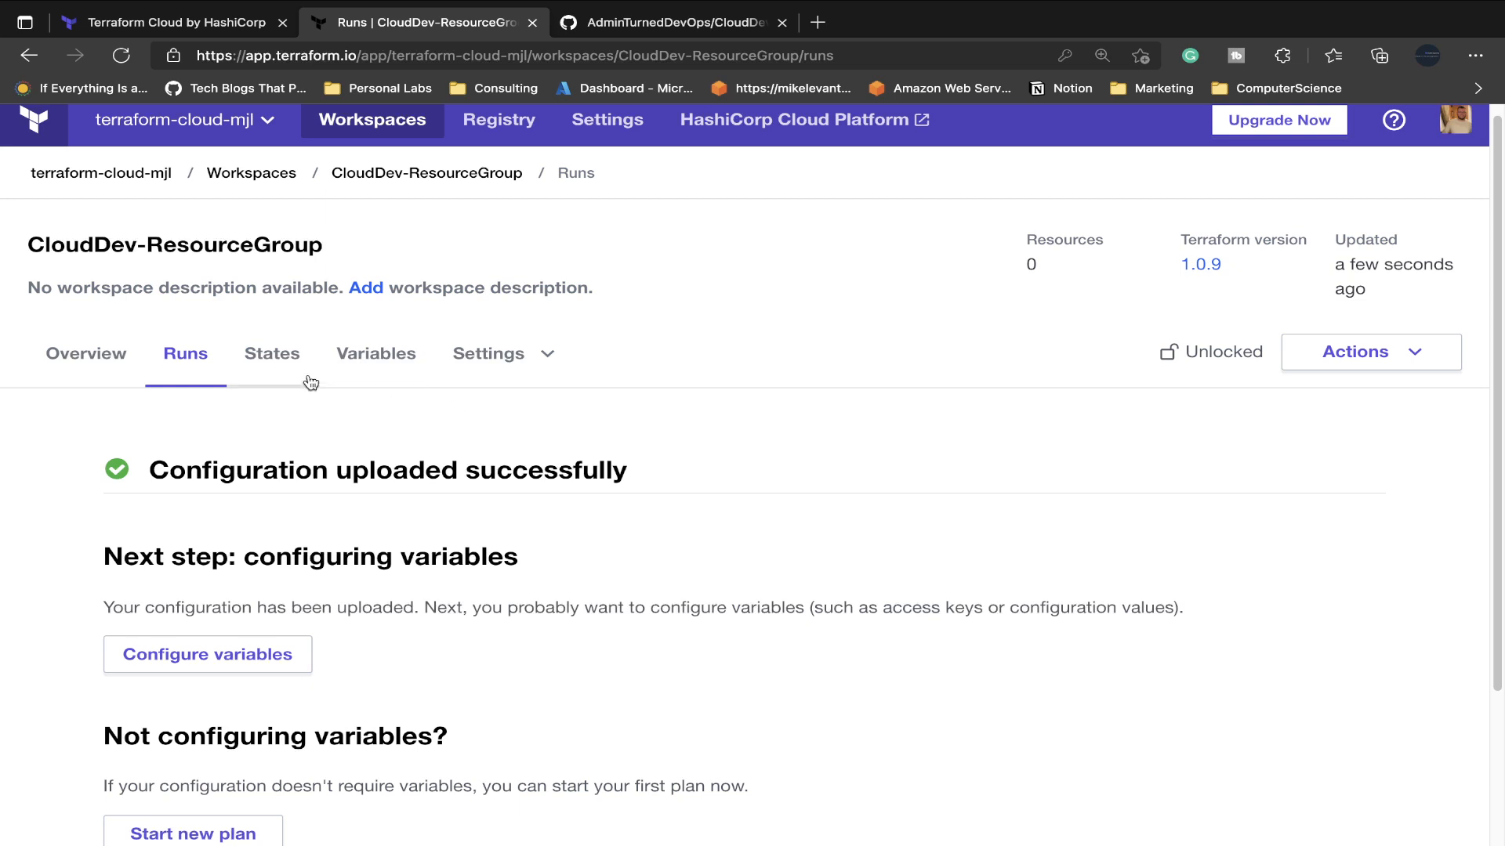
# Check the workspace's empty States list, then open its Variables page.
pyautogui.click(271, 354)
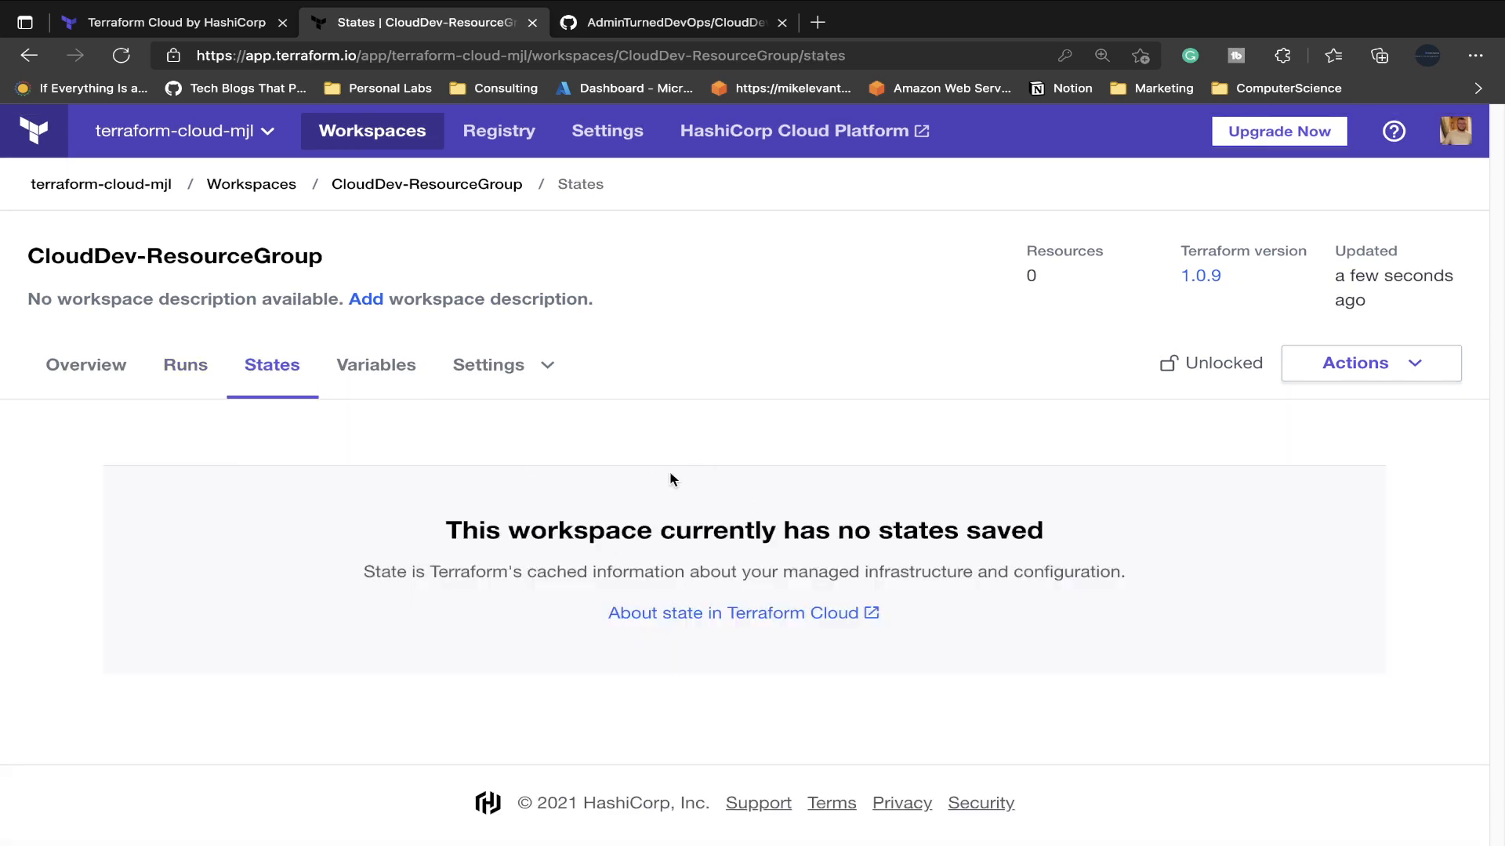
pyautogui.click(375, 364)
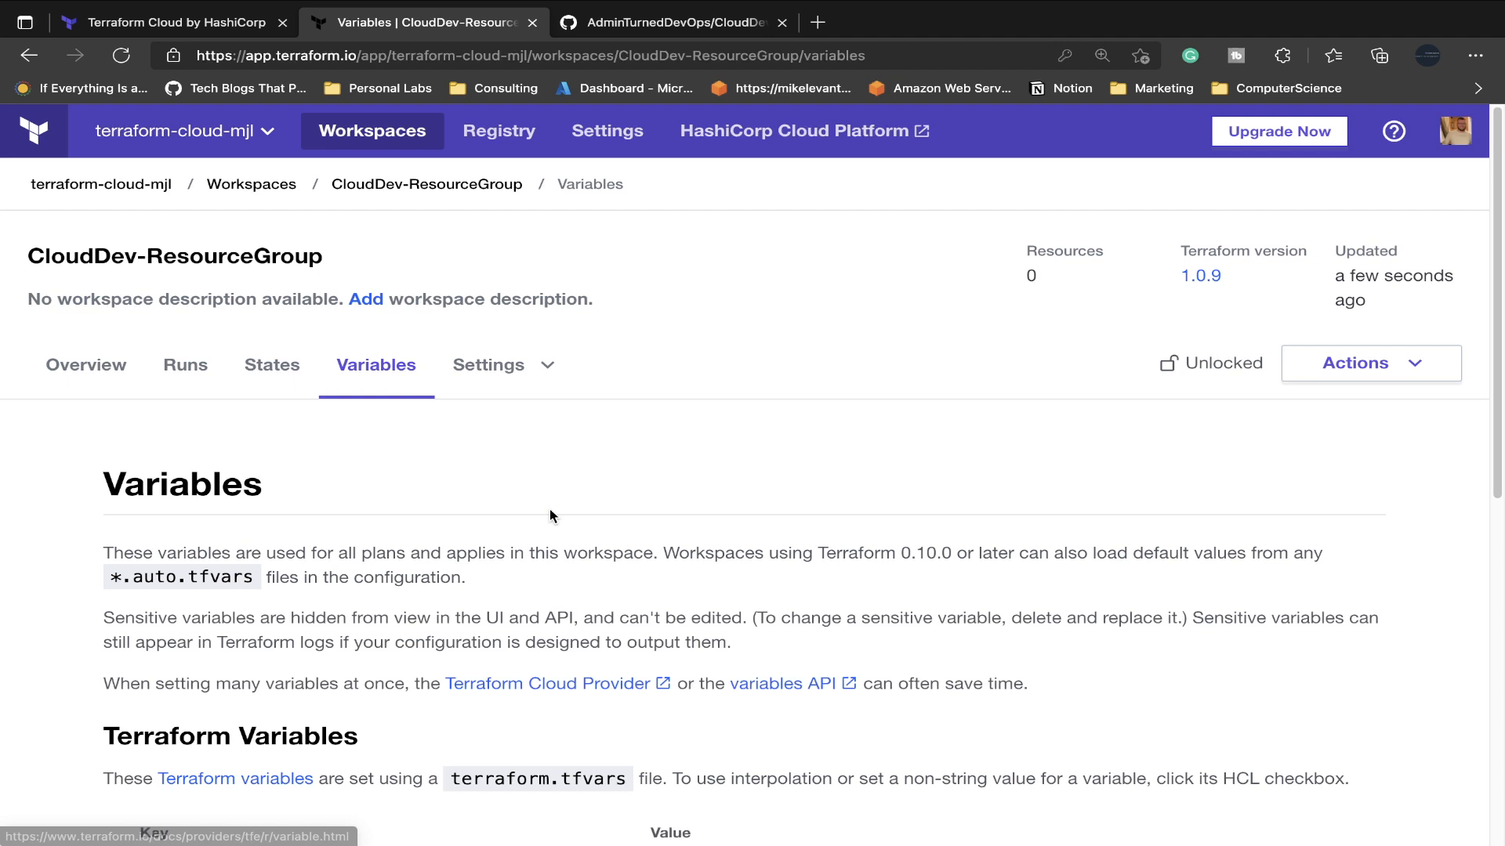
pyautogui.click(489, 365)
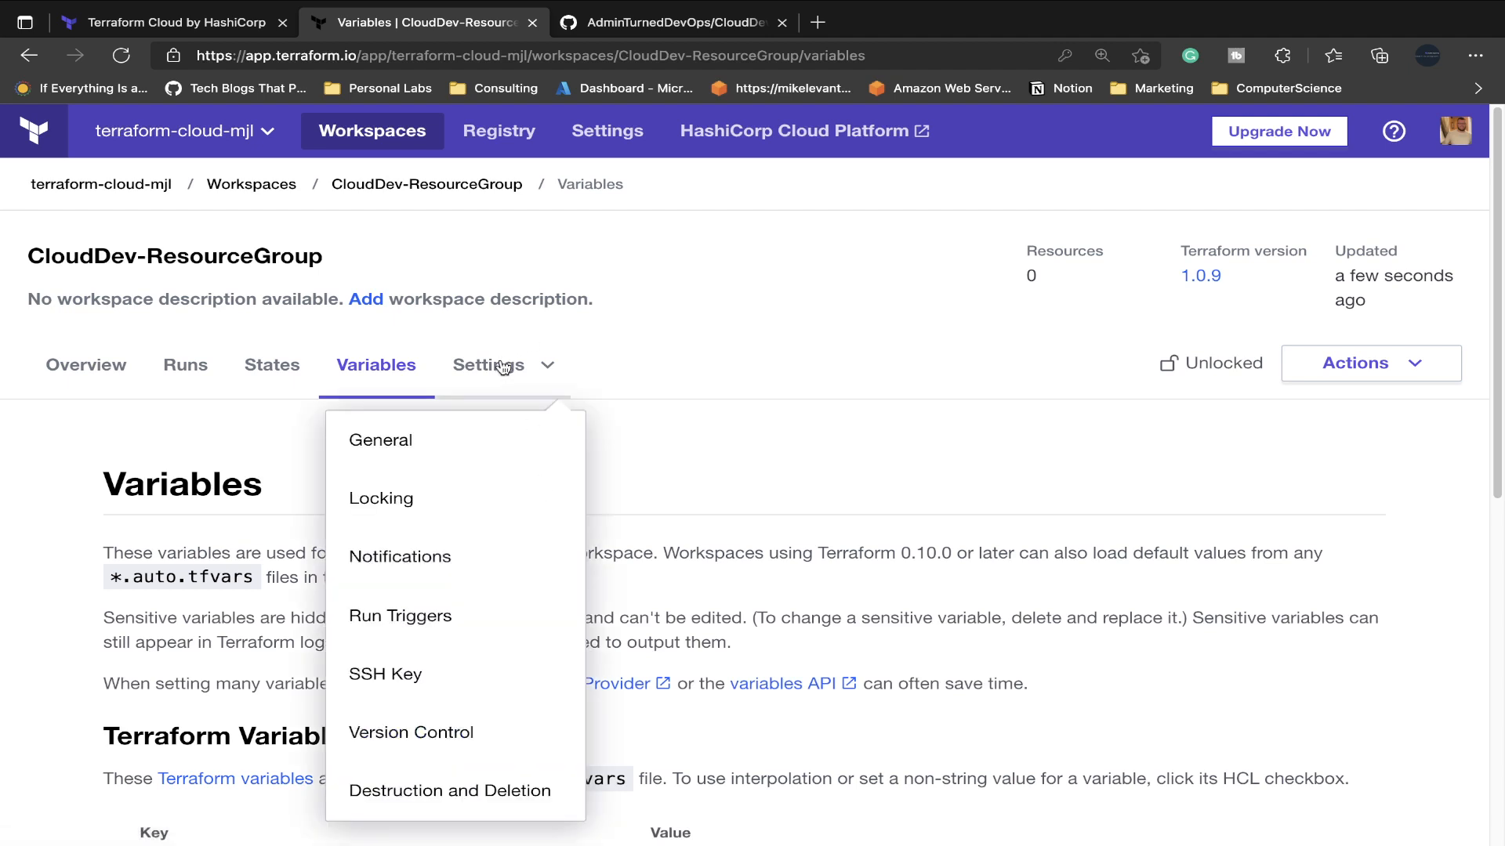
pyautogui.moveTo(480, 557)
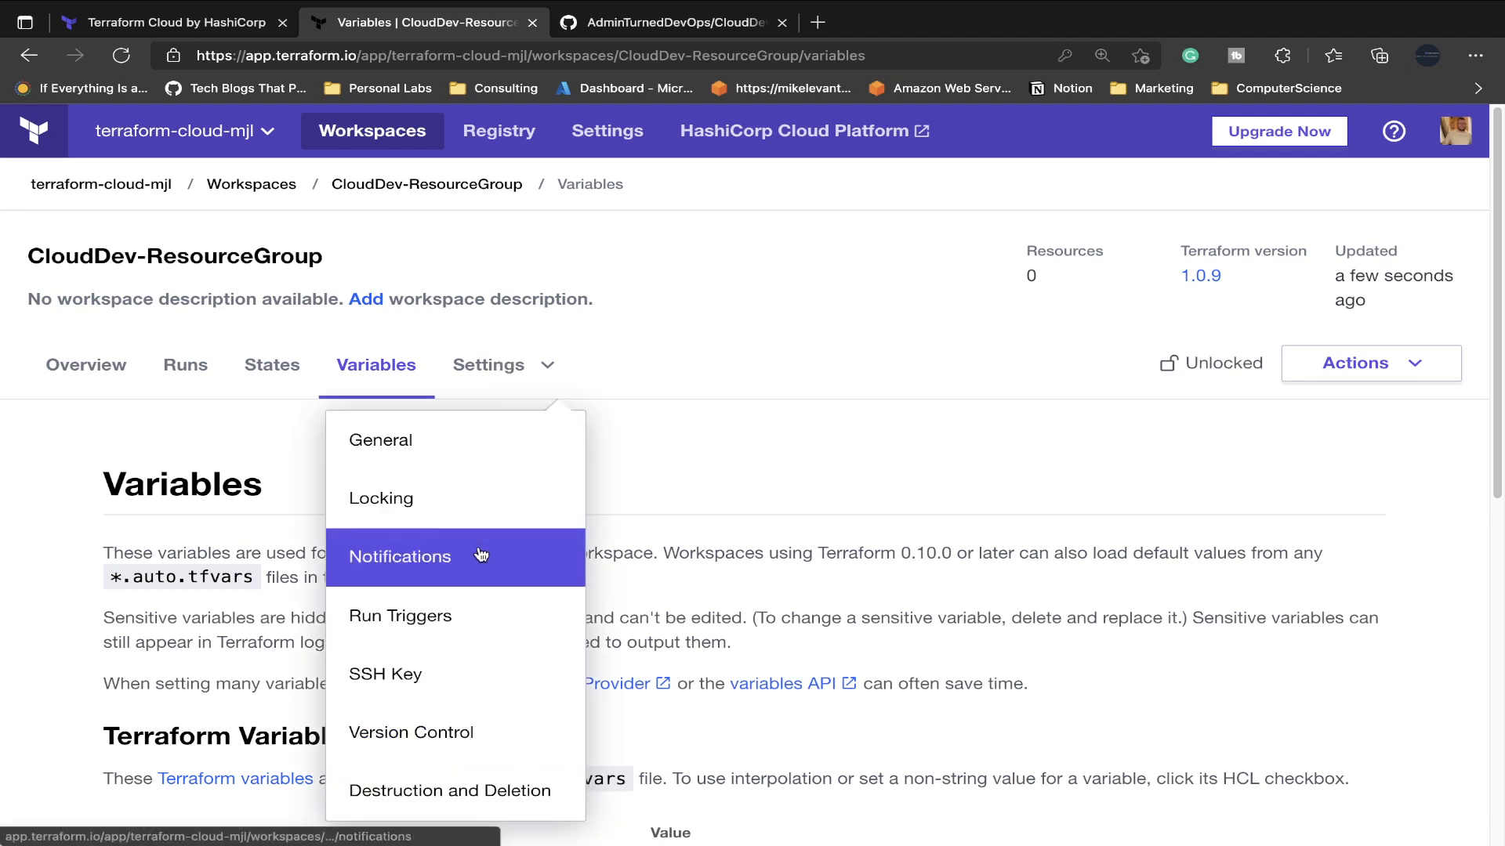
pyautogui.moveTo(560, 695)
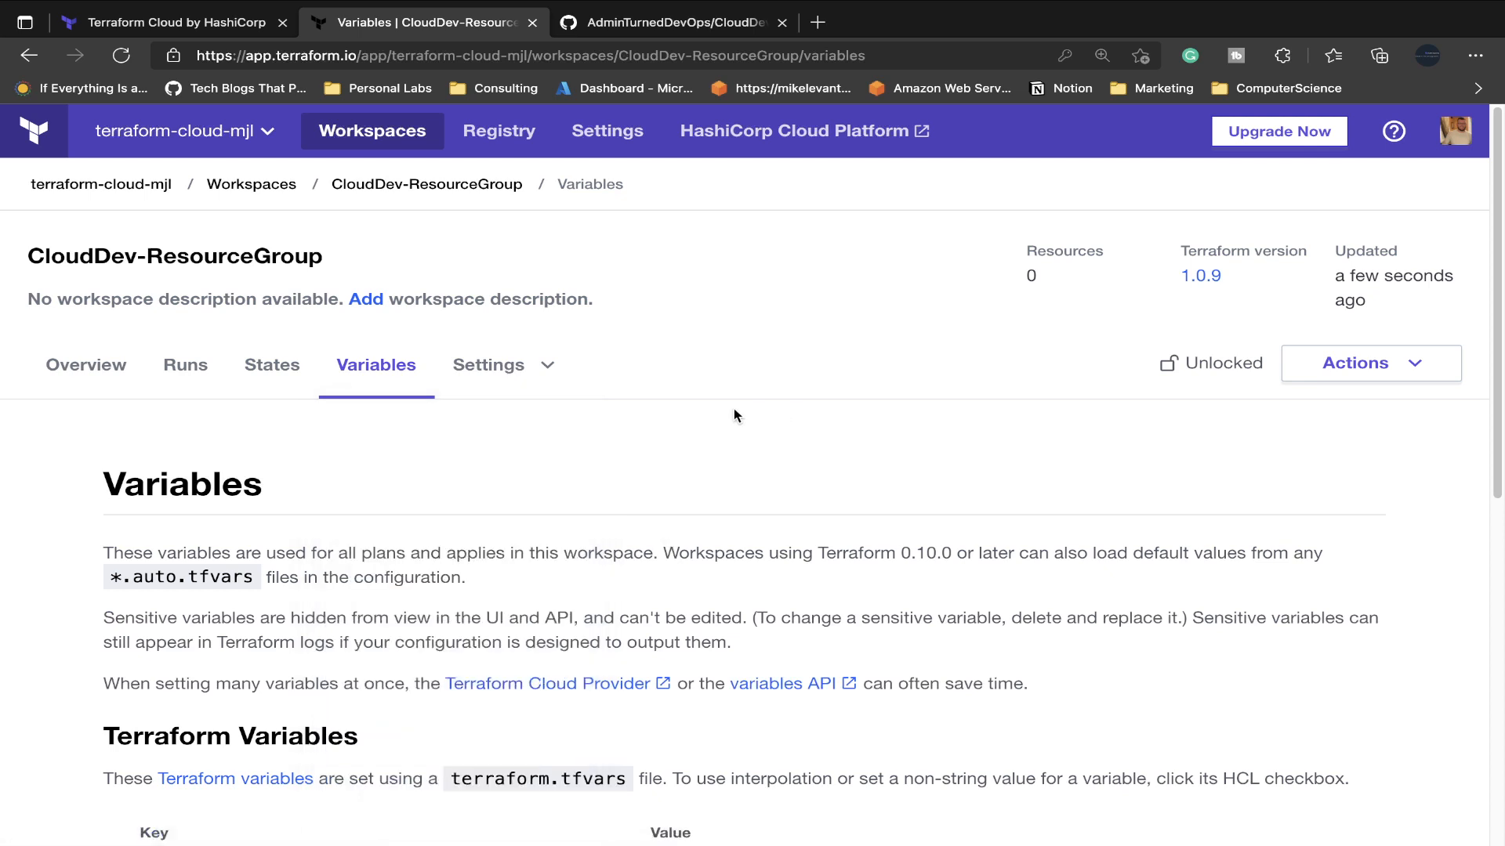
# Look over the empty variable lists and open a new Terraform variable form.
pyautogui.scroll(-3)
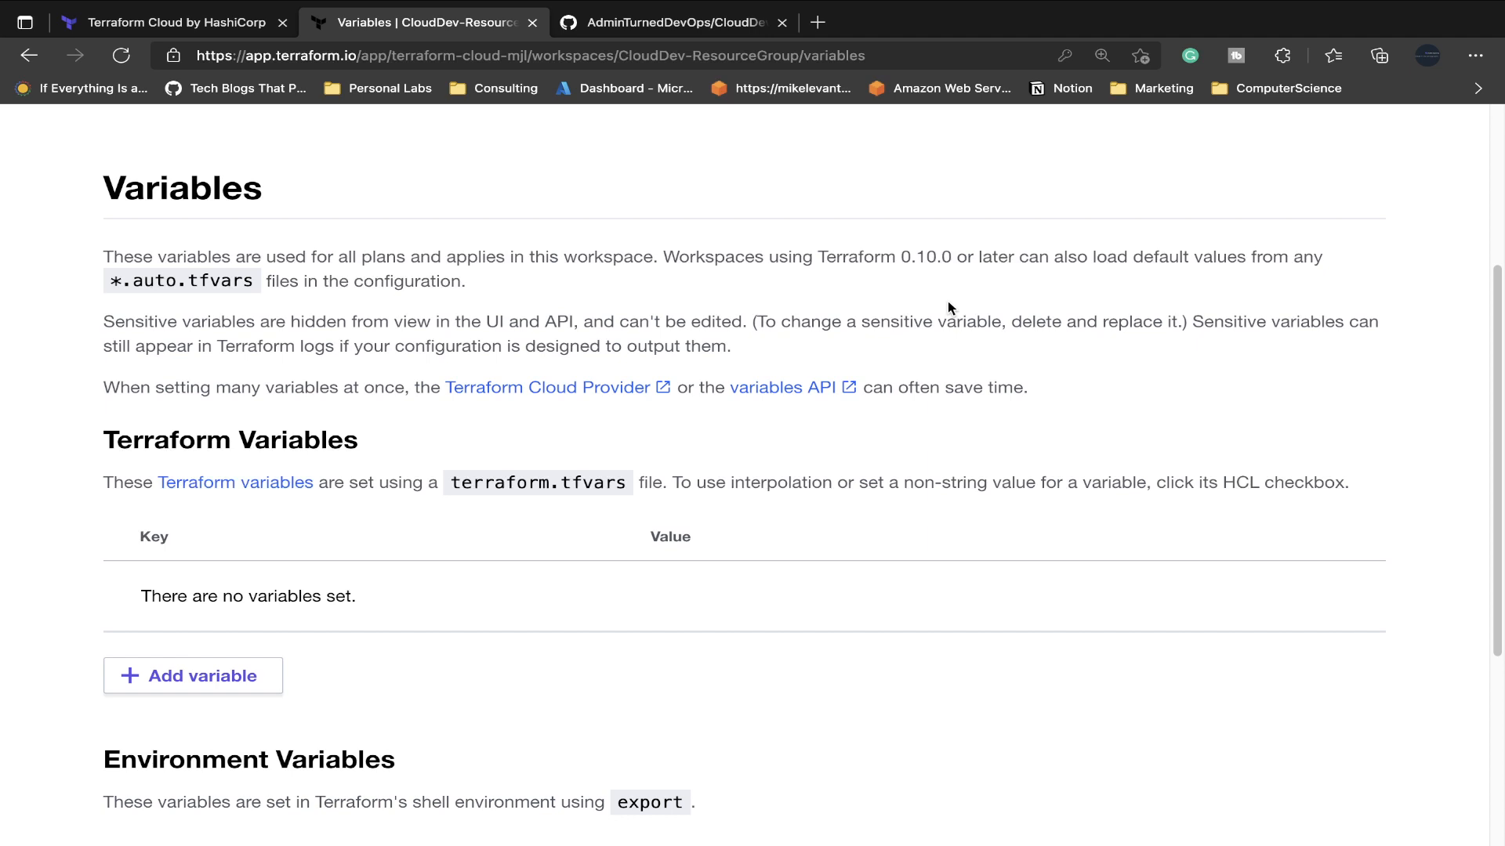
pyautogui.moveTo(919, 376)
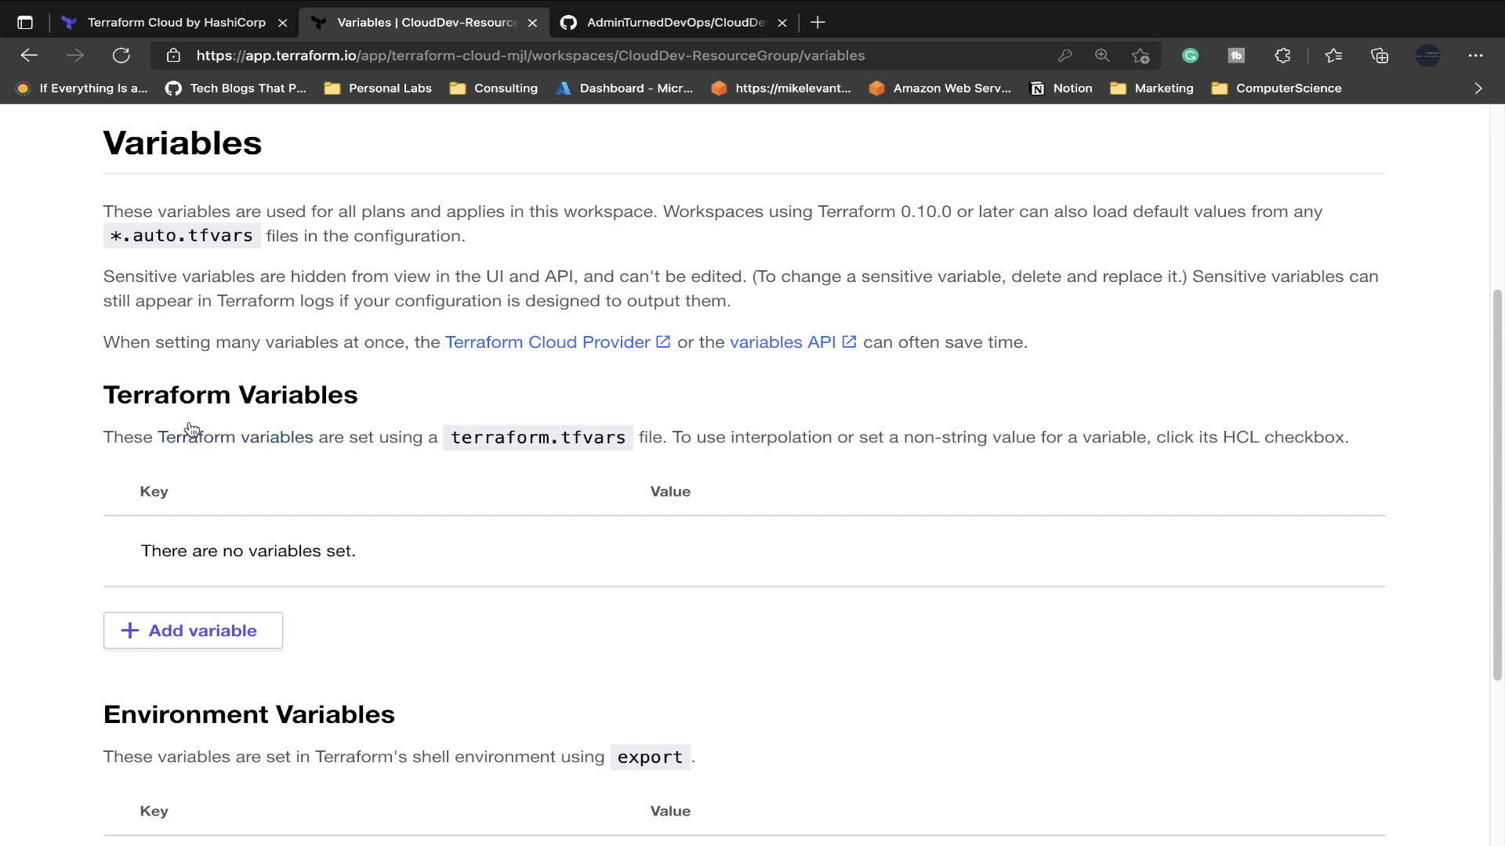
pyautogui.moveTo(427, 495)
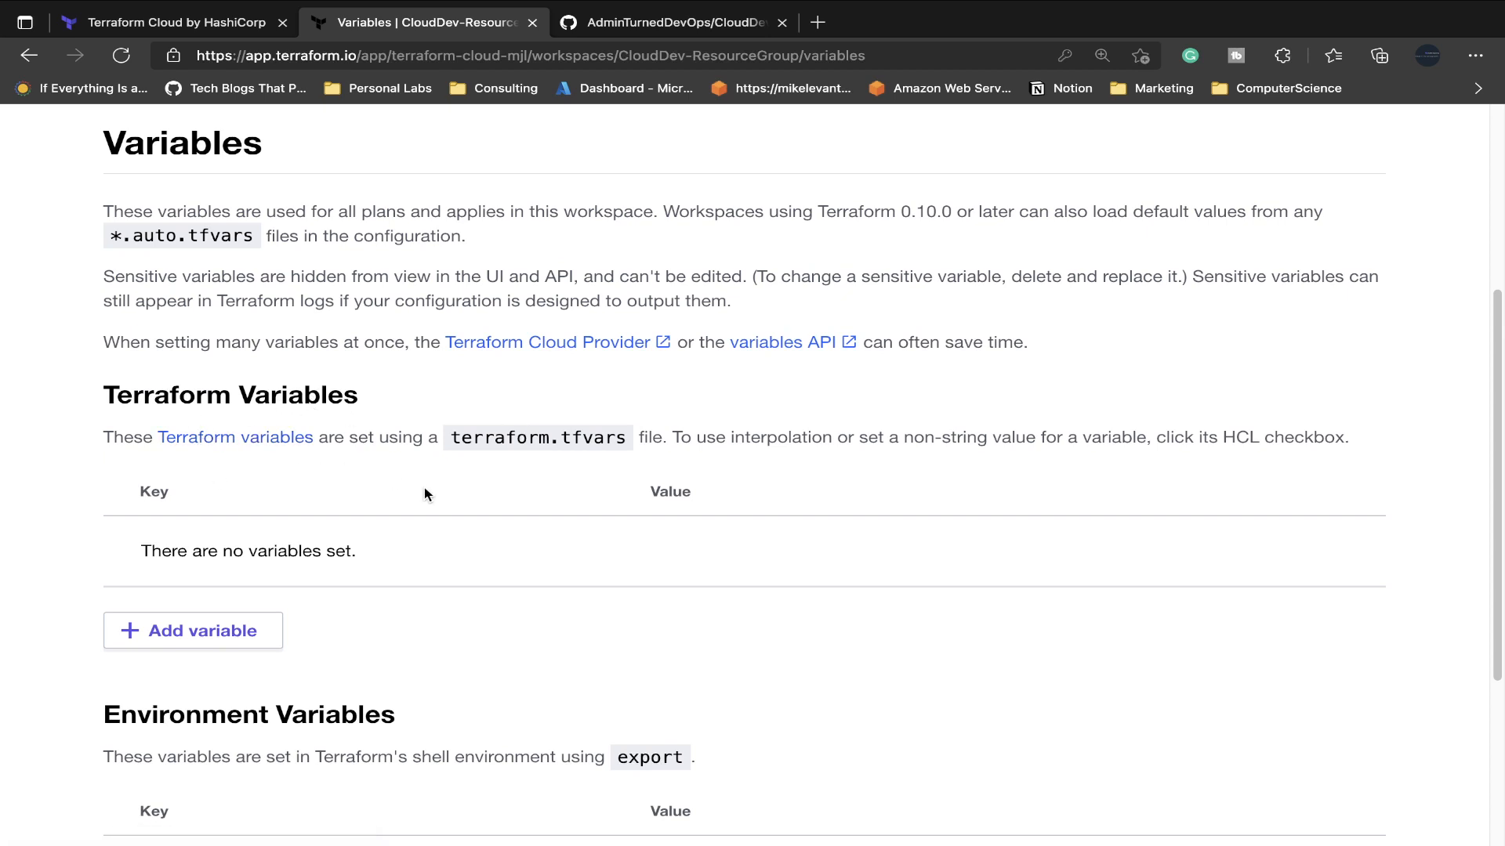
pyautogui.moveTo(873, 460)
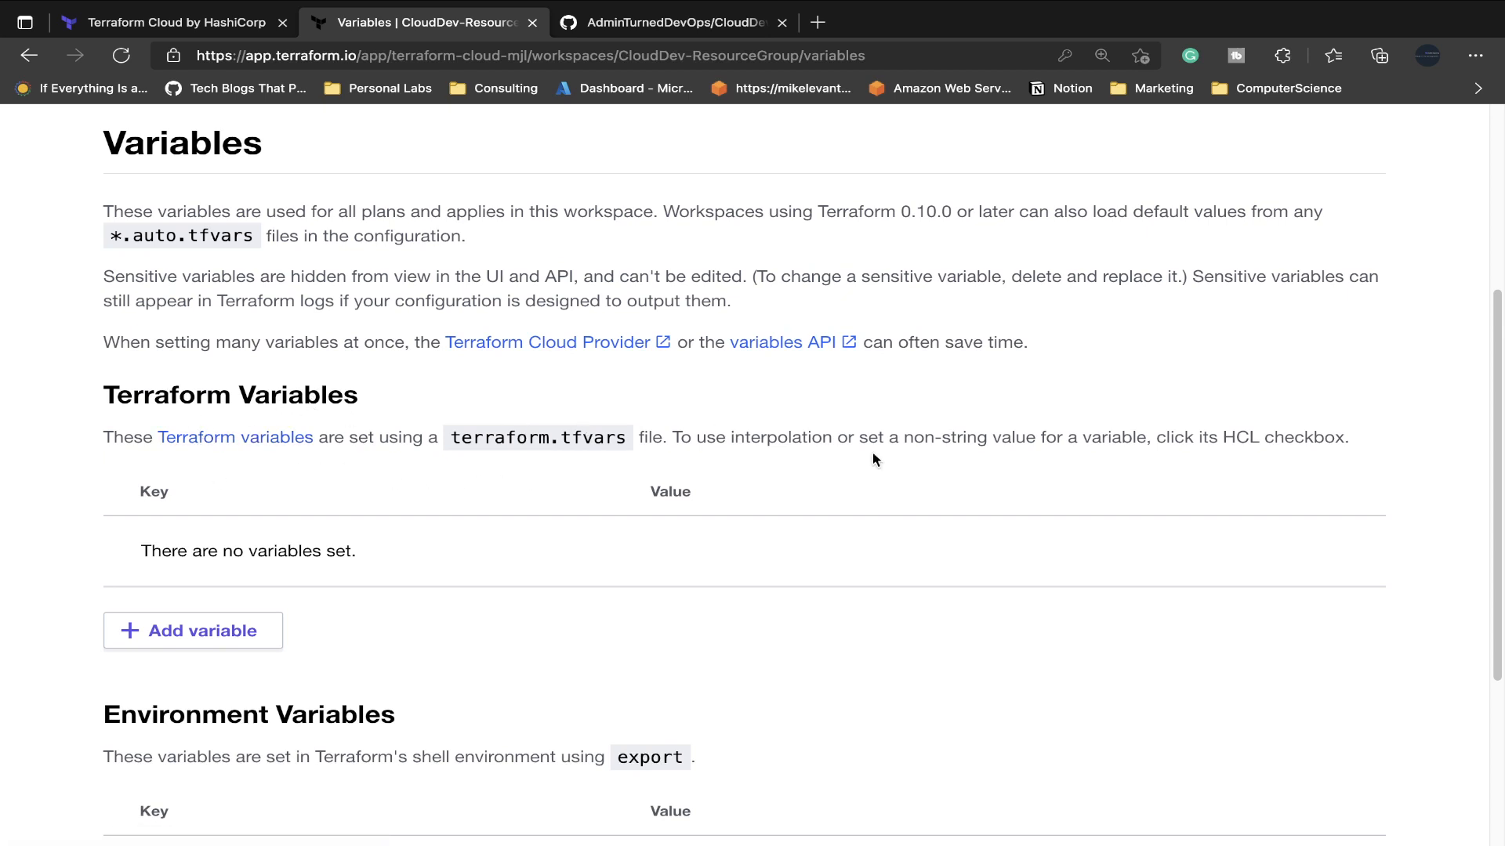
pyautogui.scroll(-3)
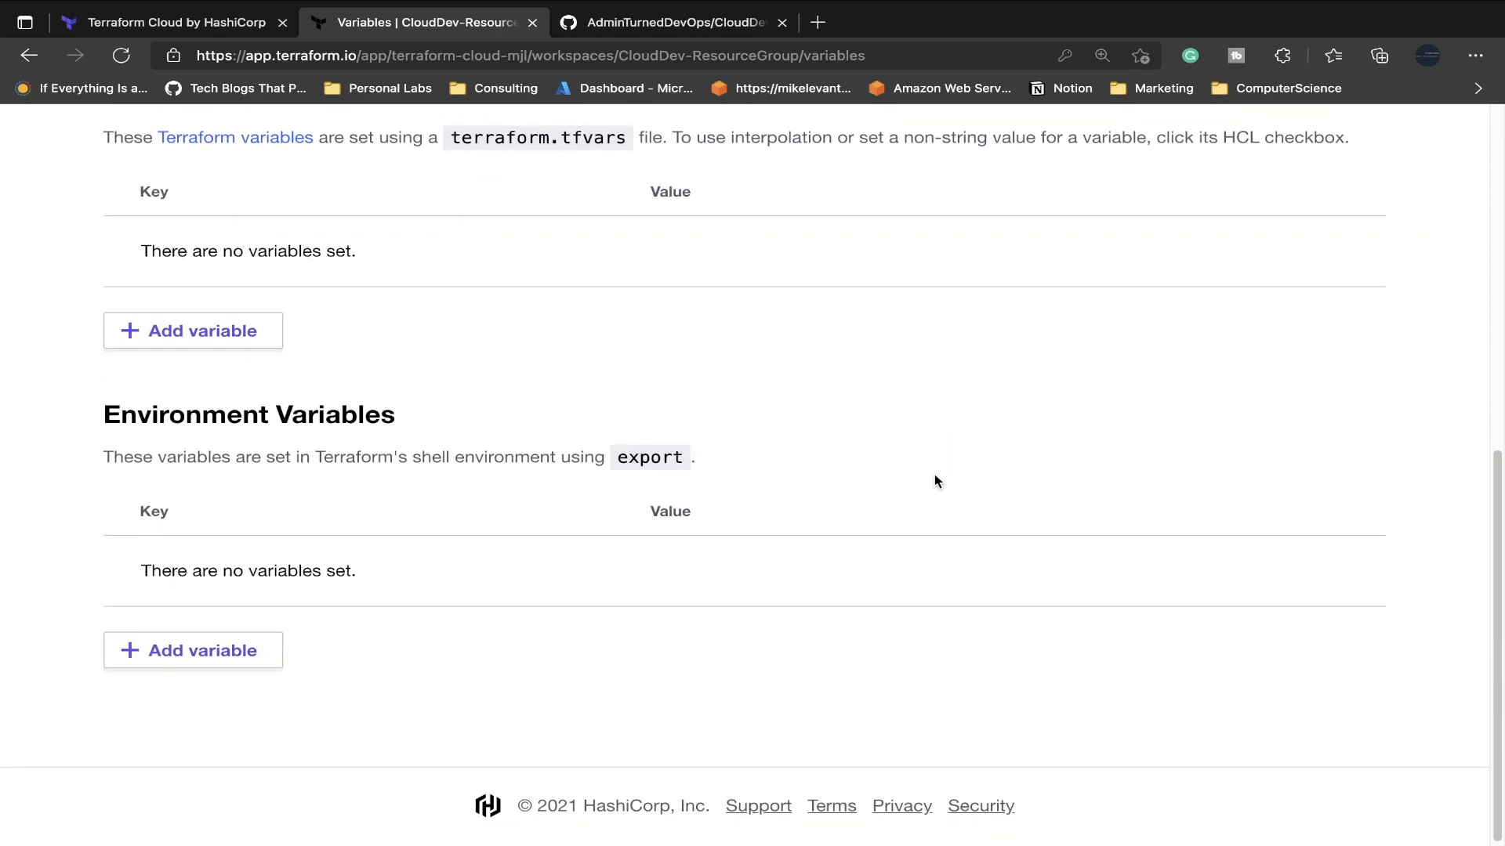
pyautogui.scroll(3)
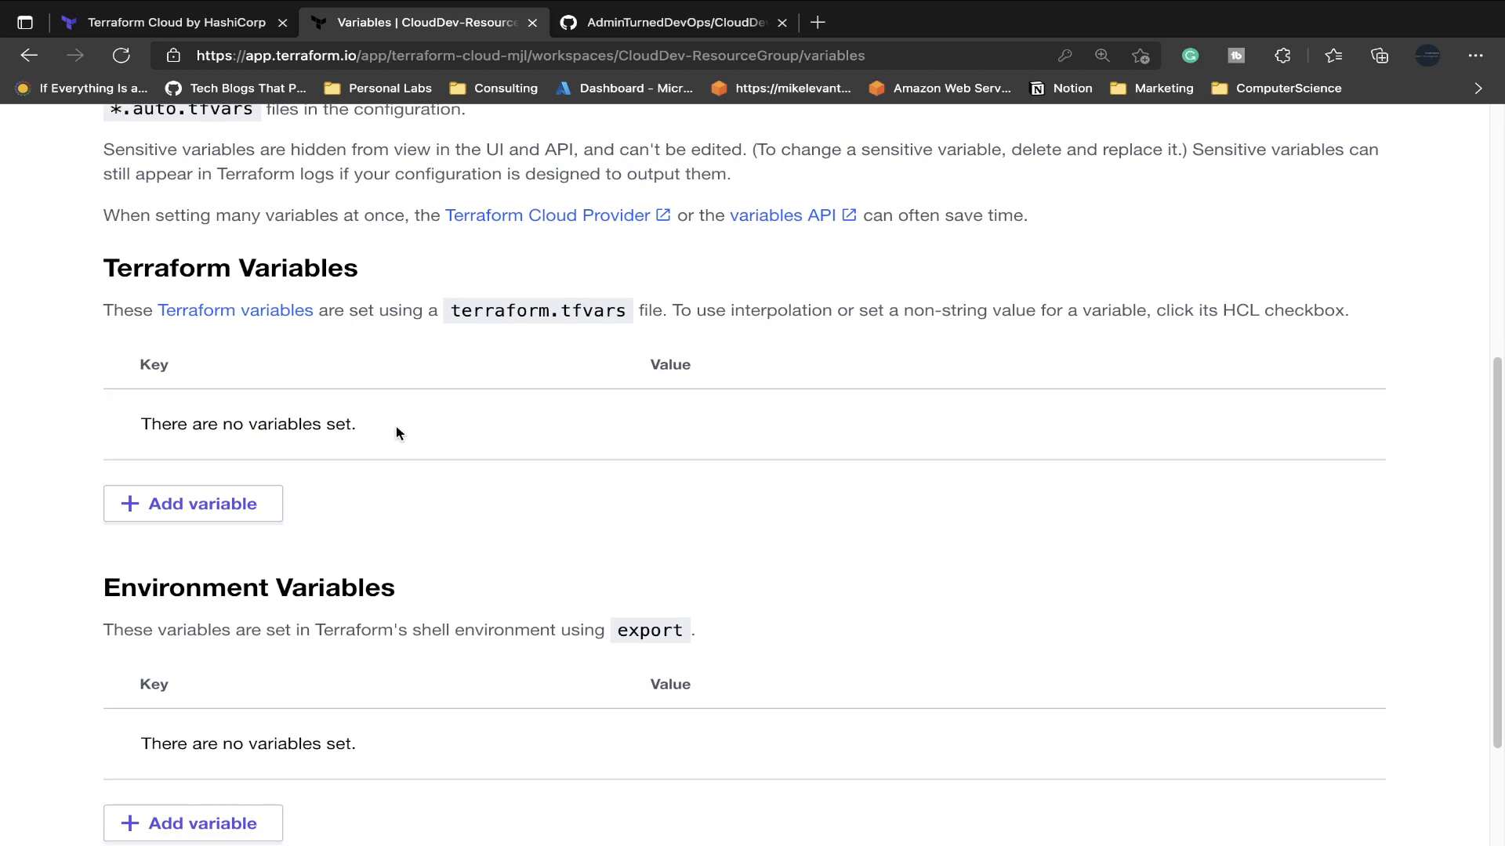
pyautogui.moveTo(183, 574)
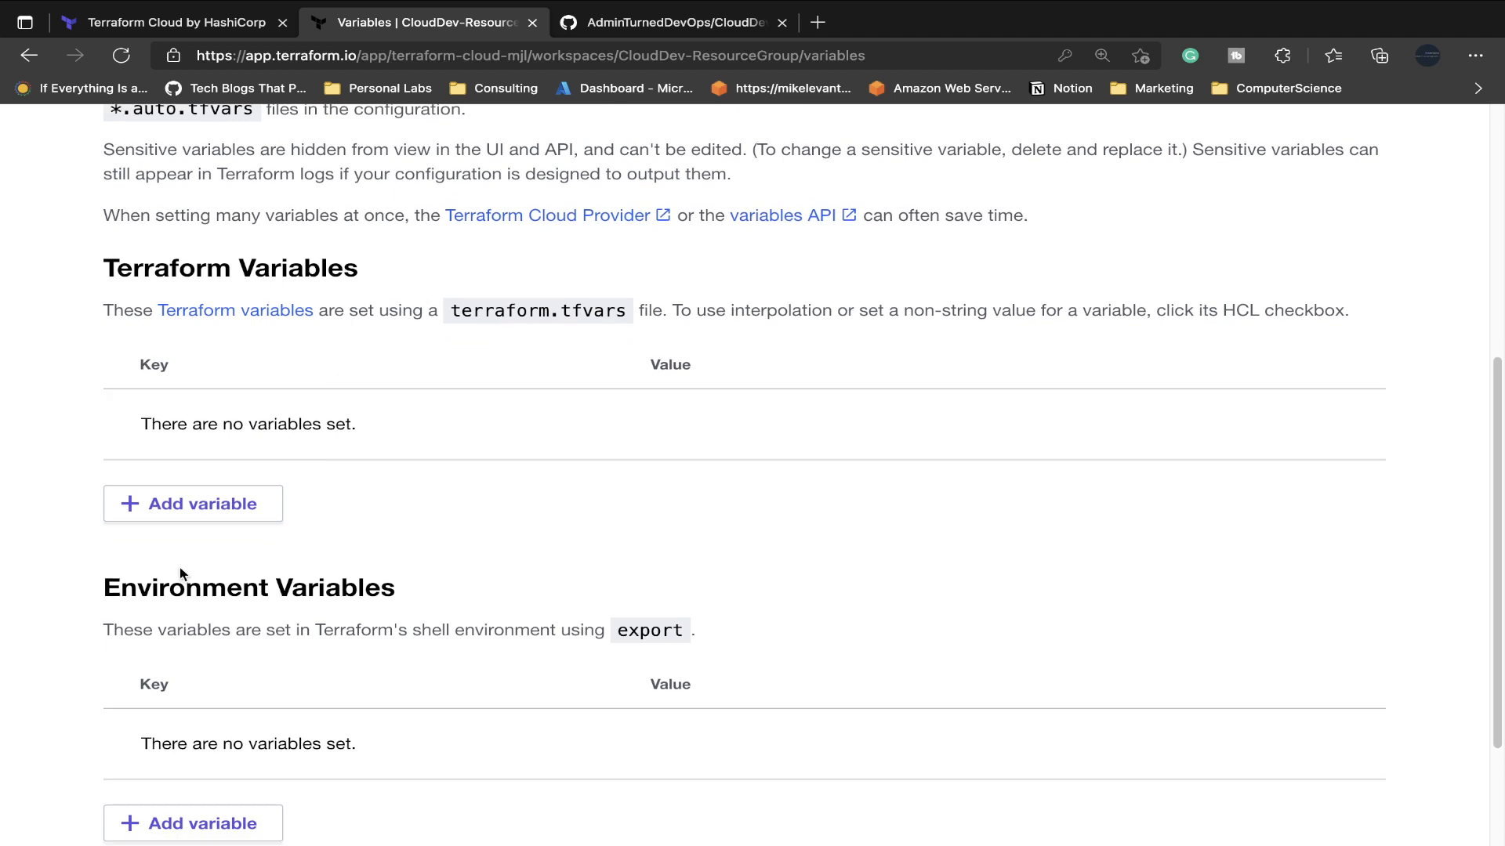
pyautogui.click(192, 503)
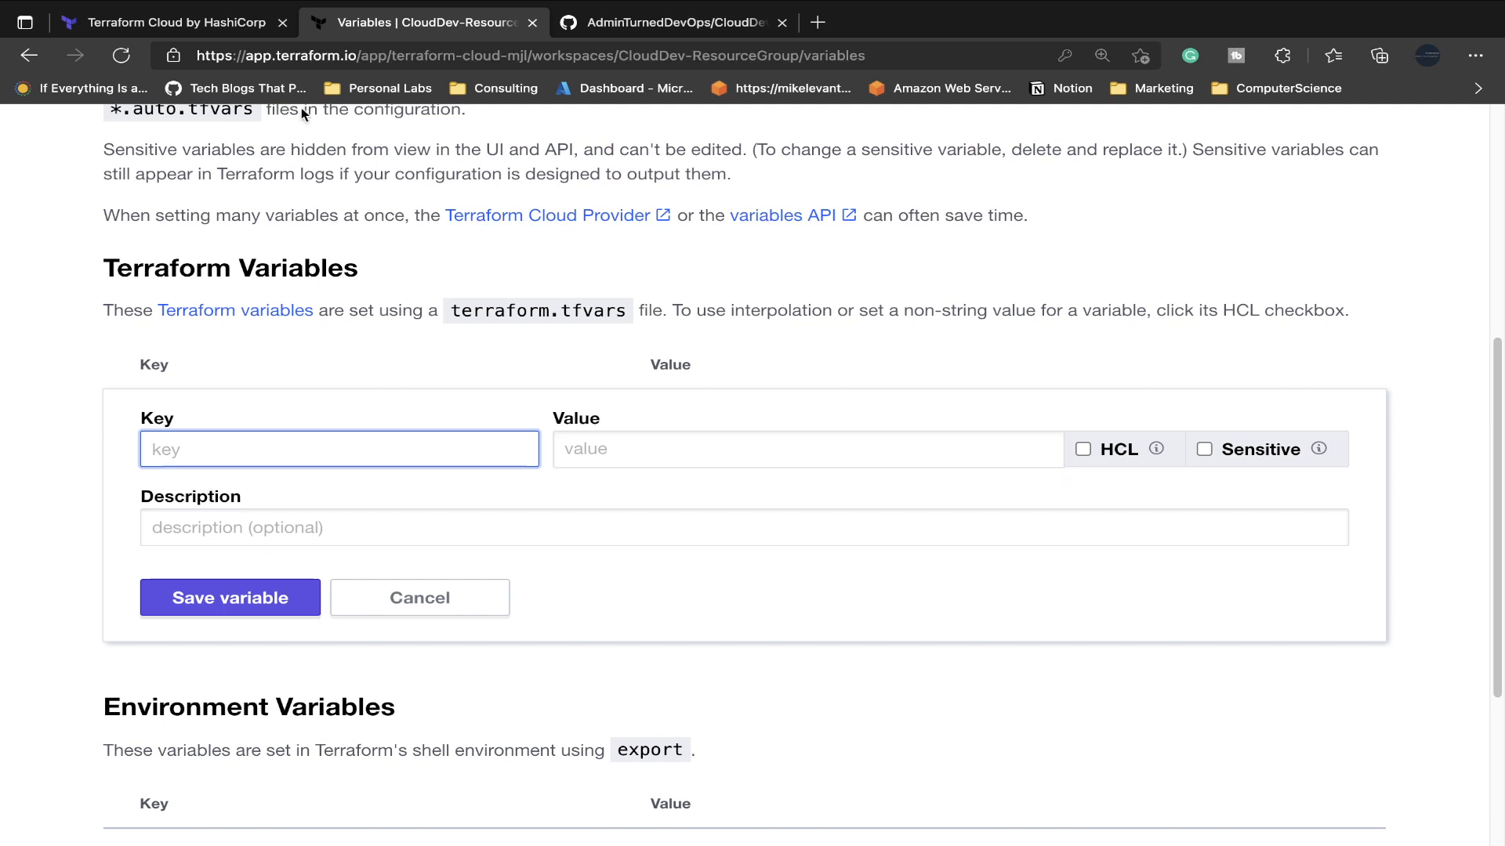
# Check variables.tf on GitHub, then save Terraform variable RGName with value testterraformcloud.
pyautogui.click(671, 21)
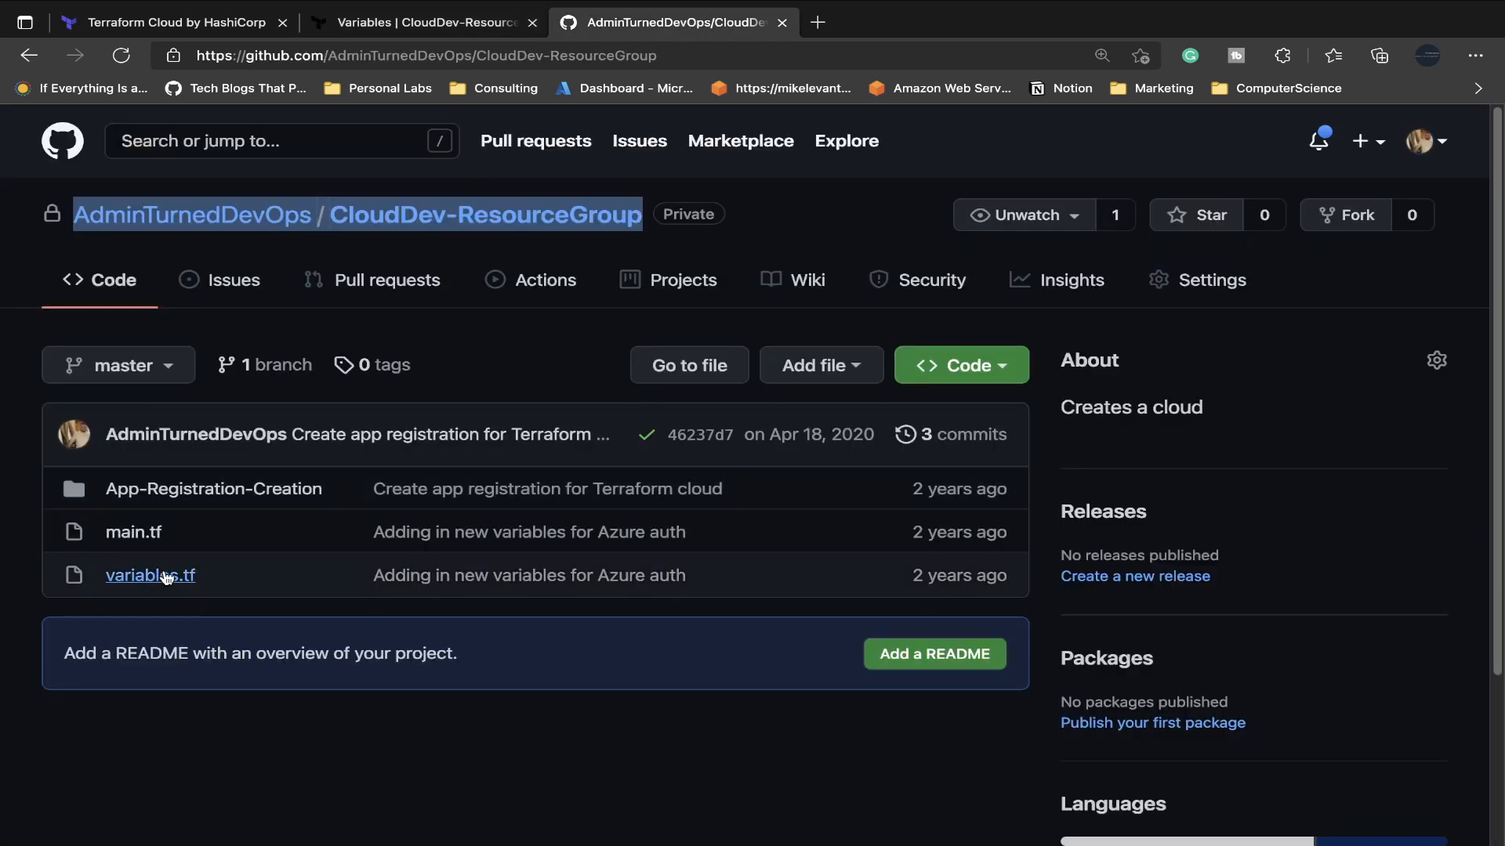
pyautogui.click(150, 574)
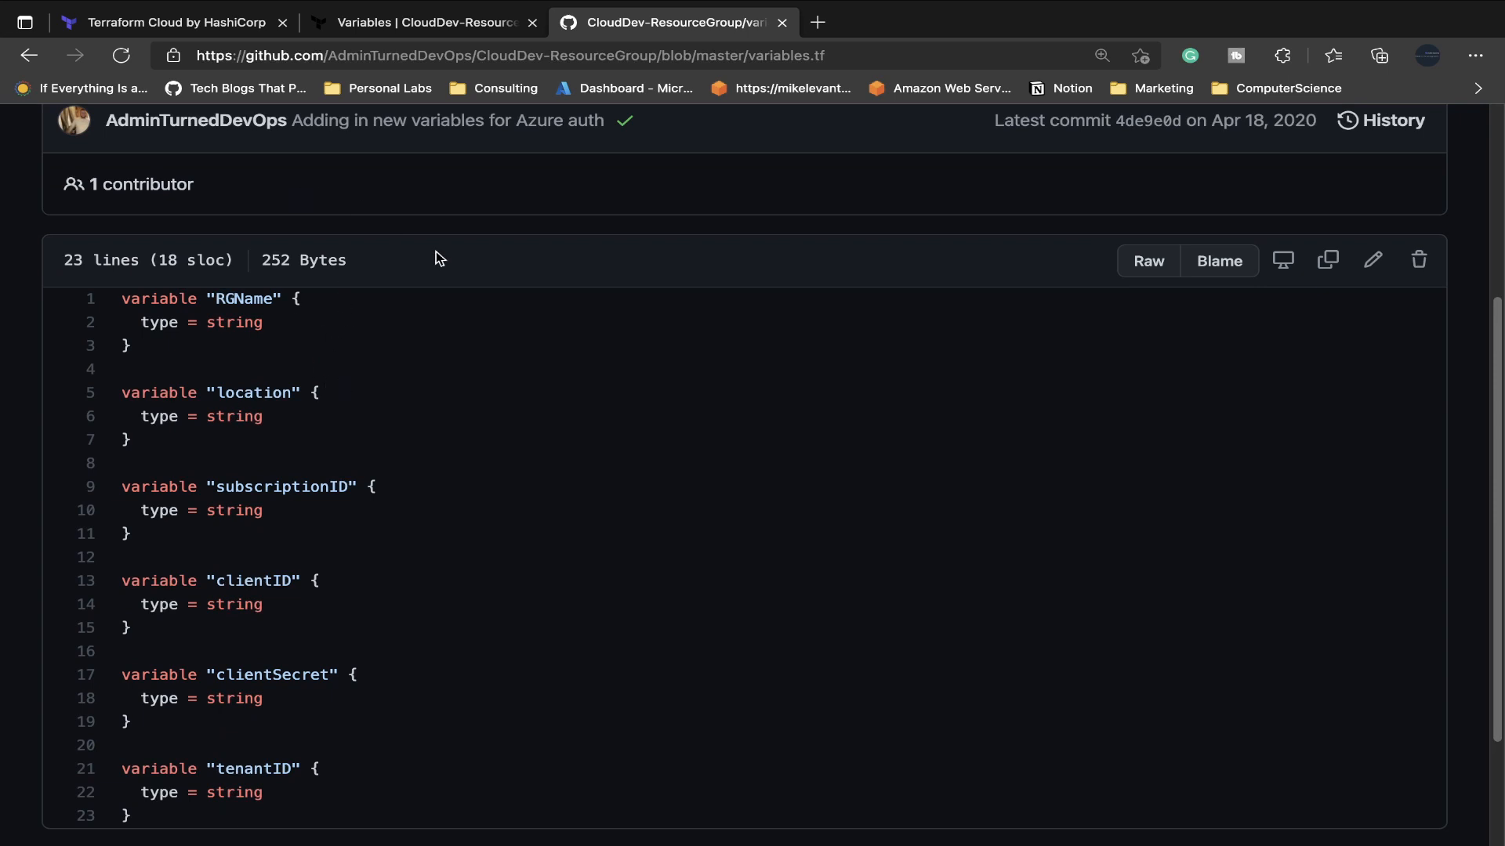
pyautogui.click(173, 22)
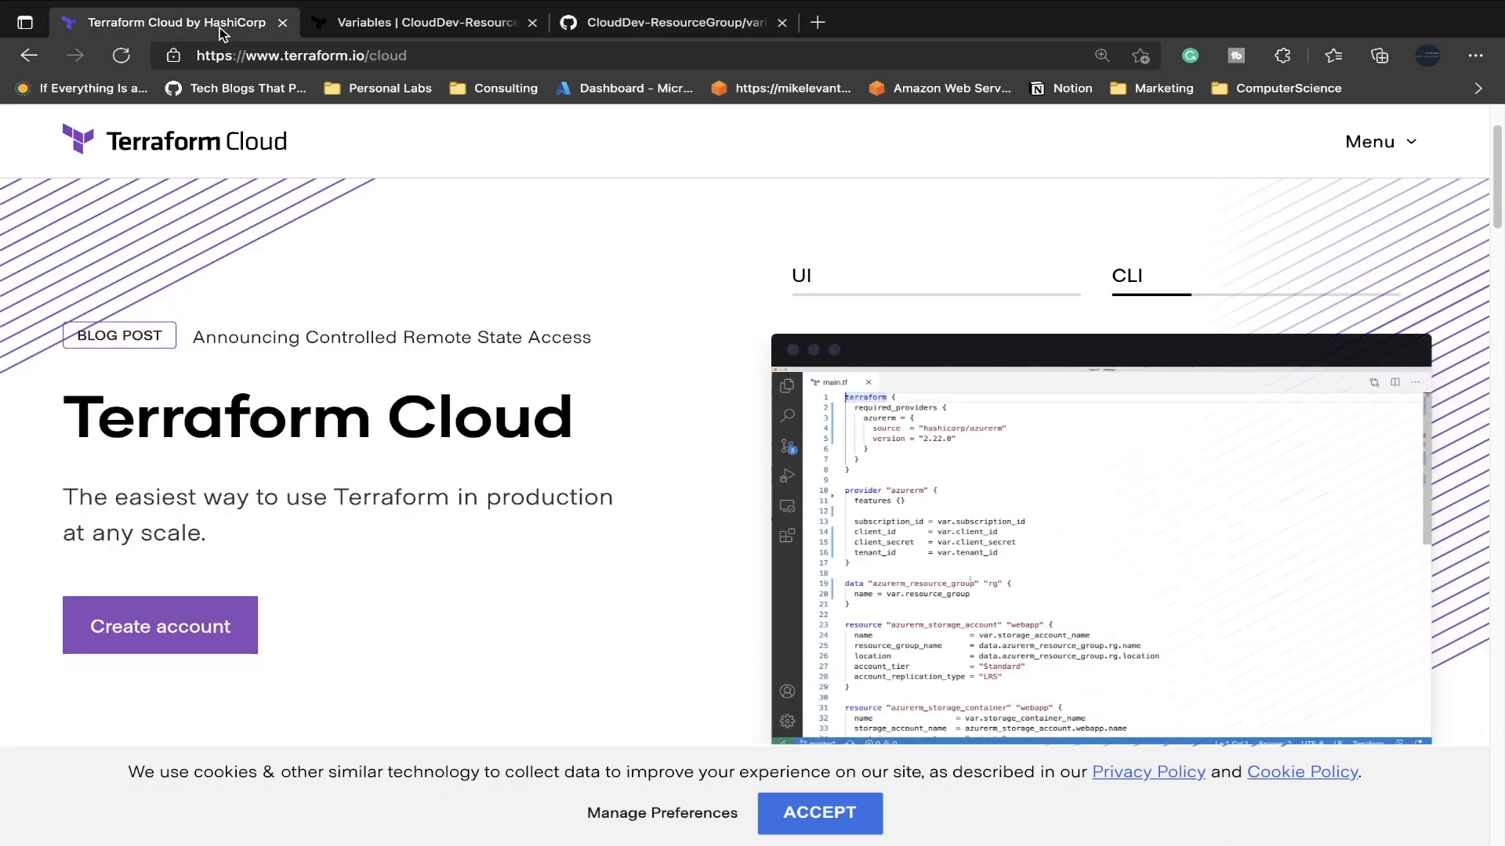
pyautogui.click(423, 22)
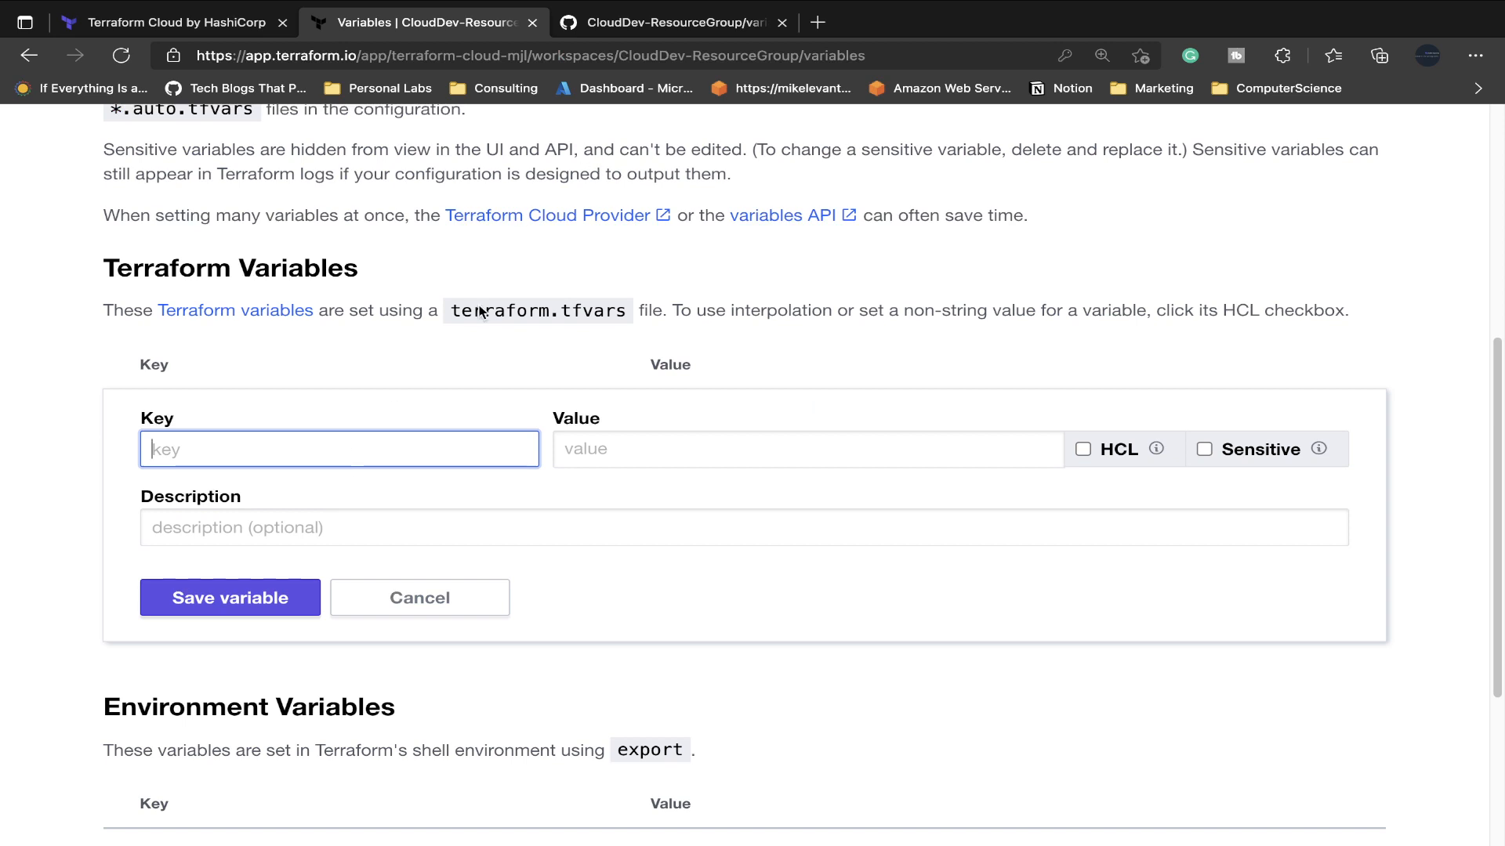
pyautogui.write('RGName')
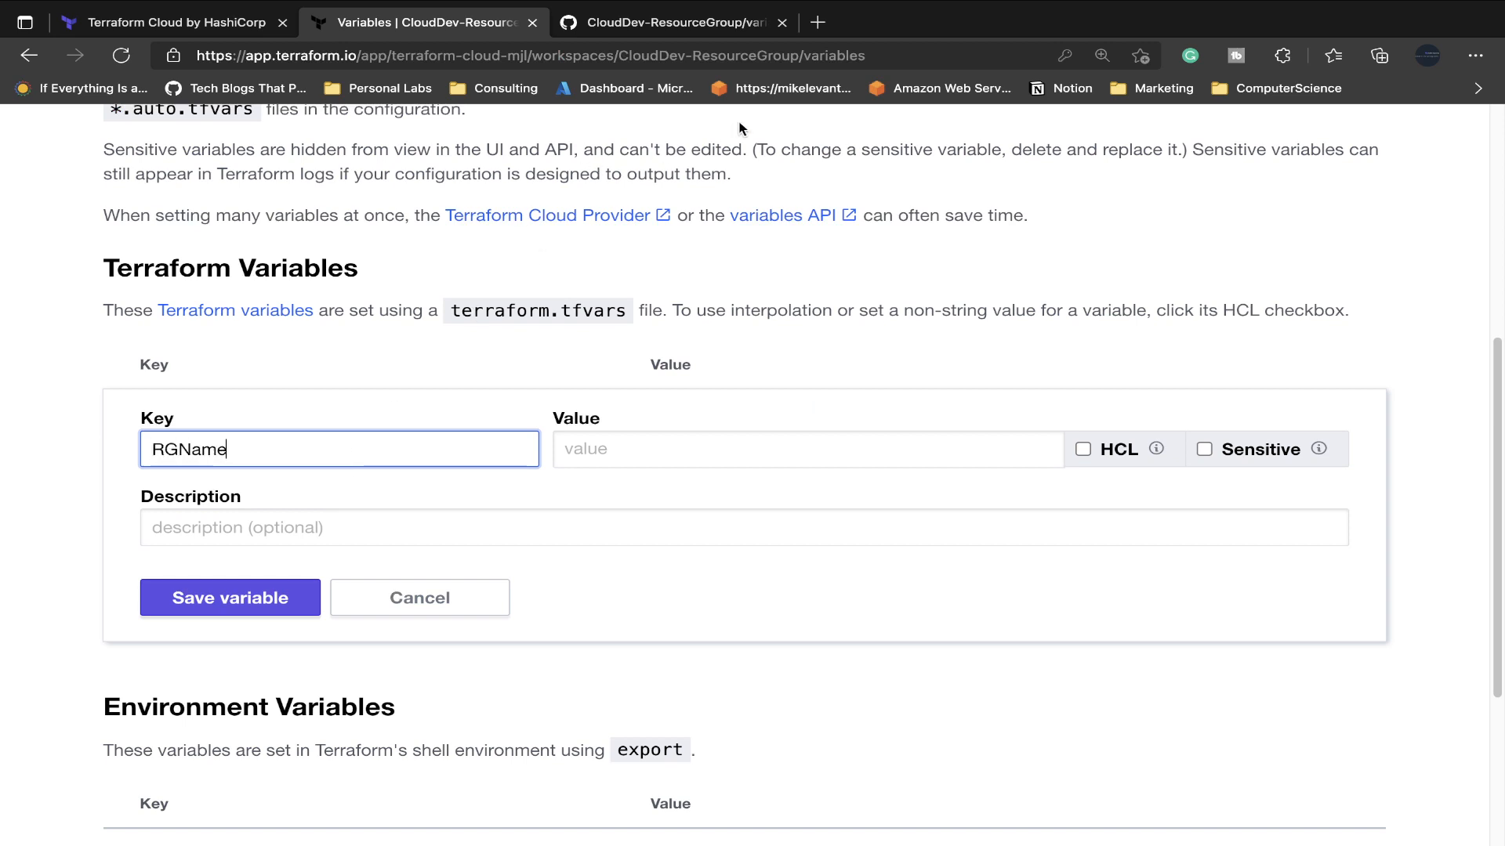
pyautogui.click(671, 21)
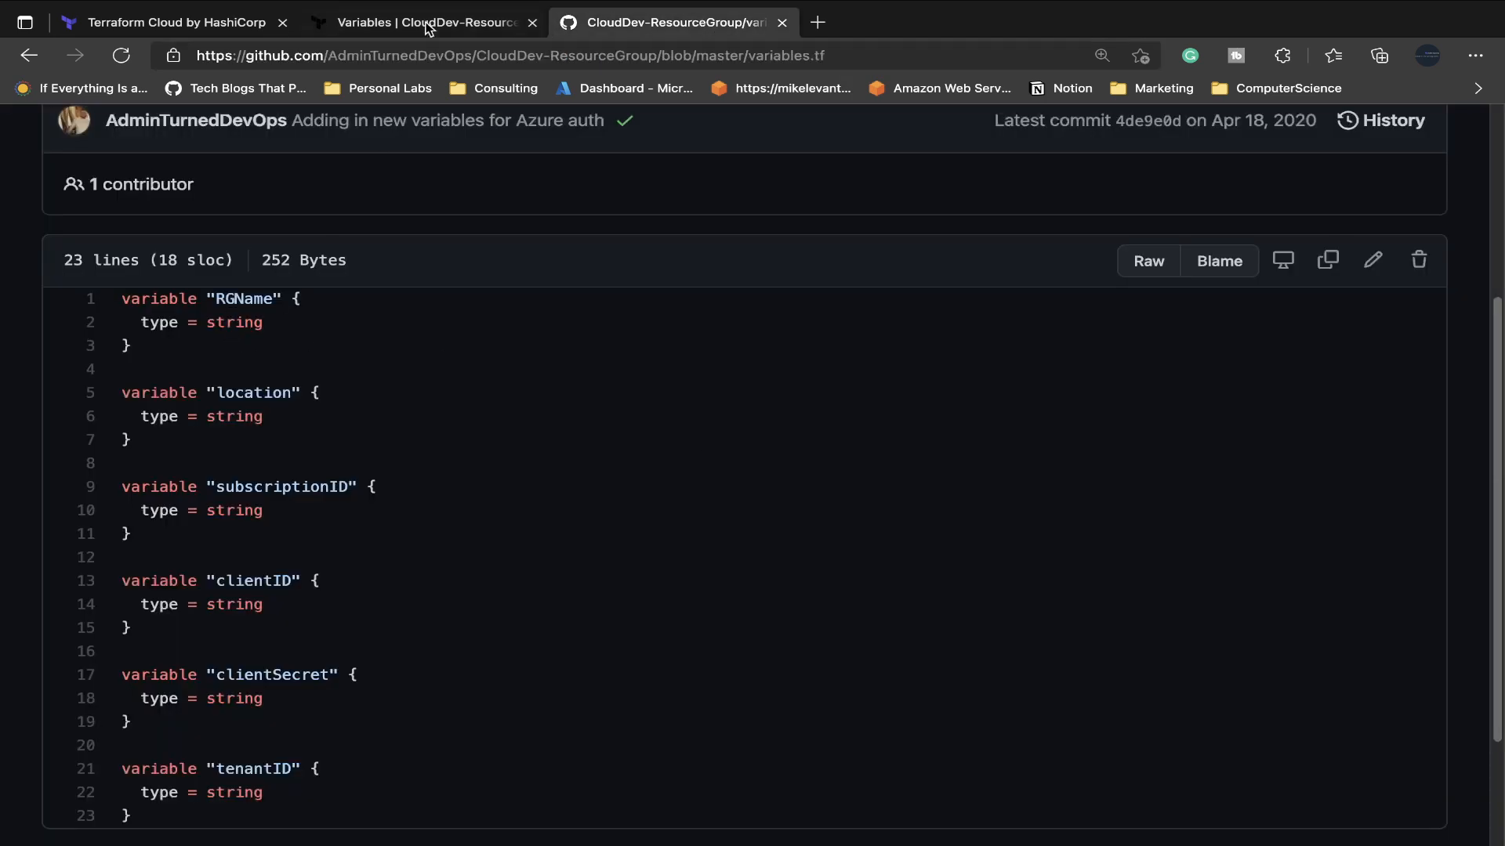
pyautogui.click(422, 22)
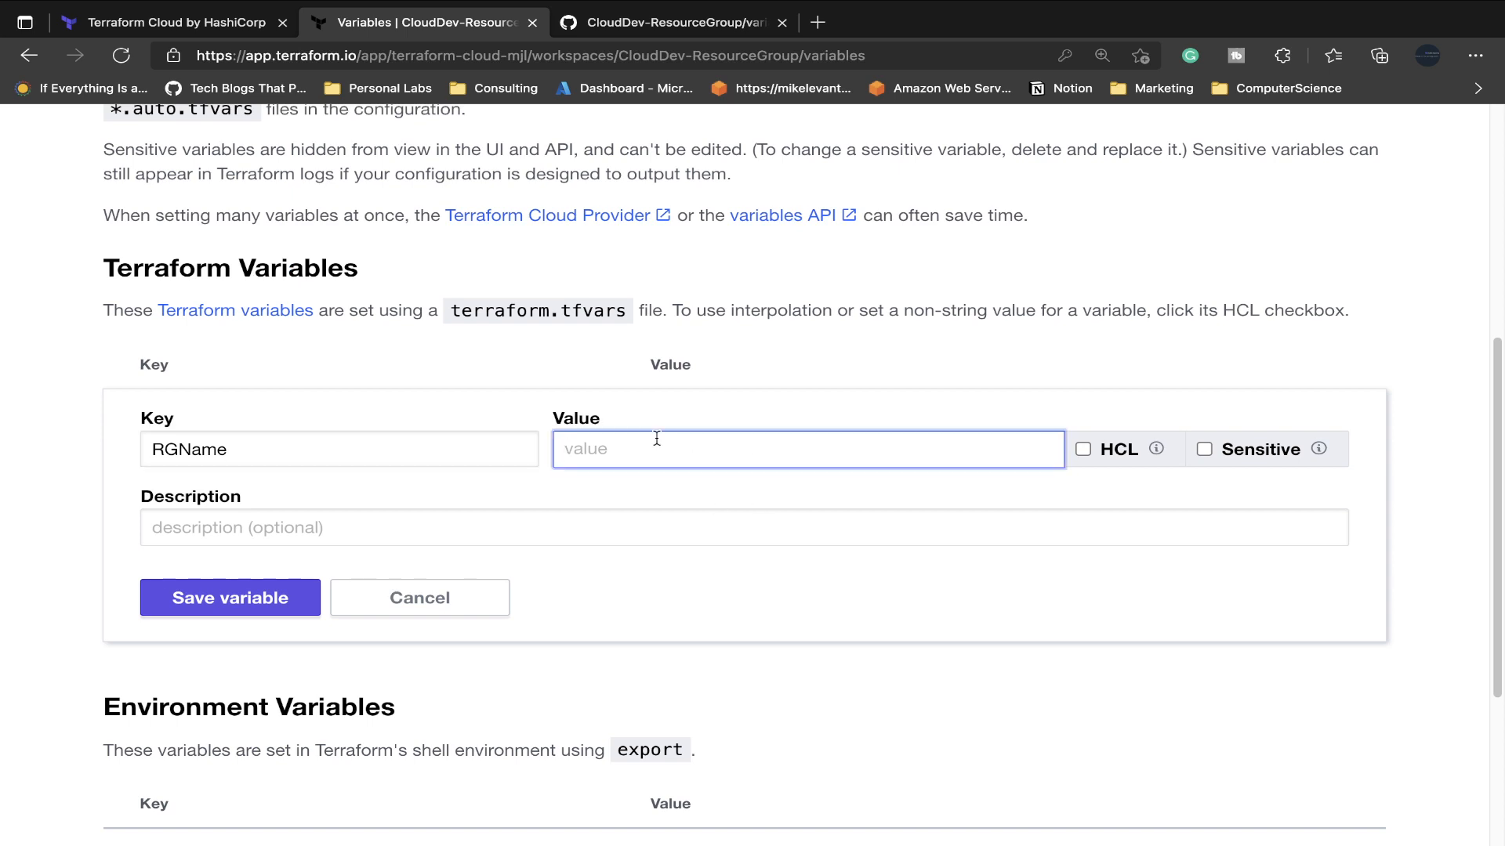
pyautogui.write('testterraformc')
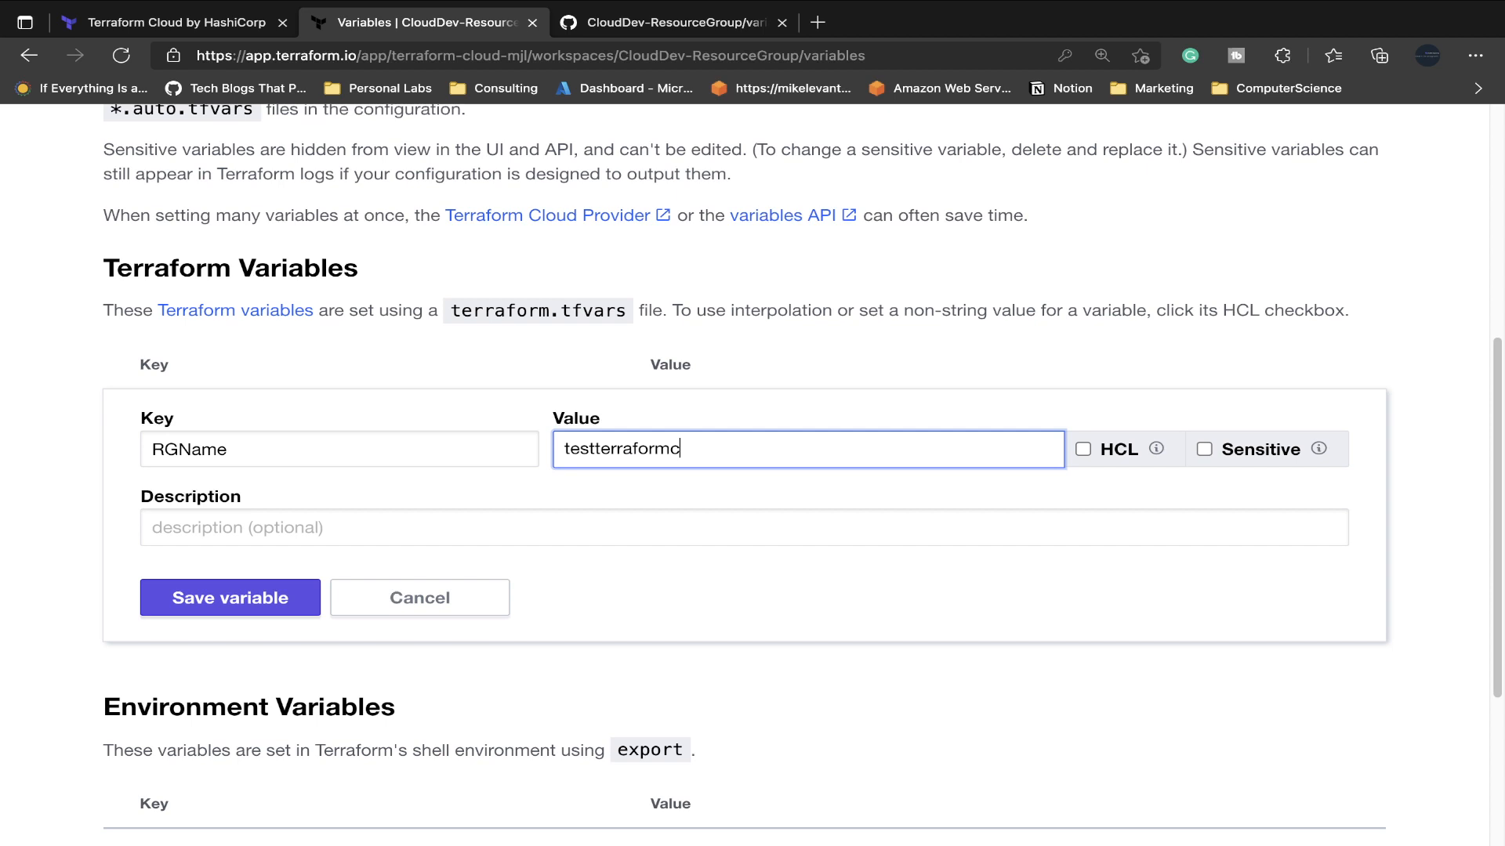
pyautogui.write('loud')
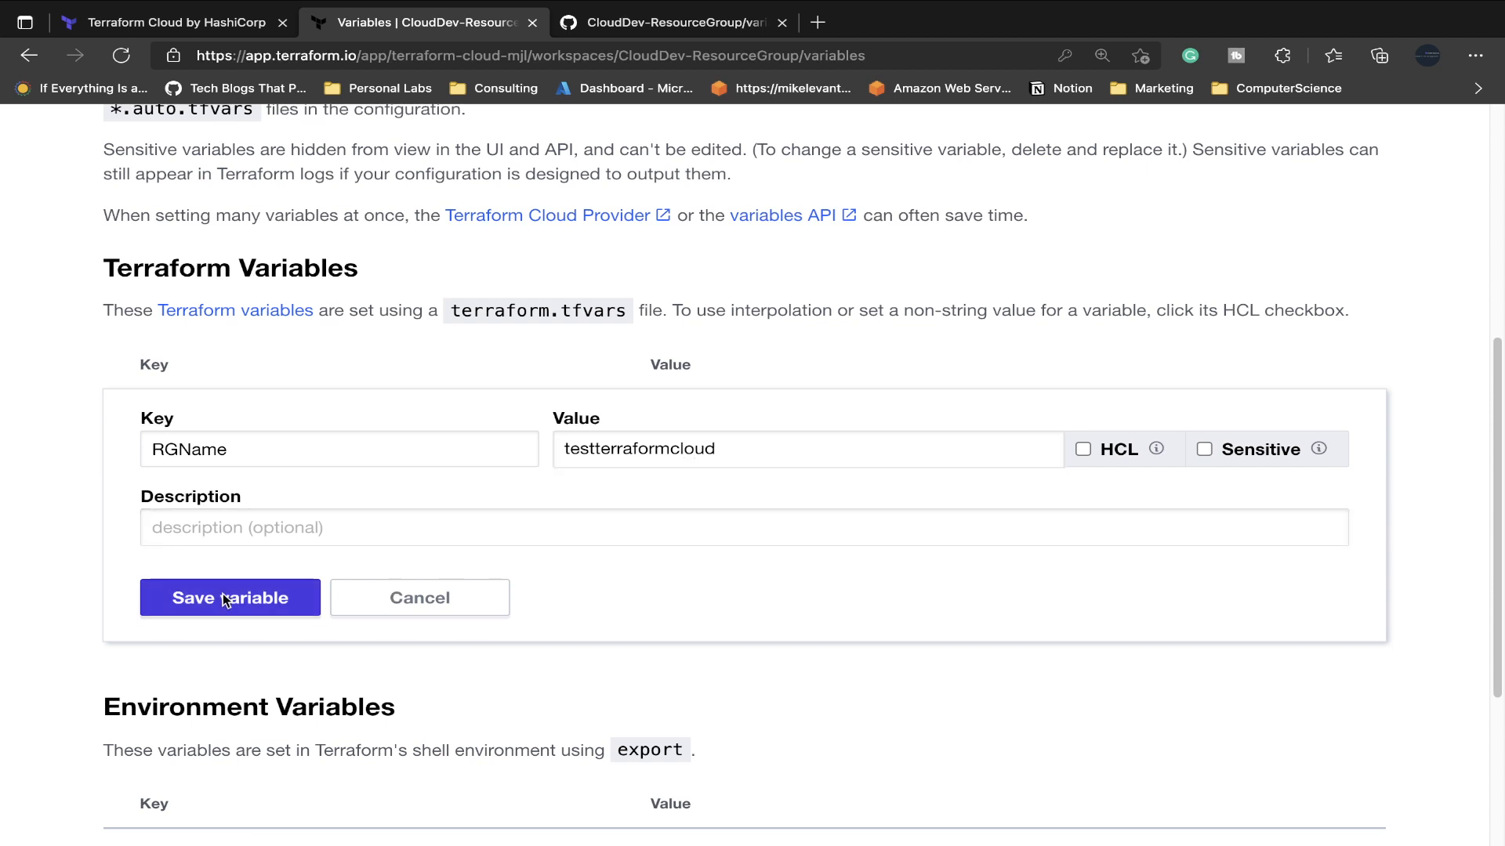
pyautogui.click(228, 597)
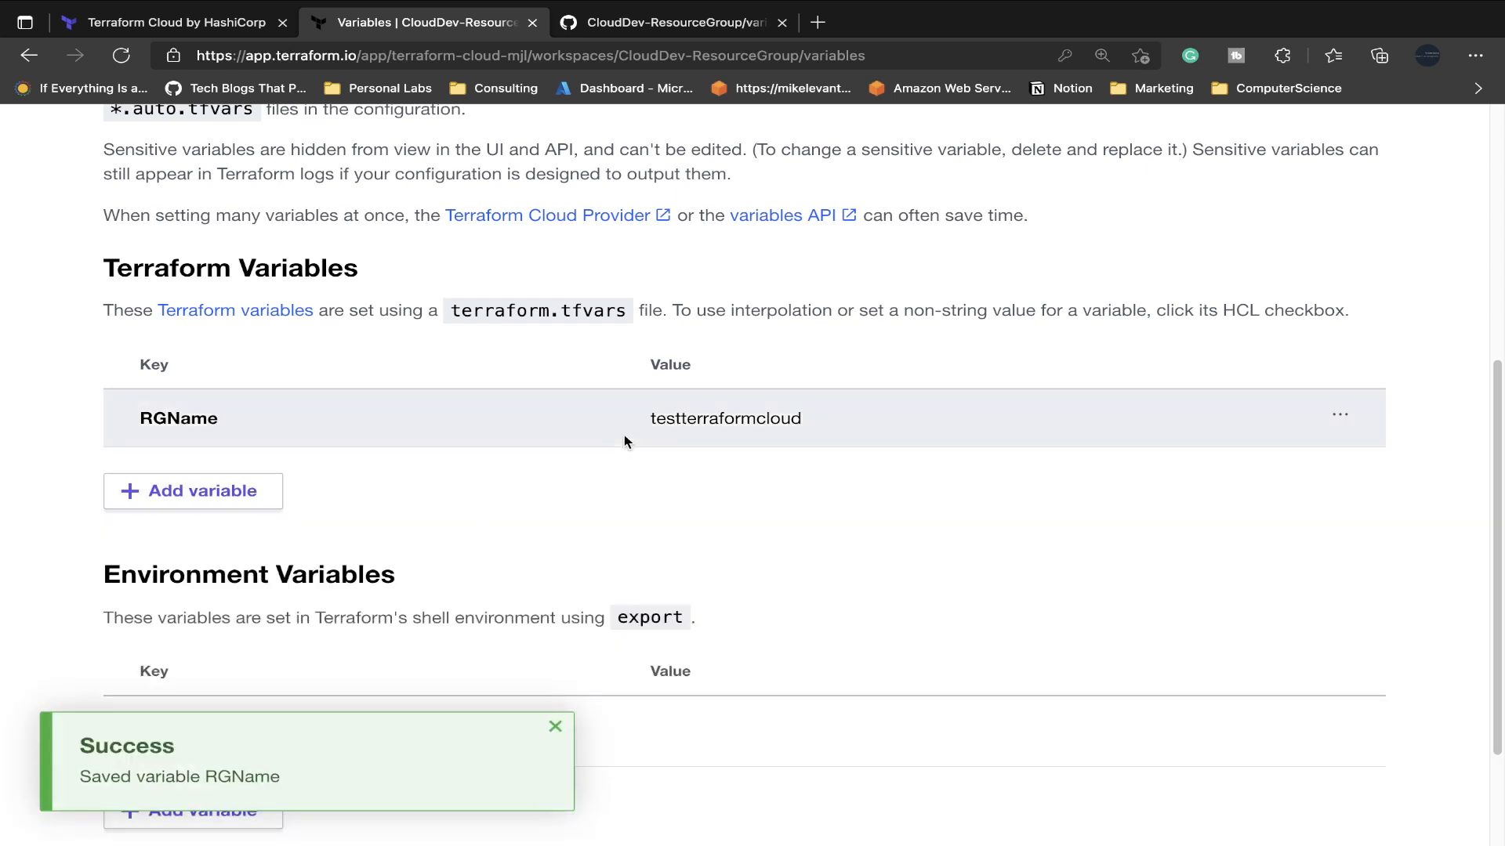
# Copy the subscriptionID name from variables.tf into a new workspace variable's key.
pyautogui.click(168, 22)
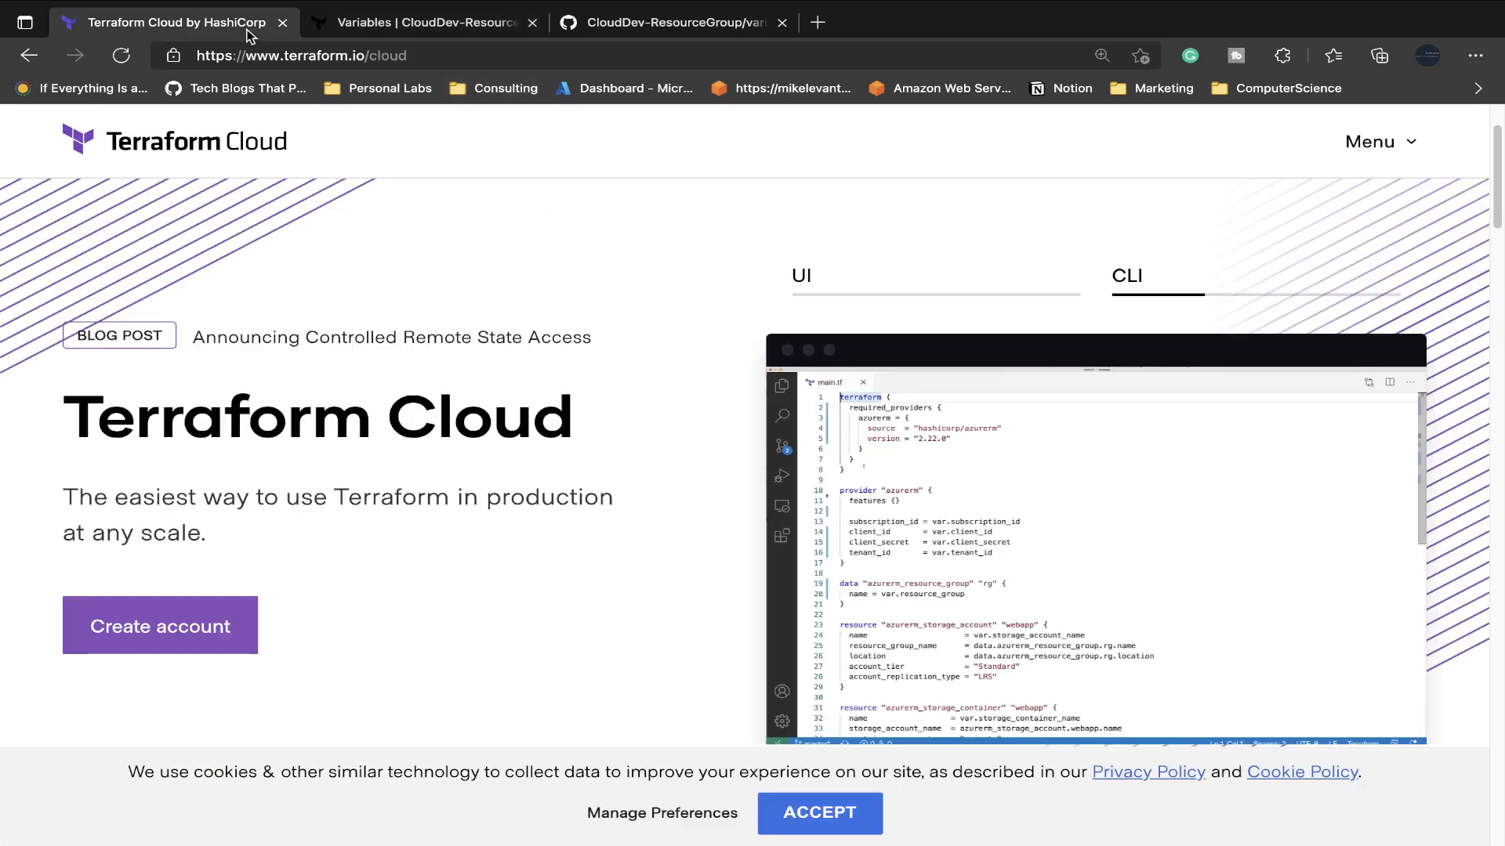
pyautogui.click(671, 72)
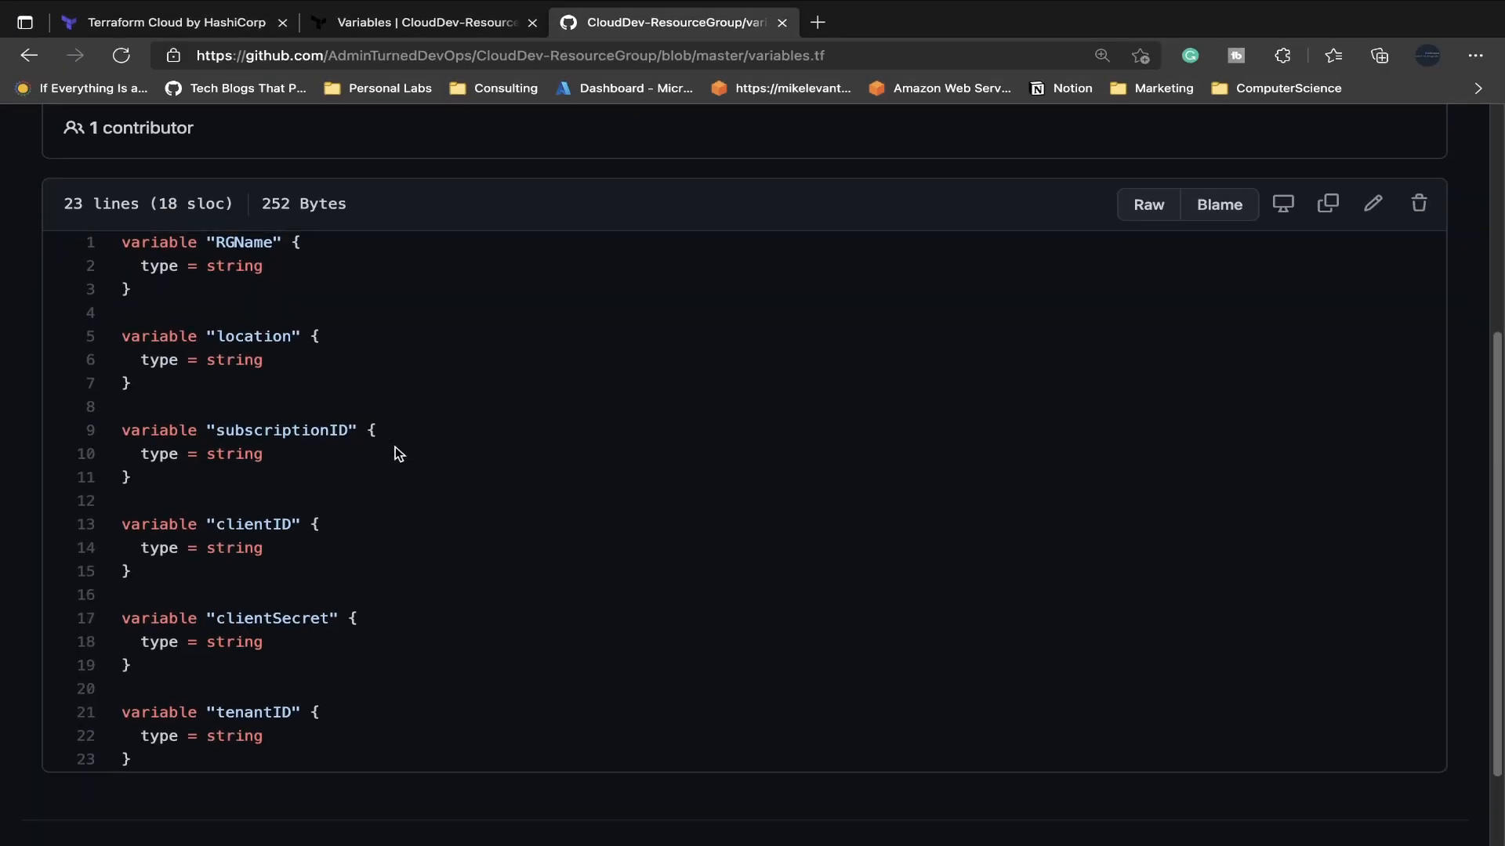
pyautogui.doubleClick(282, 430)
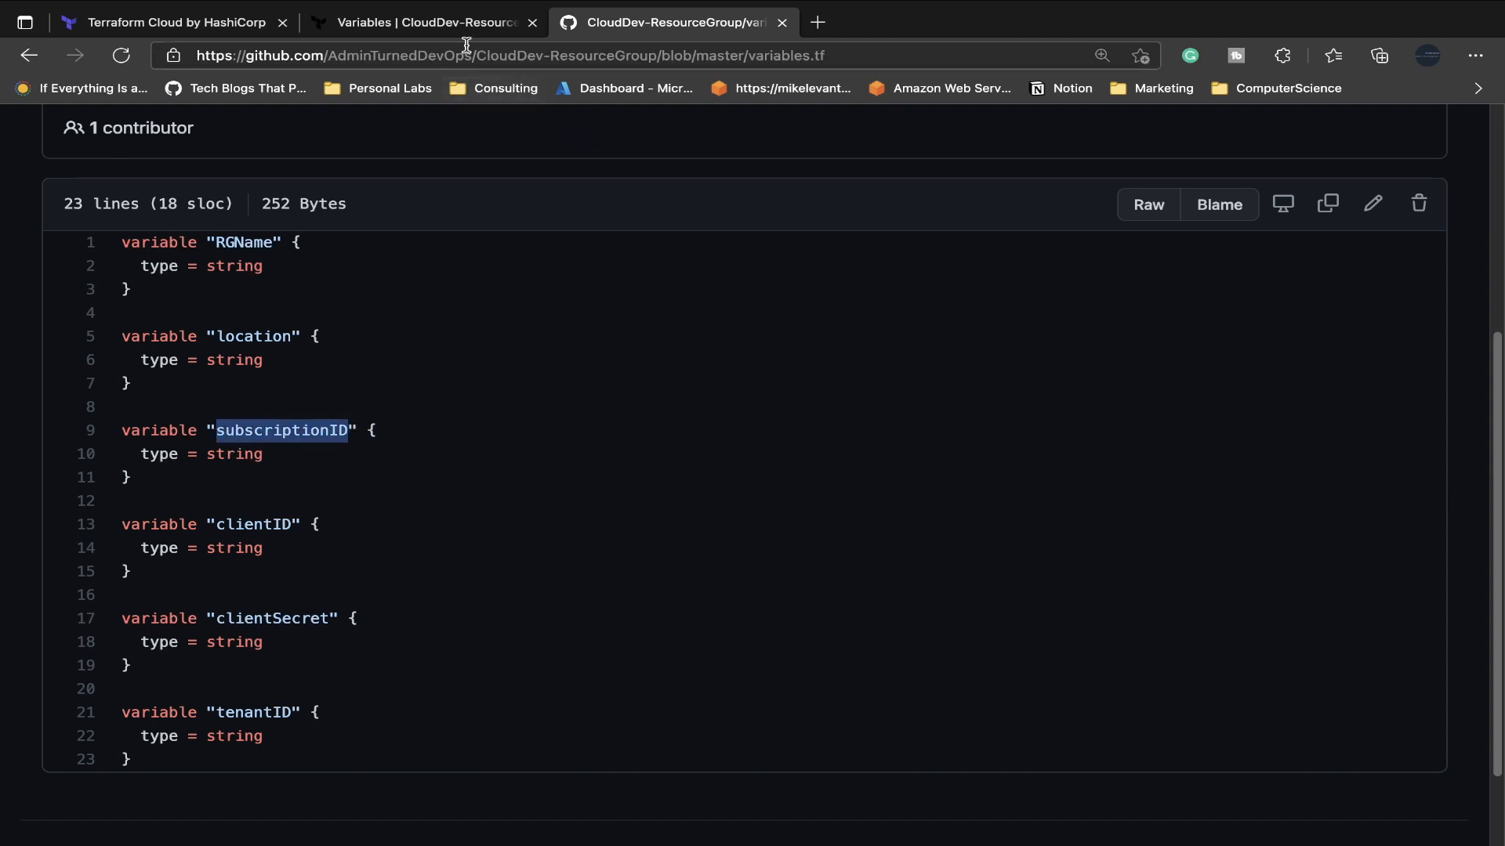
pyautogui.click(423, 22)
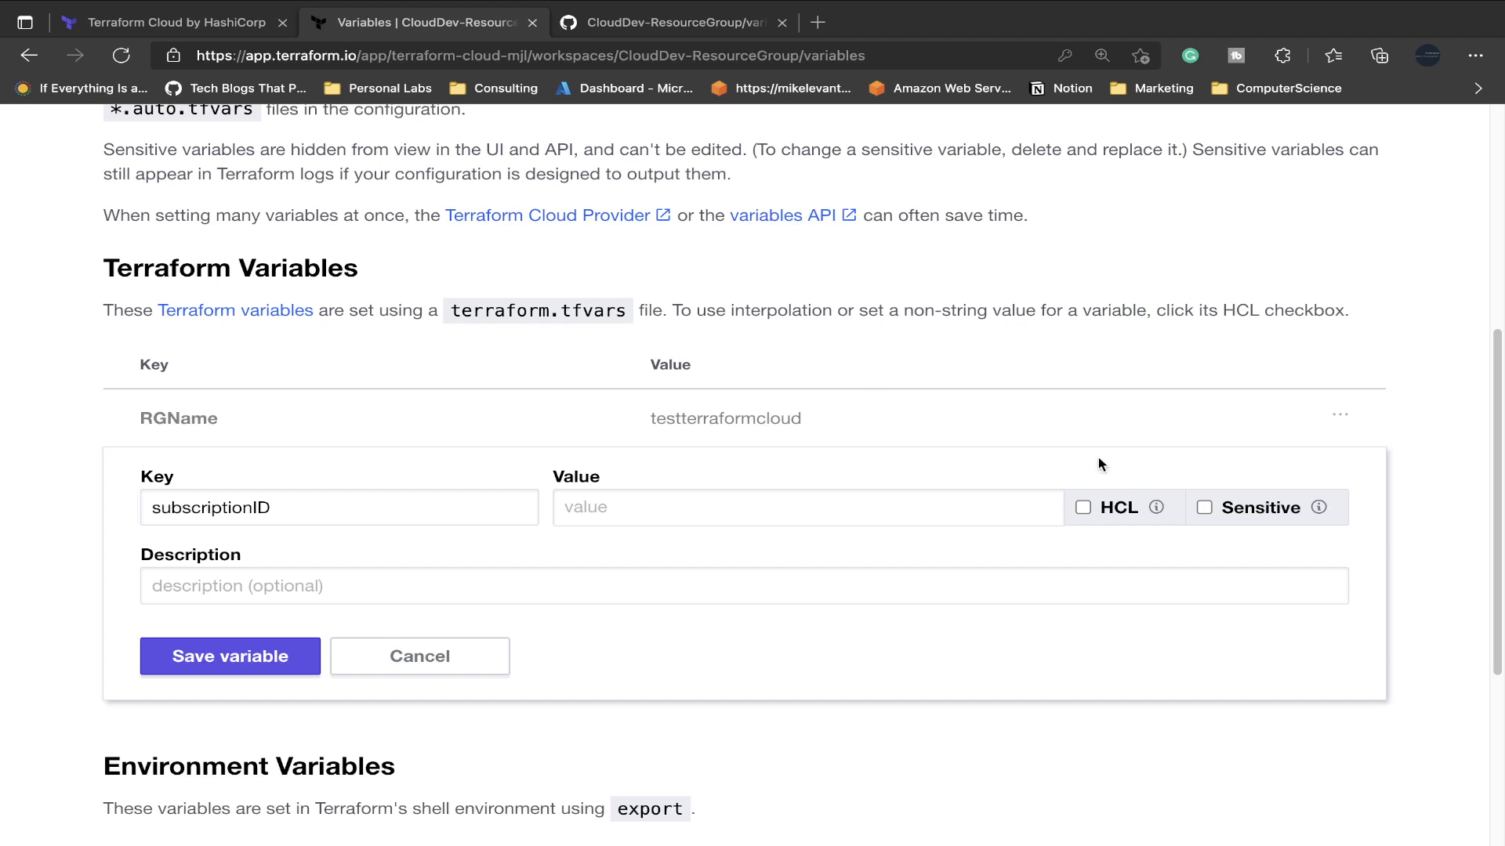
# Mark the subscriptionID variable Sensitive, enter its value and save it.
pyautogui.click(339, 507)
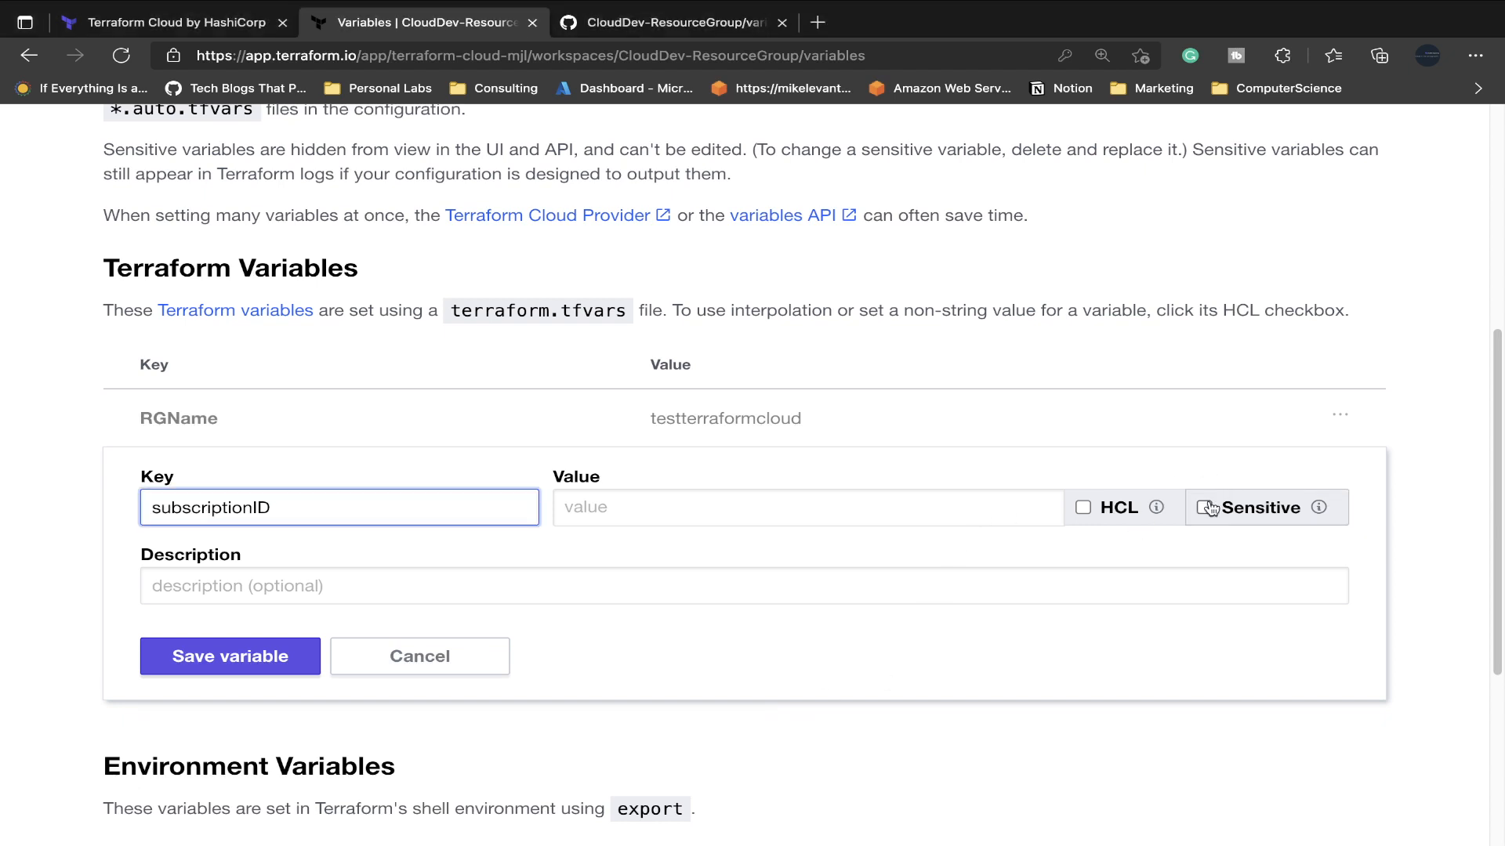
pyautogui.click(1196, 508)
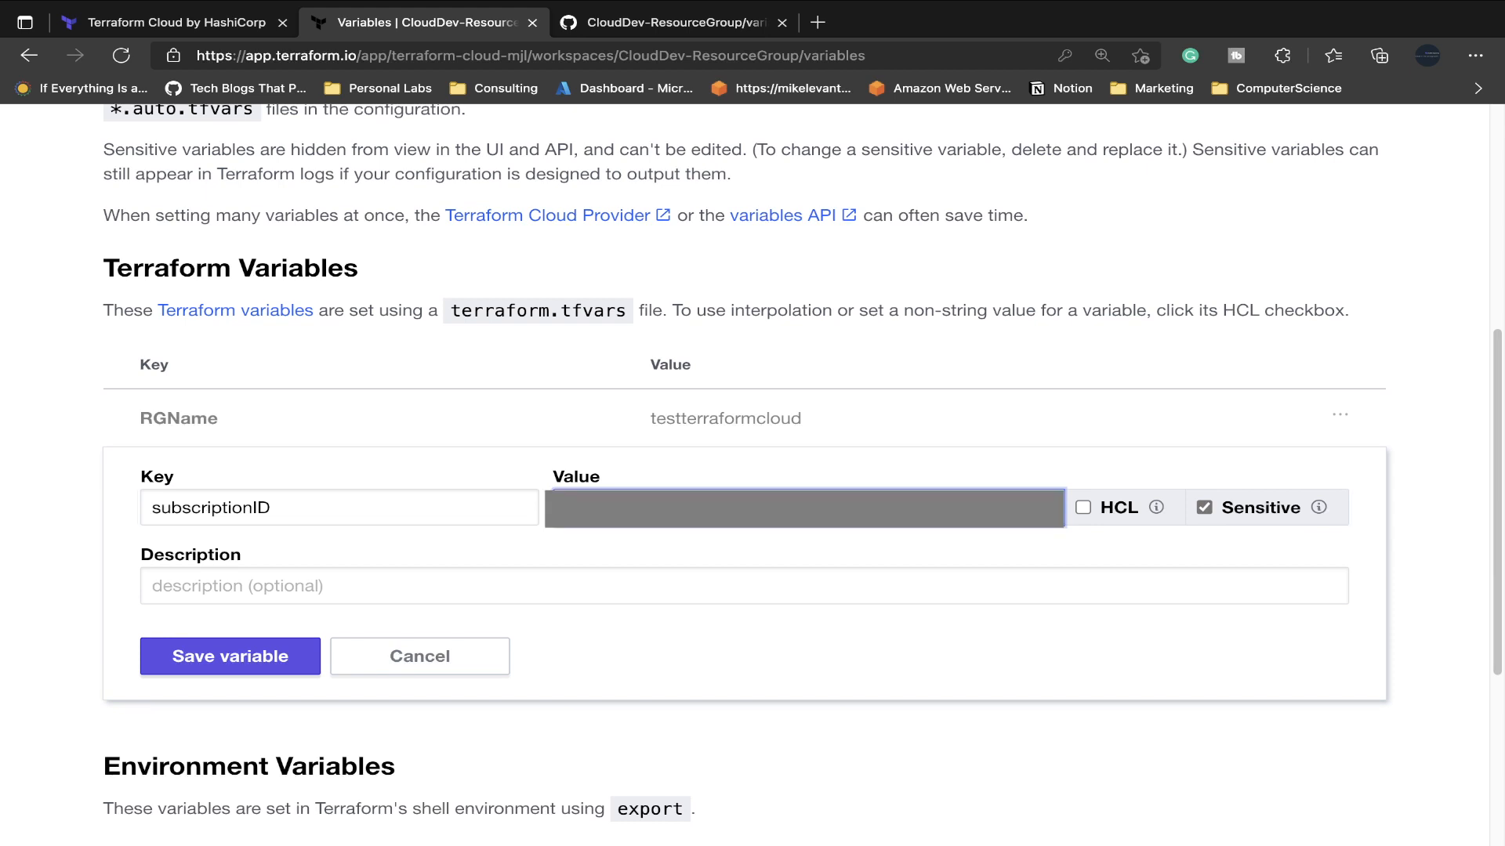
pyautogui.moveTo(115, 245)
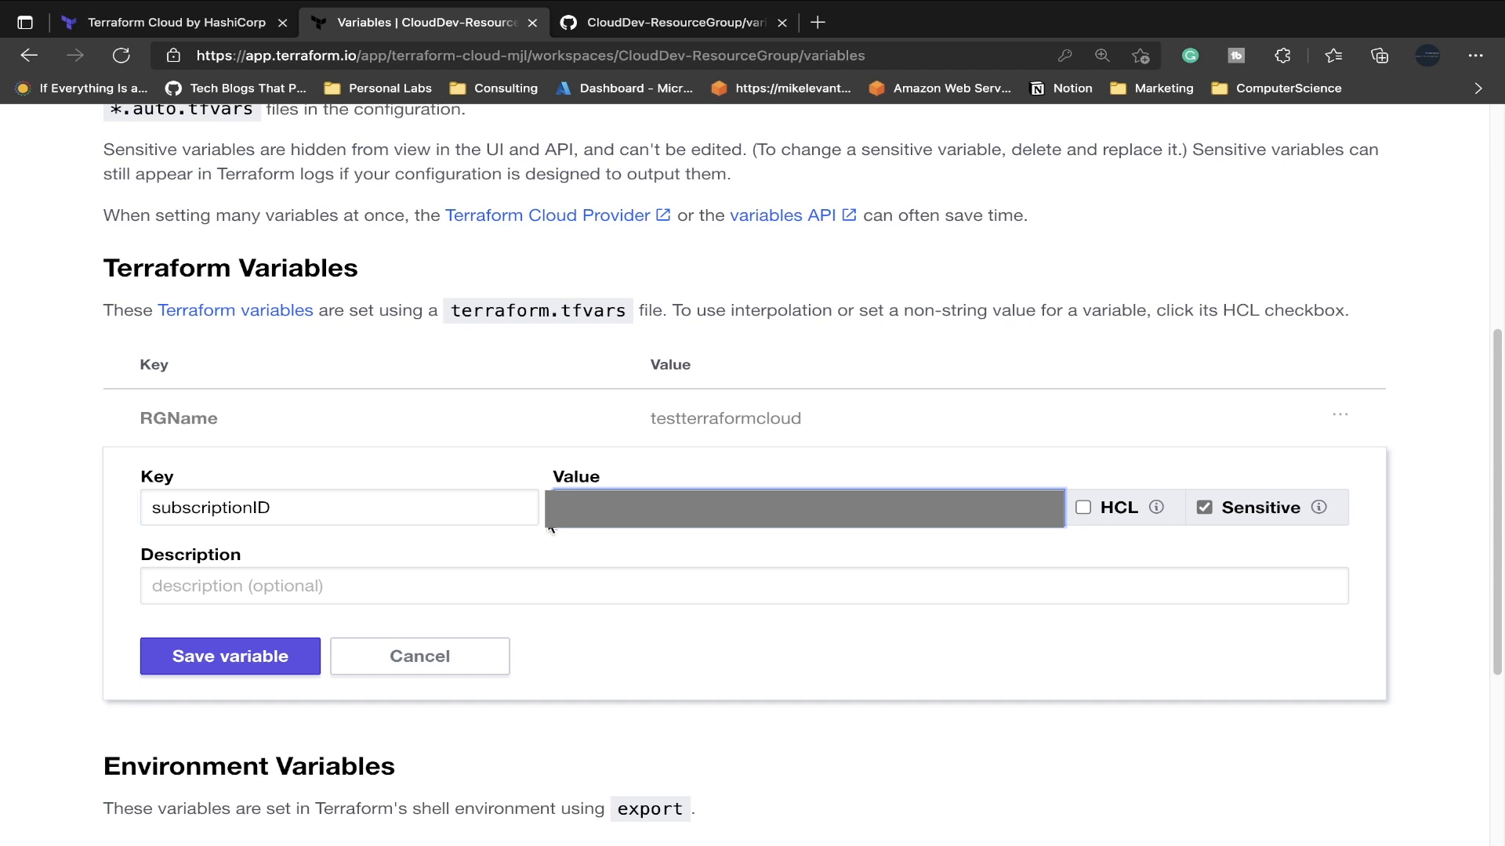
pyautogui.click(230, 657)
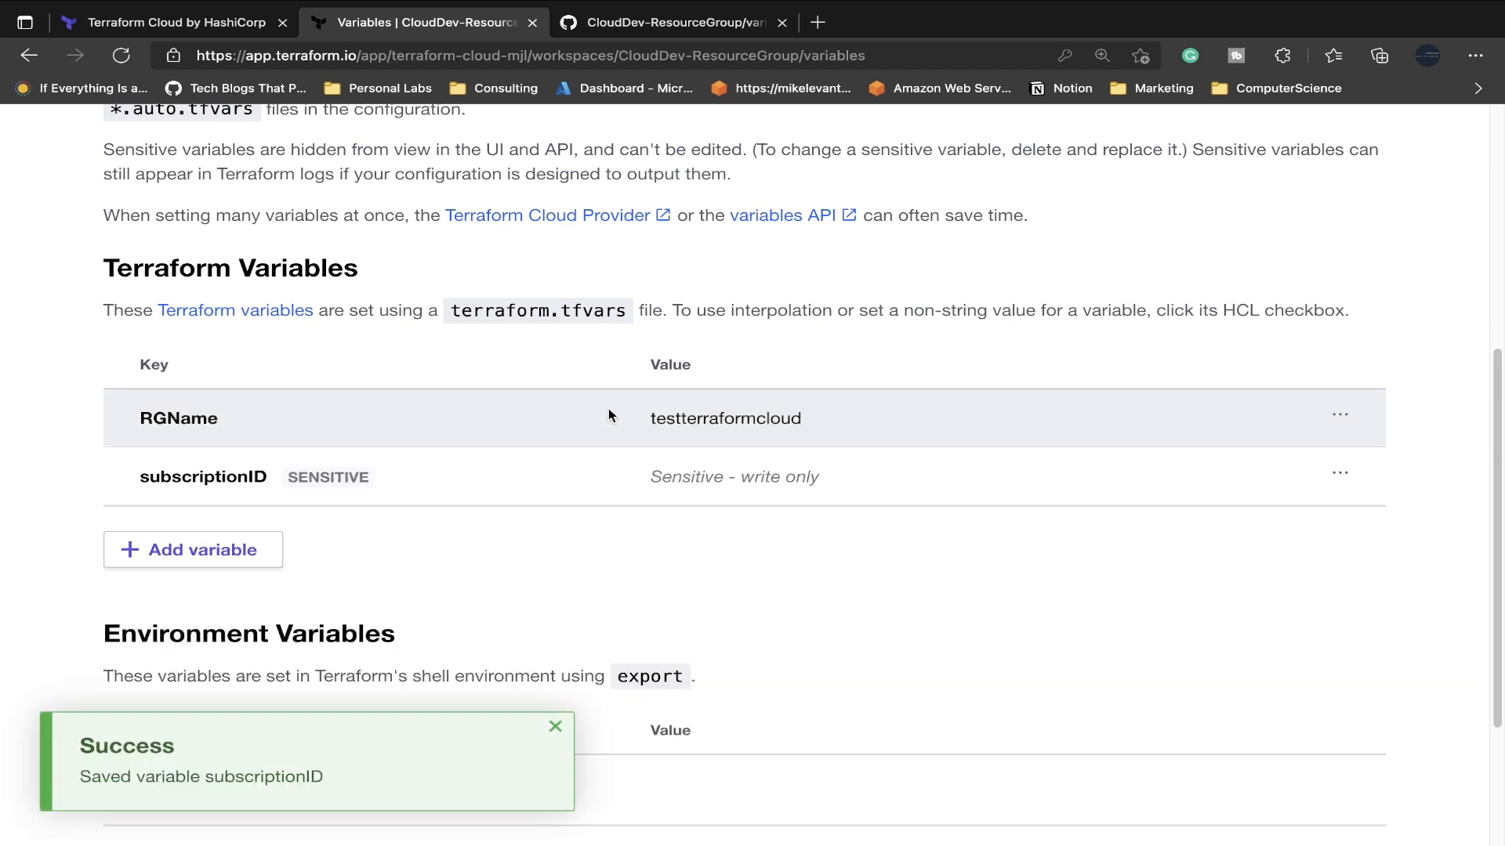
pyautogui.scroll(-3)
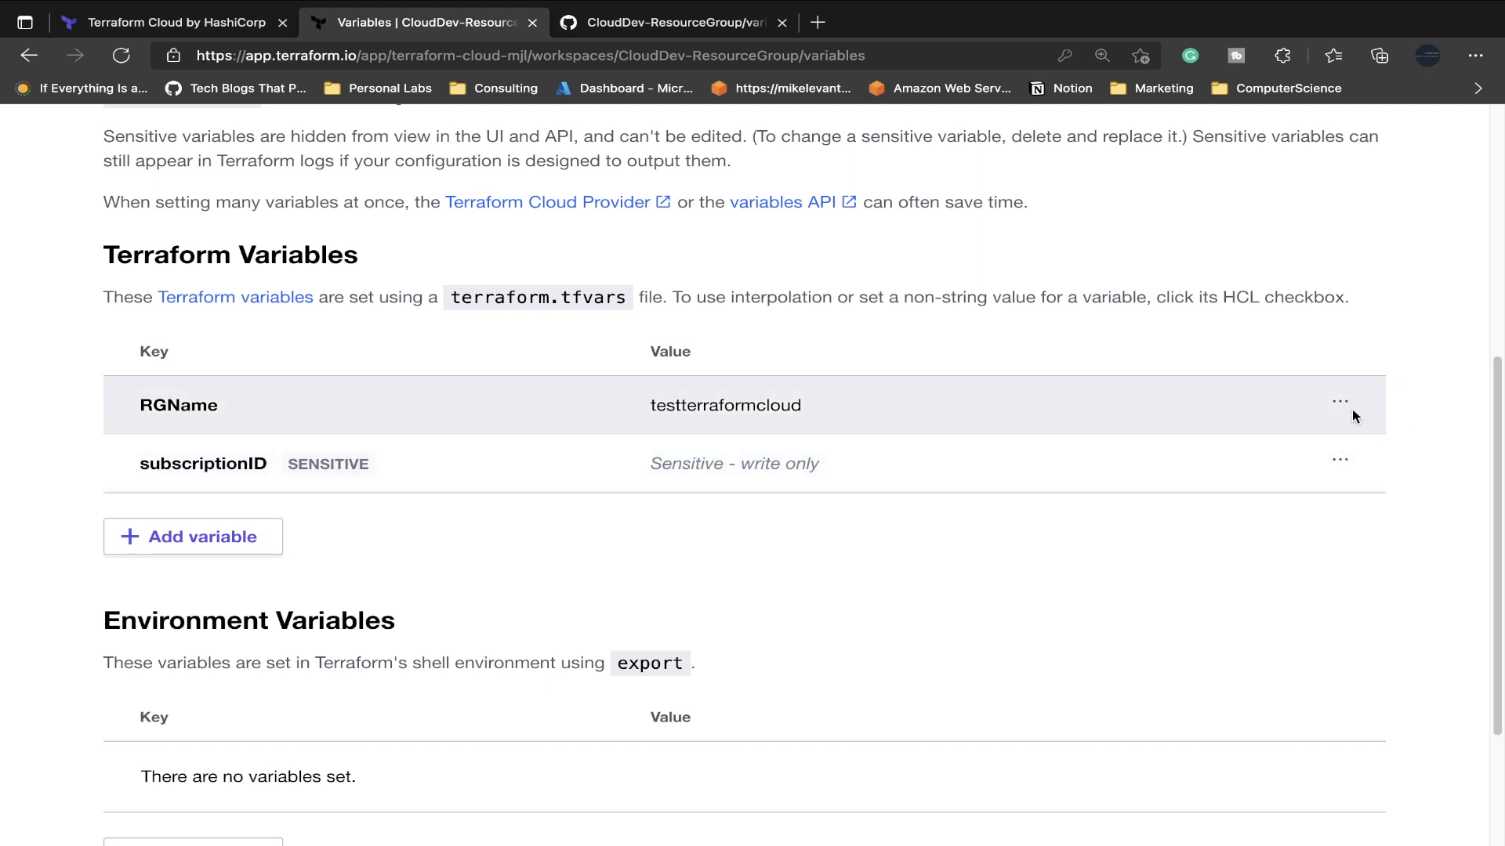
# Inspect the saved RGName and subscriptionID variables through their options menus.
pyautogui.click(1341, 401)
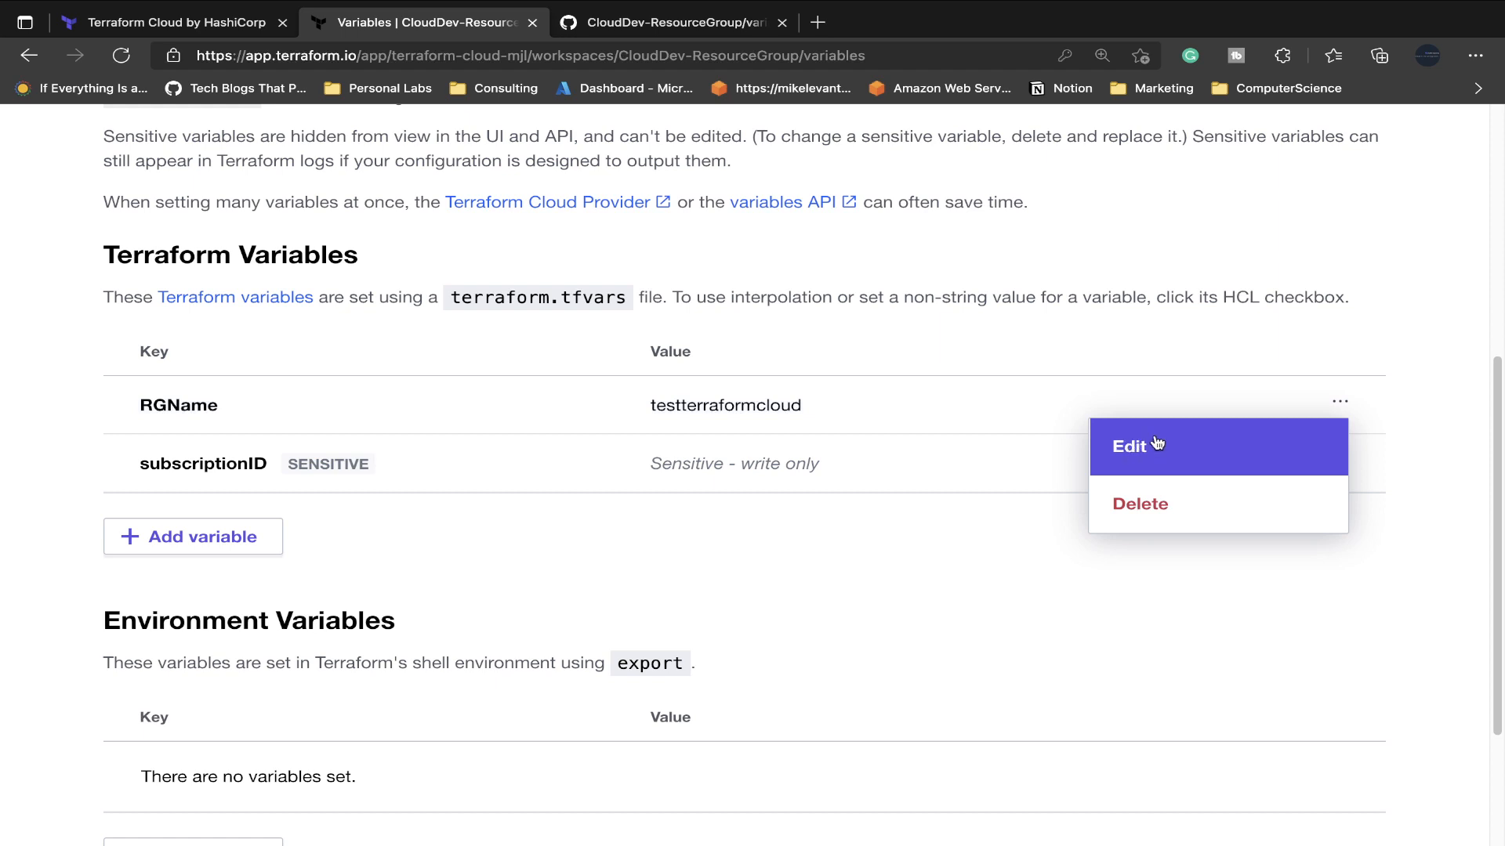
pyautogui.click(1132, 446)
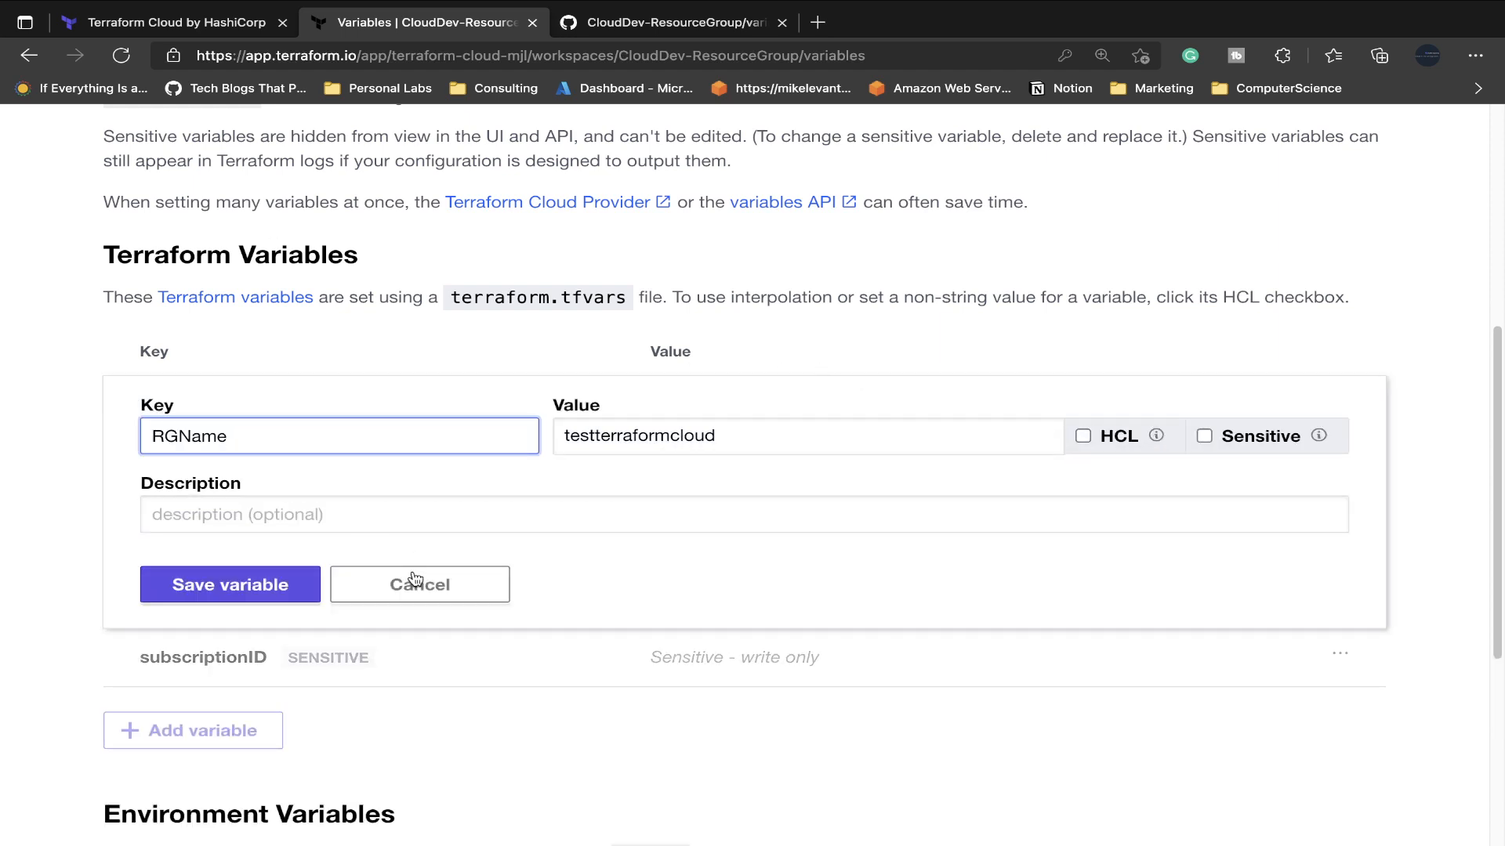
pyautogui.click(1342, 463)
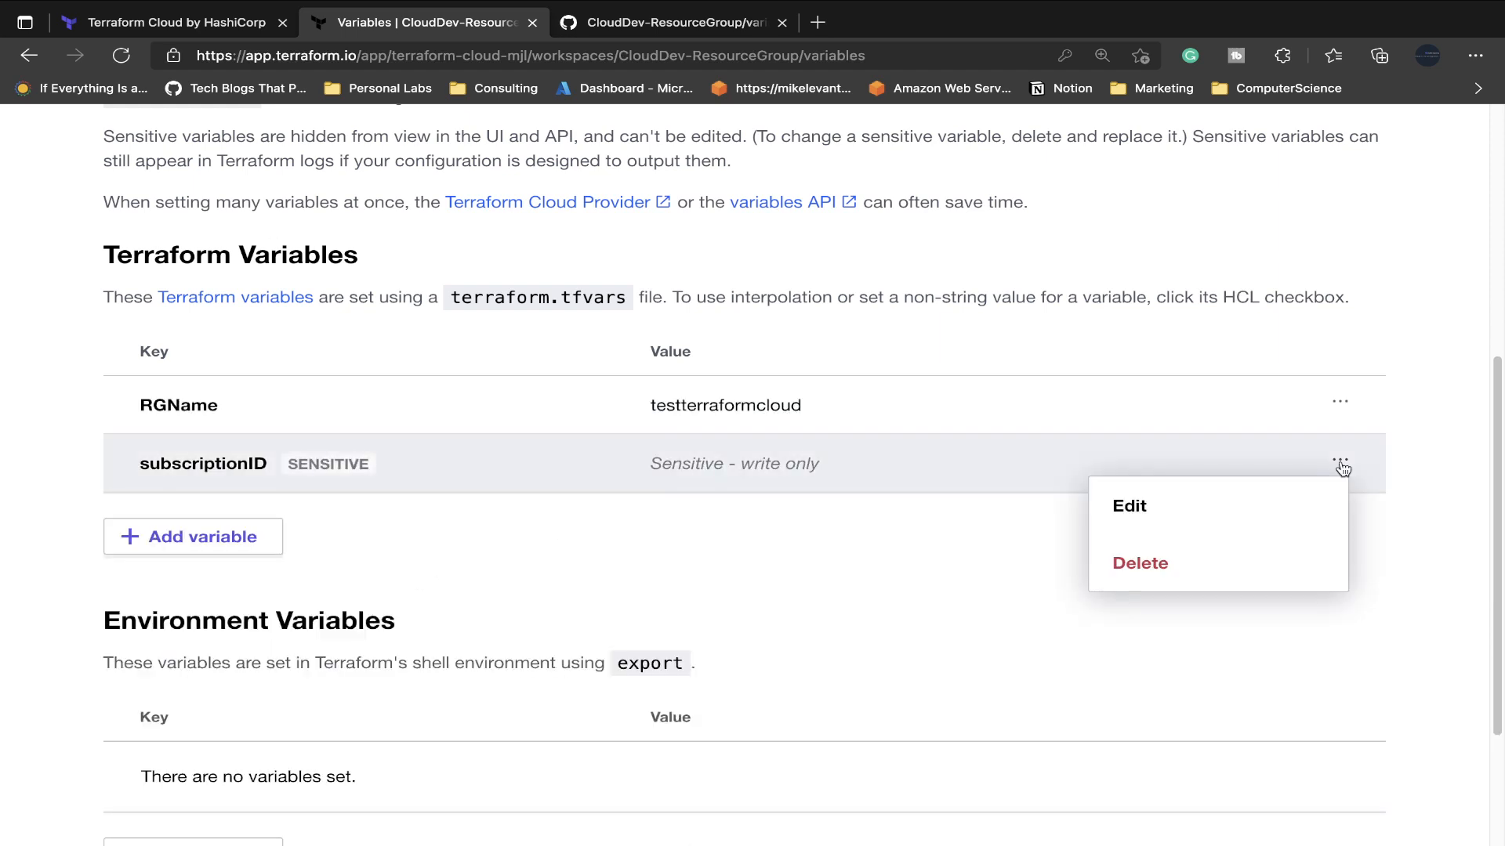
pyautogui.click(1129, 505)
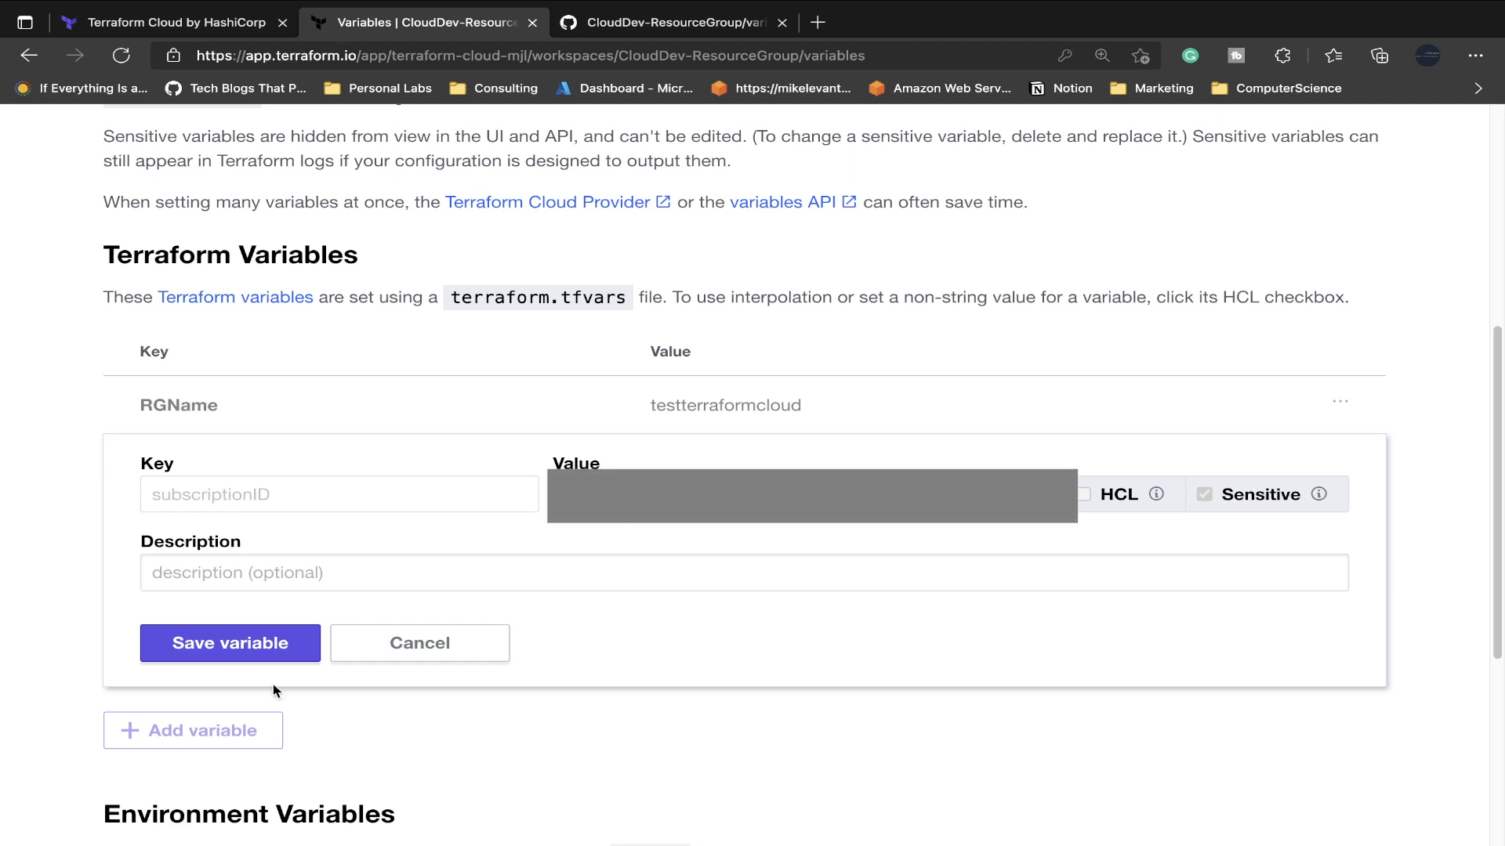
pyautogui.click(229, 643)
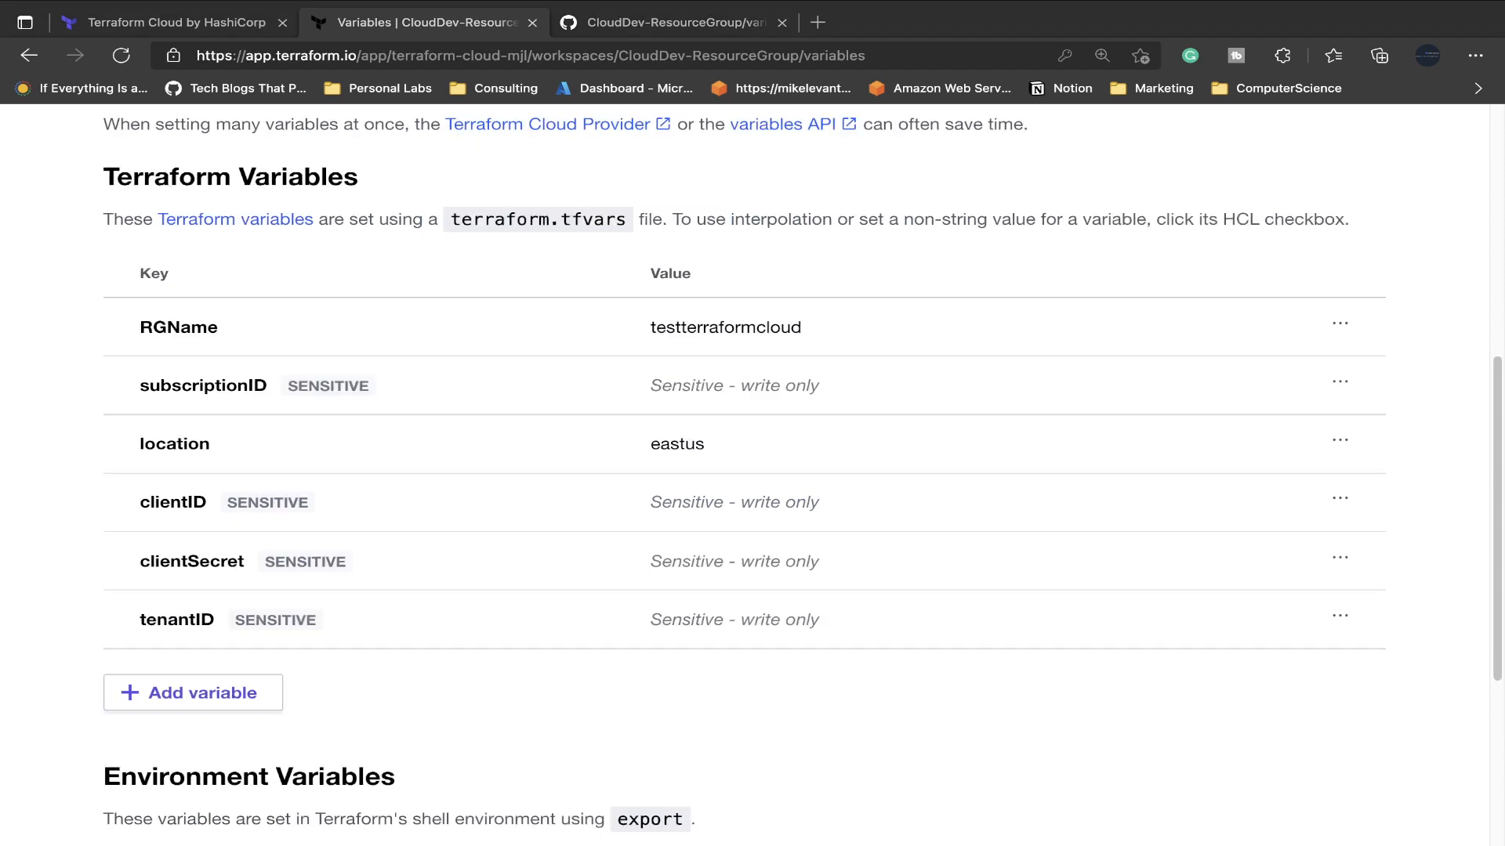
pyautogui.moveTo(38, 761)
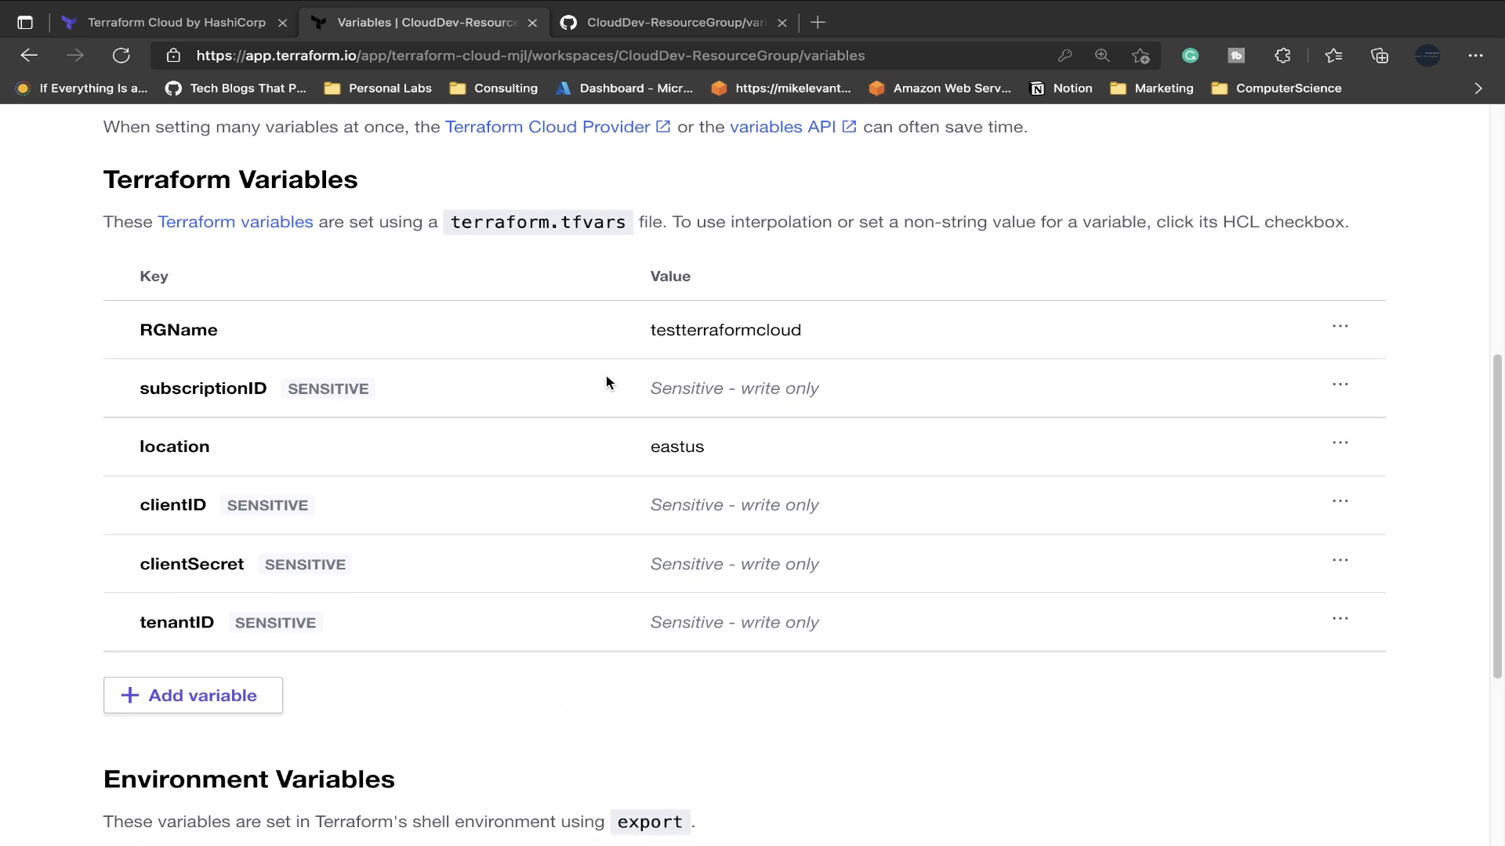
pyautogui.scroll(3)
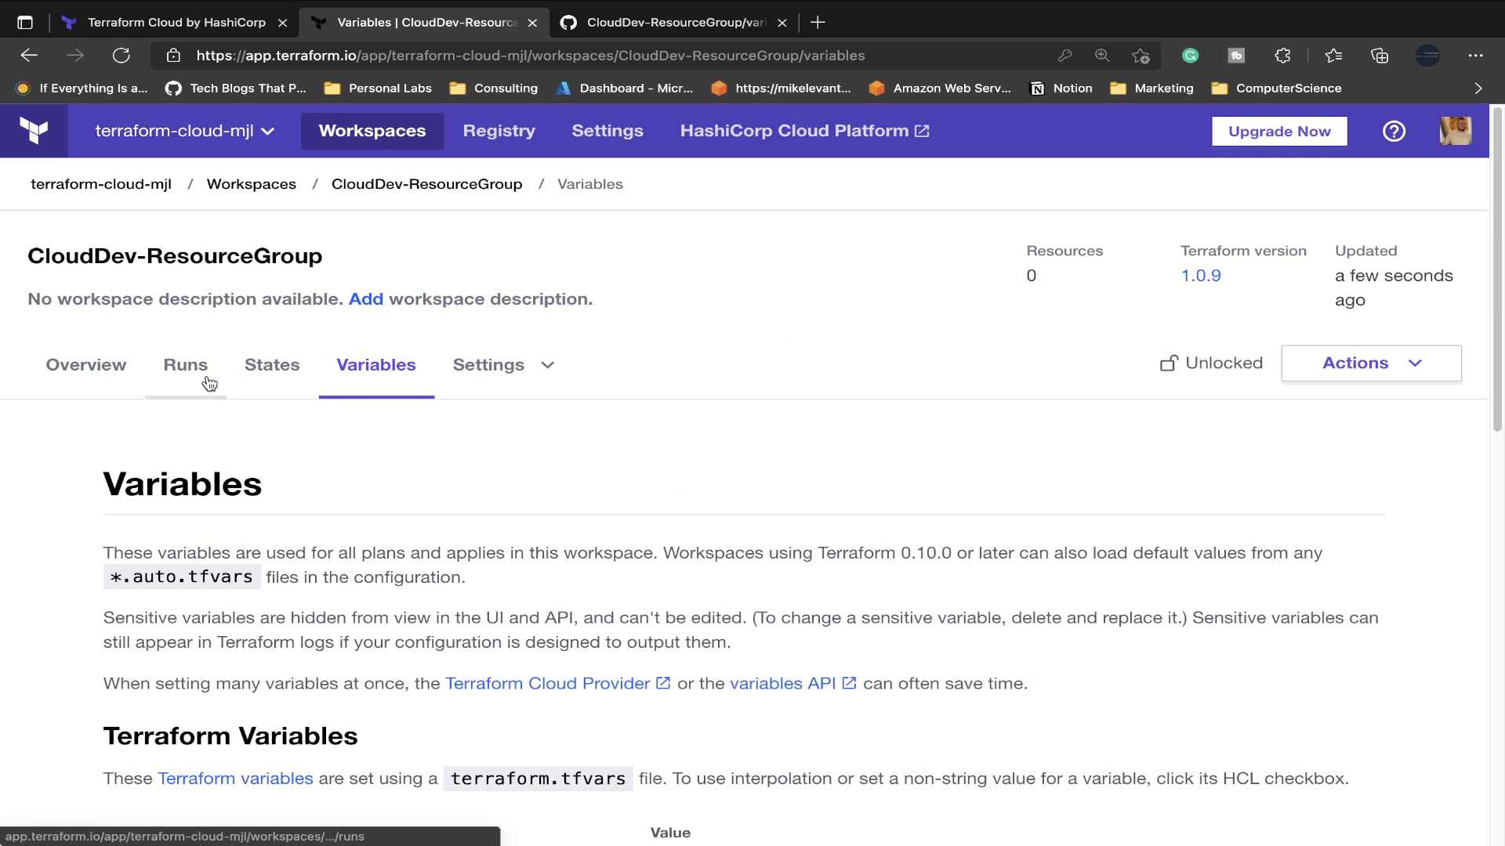
# Review the workspace variables, then start a new plan from the Runs area.
pyautogui.click(185, 364)
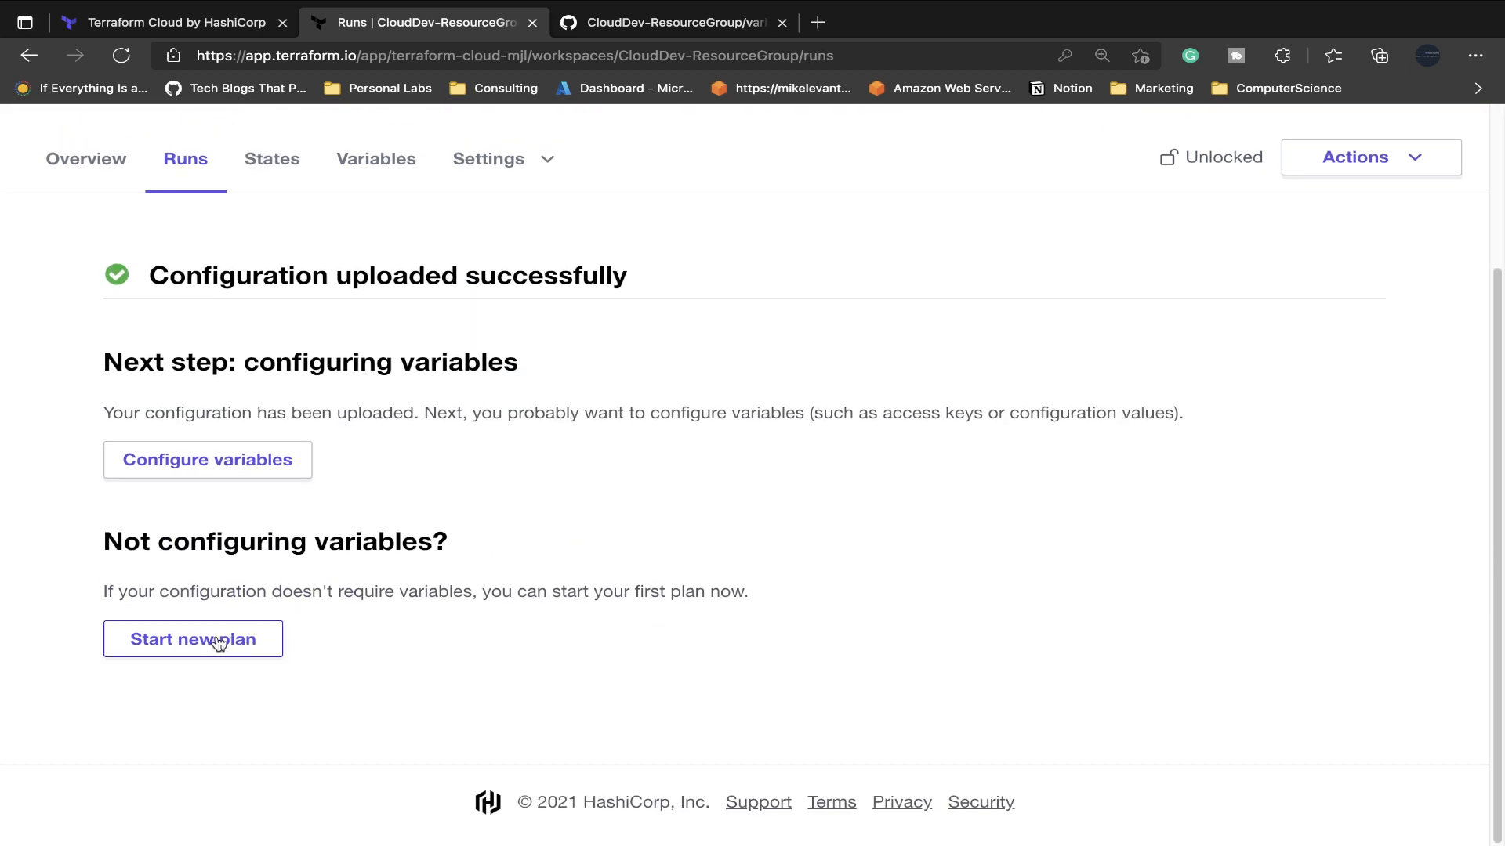
pyautogui.moveTo(198, 611)
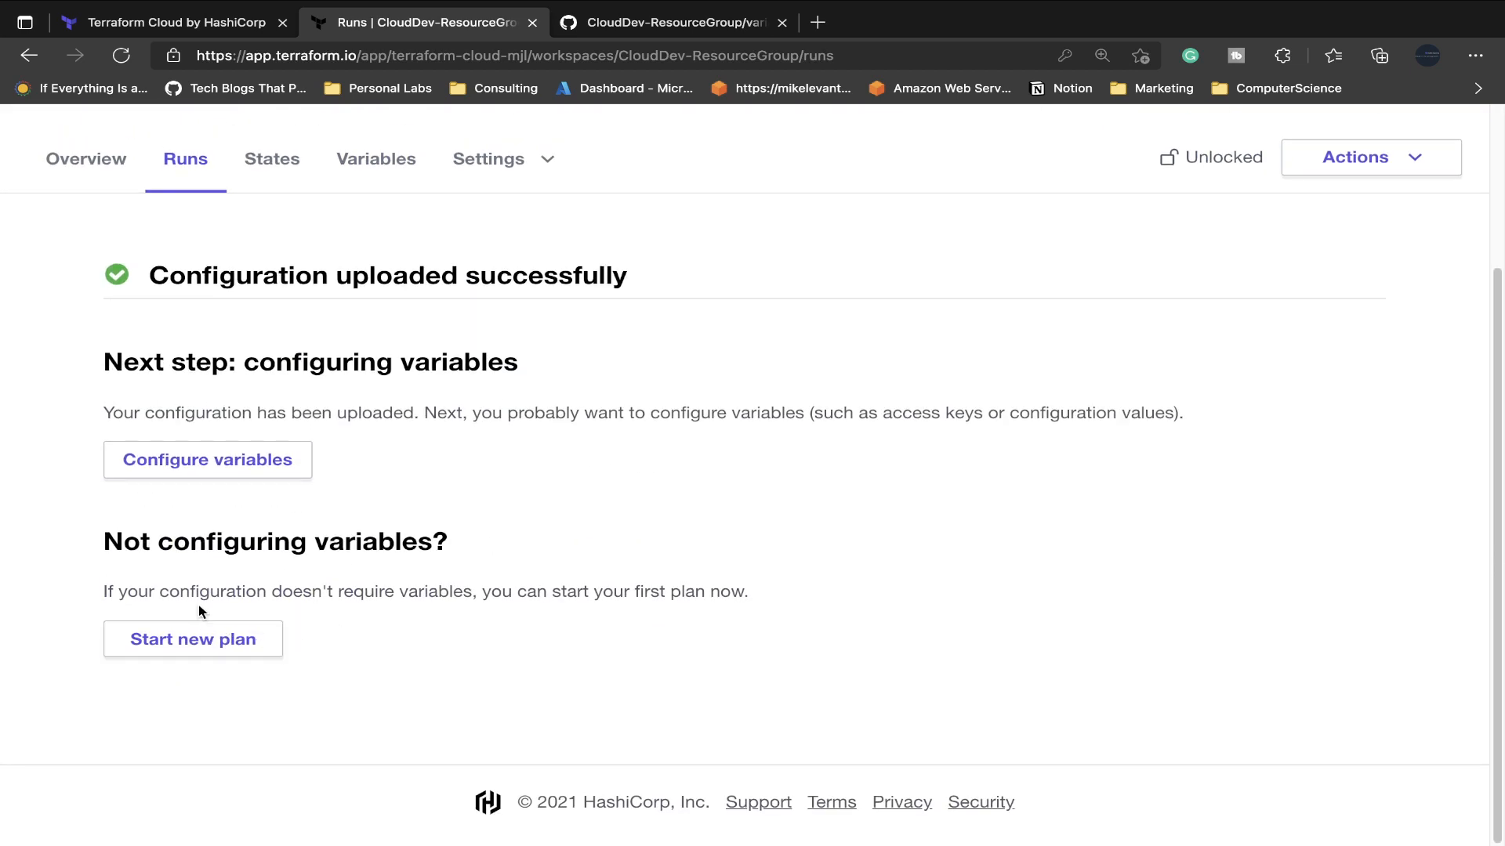
pyautogui.moveTo(659, 628)
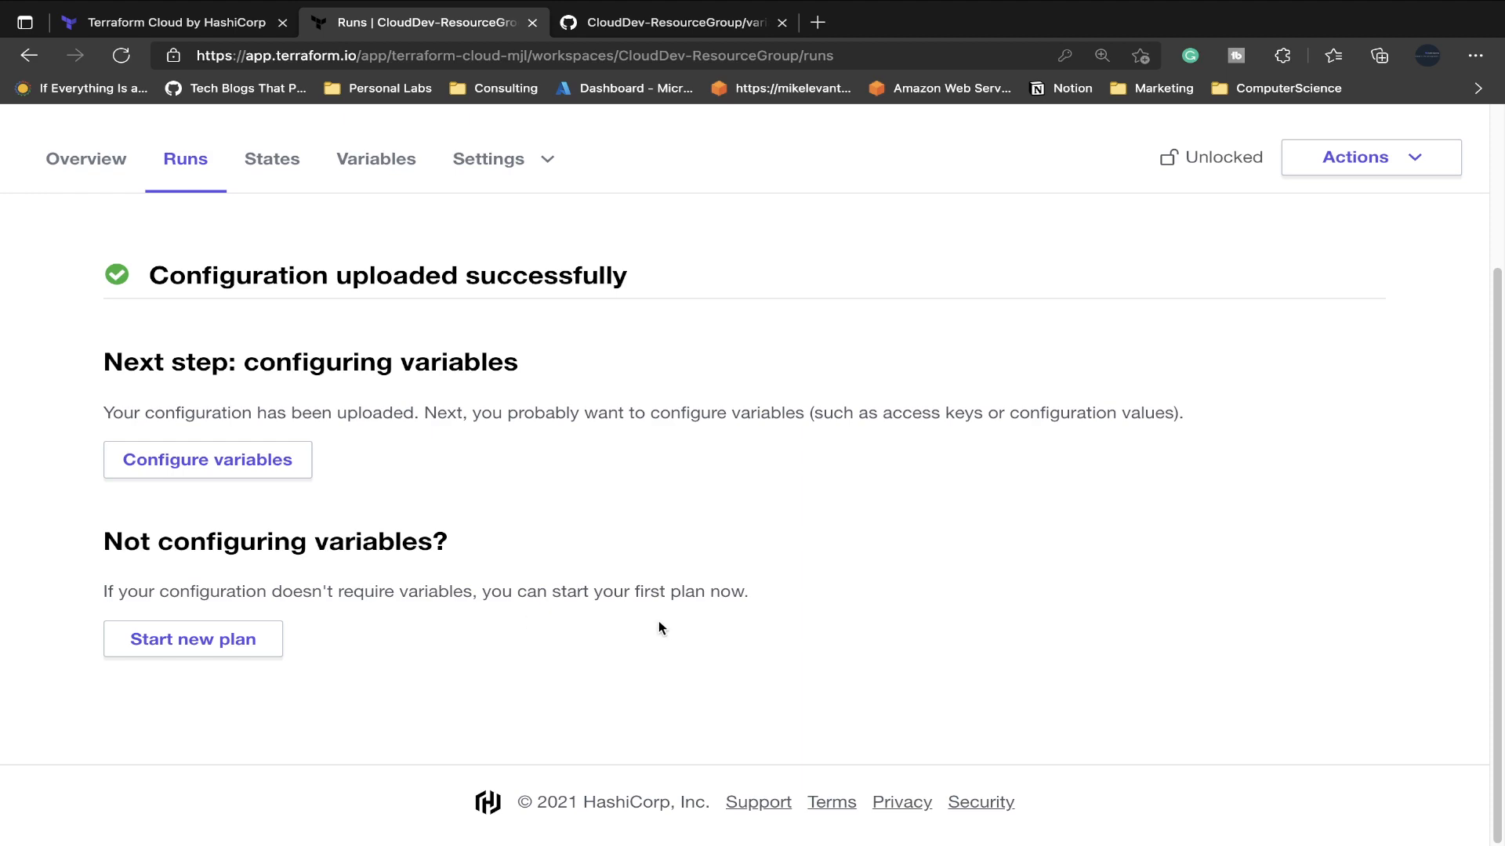
pyautogui.moveTo(441, 438)
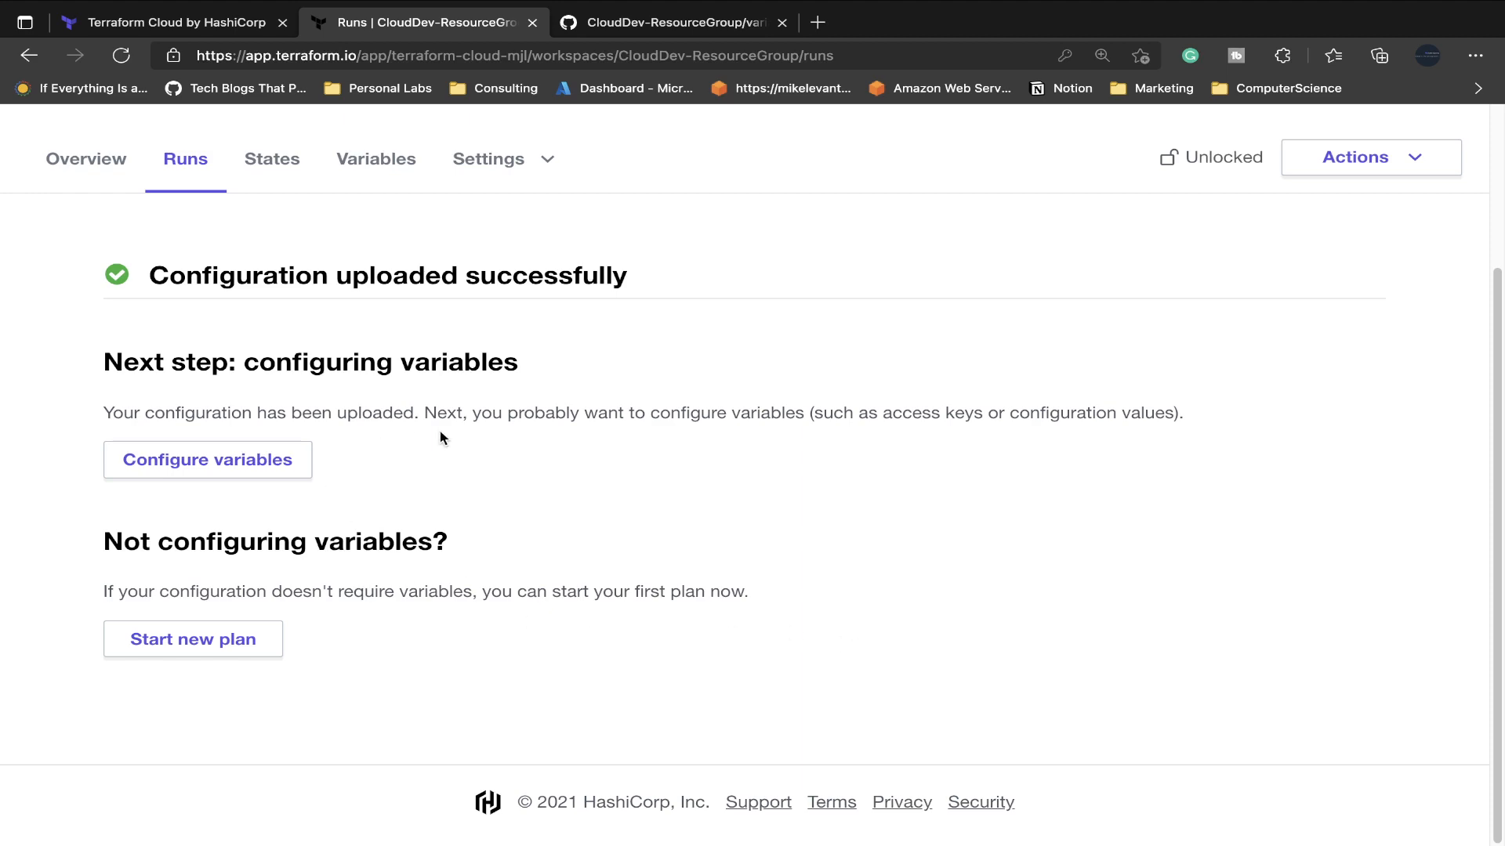
pyautogui.click(207, 460)
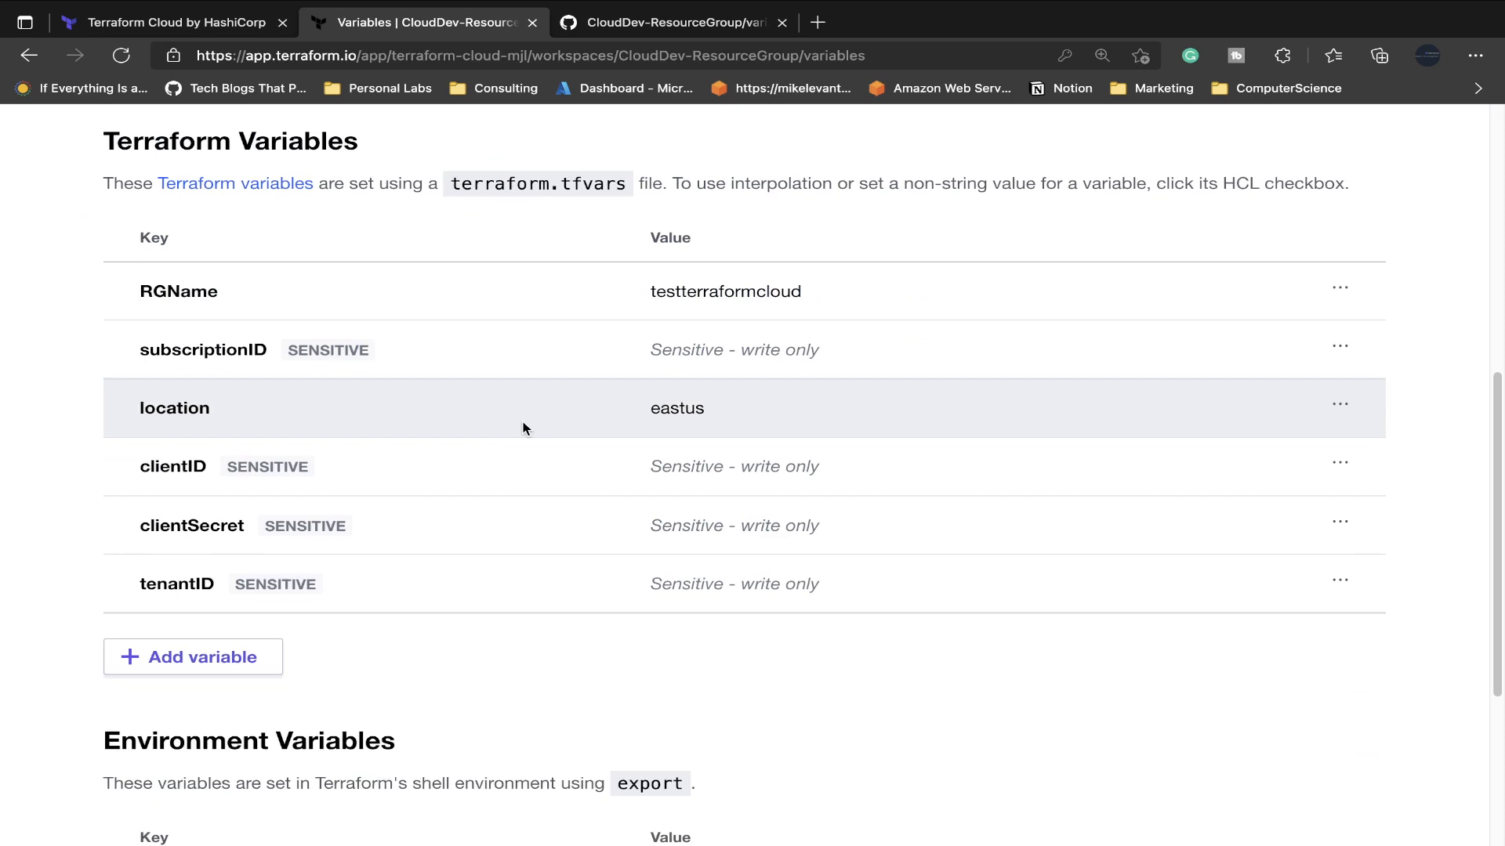
pyautogui.click(185, 364)
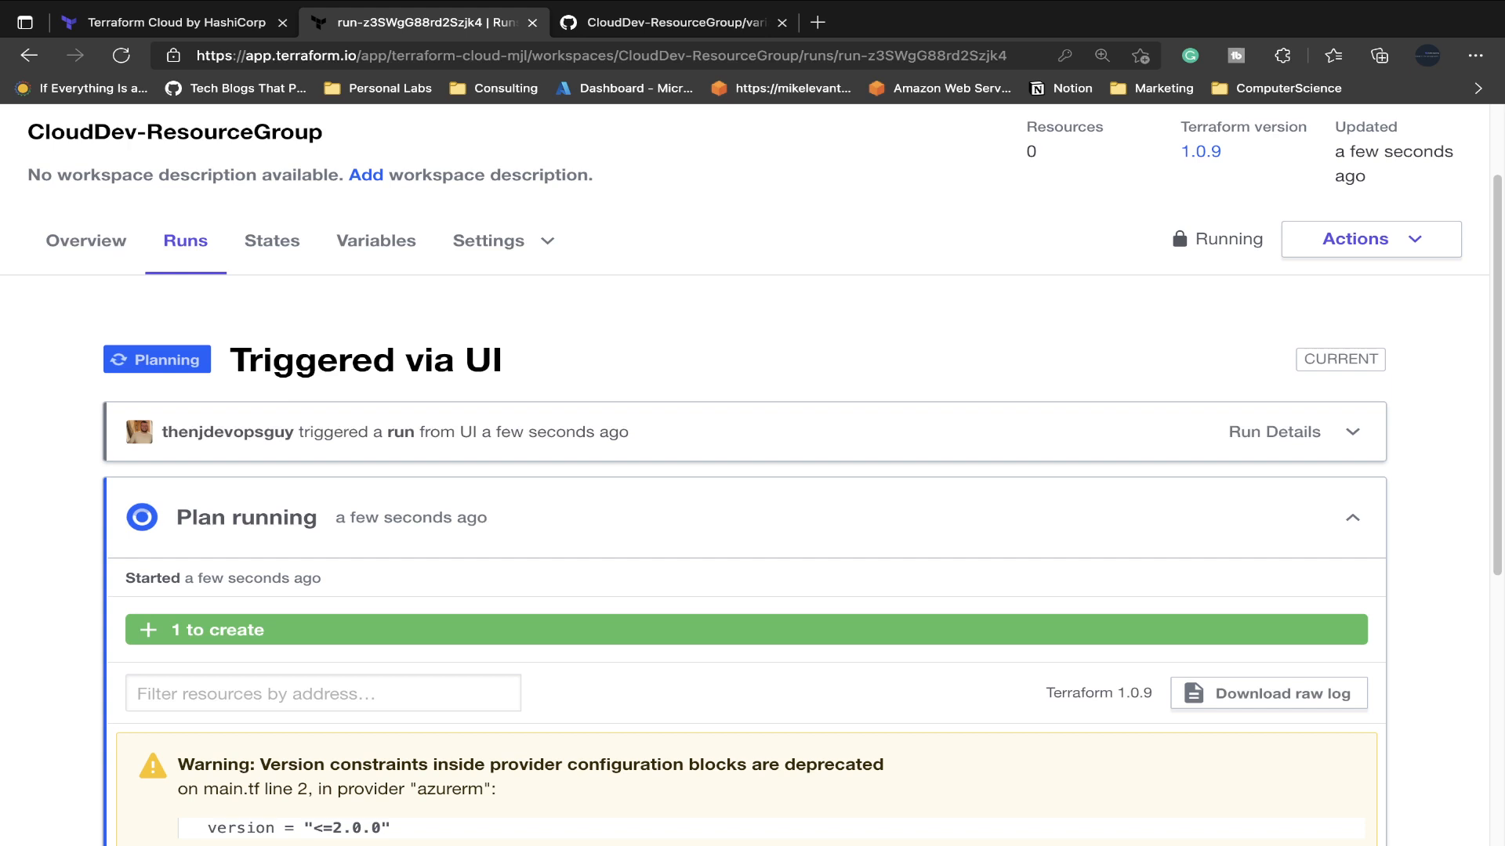
# Confirm and apply the plan, adding the one resource group.
pyautogui.scroll(-3)
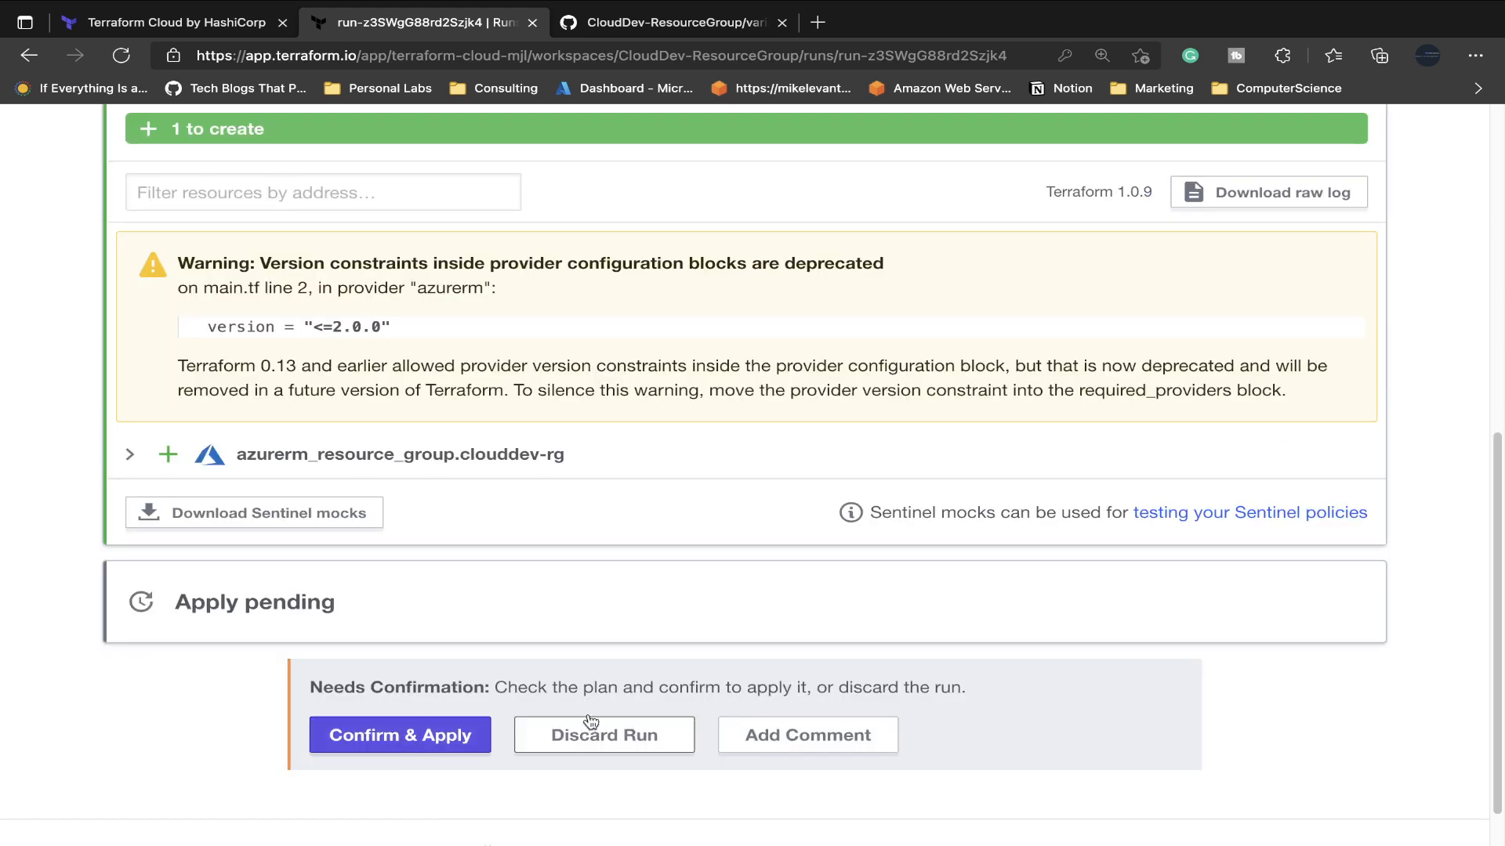
pyautogui.click(399, 735)
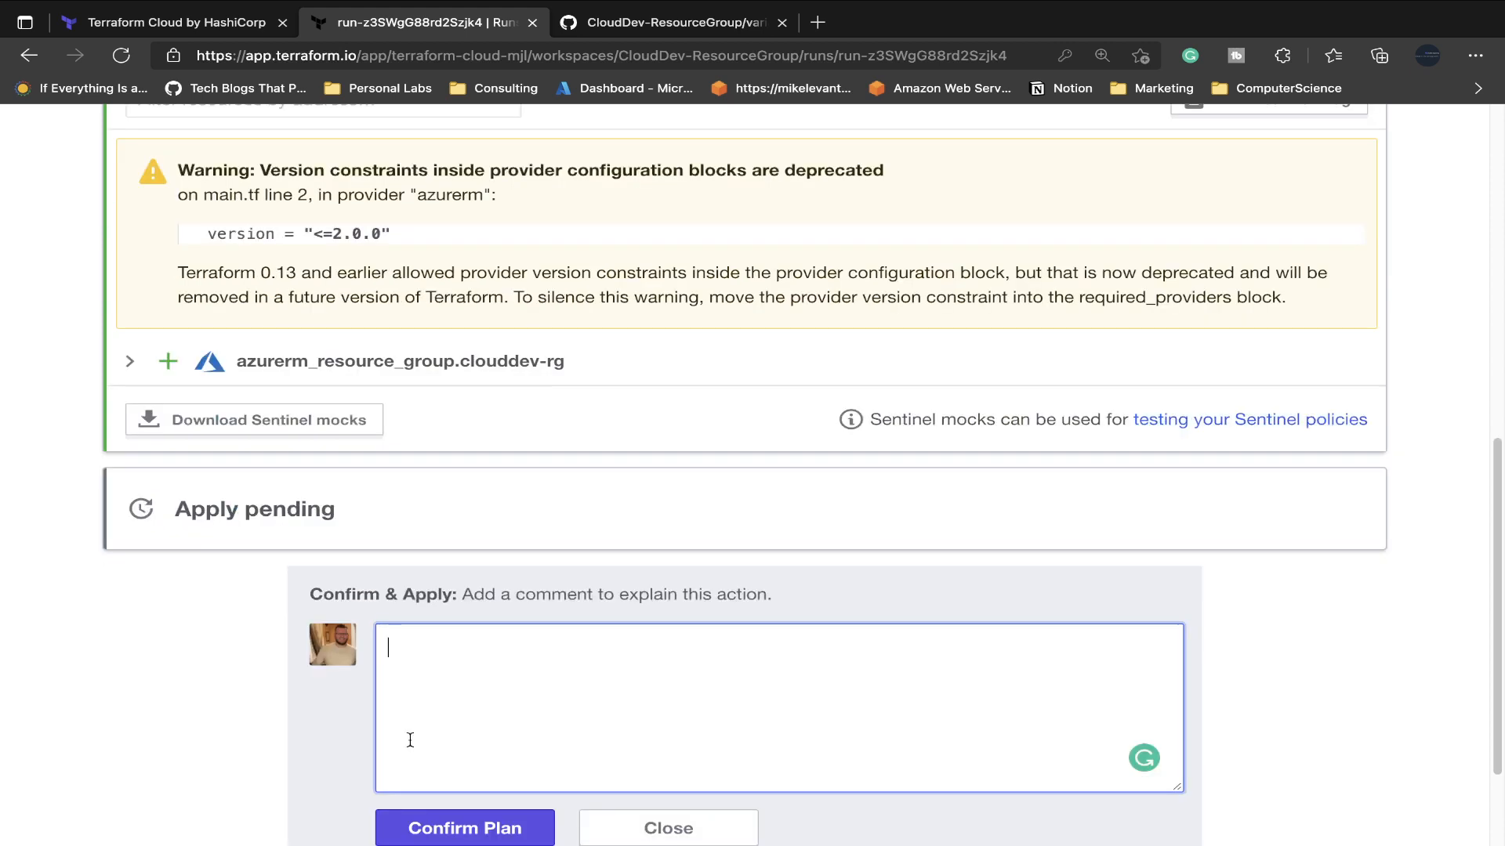
pyautogui.click(465, 827)
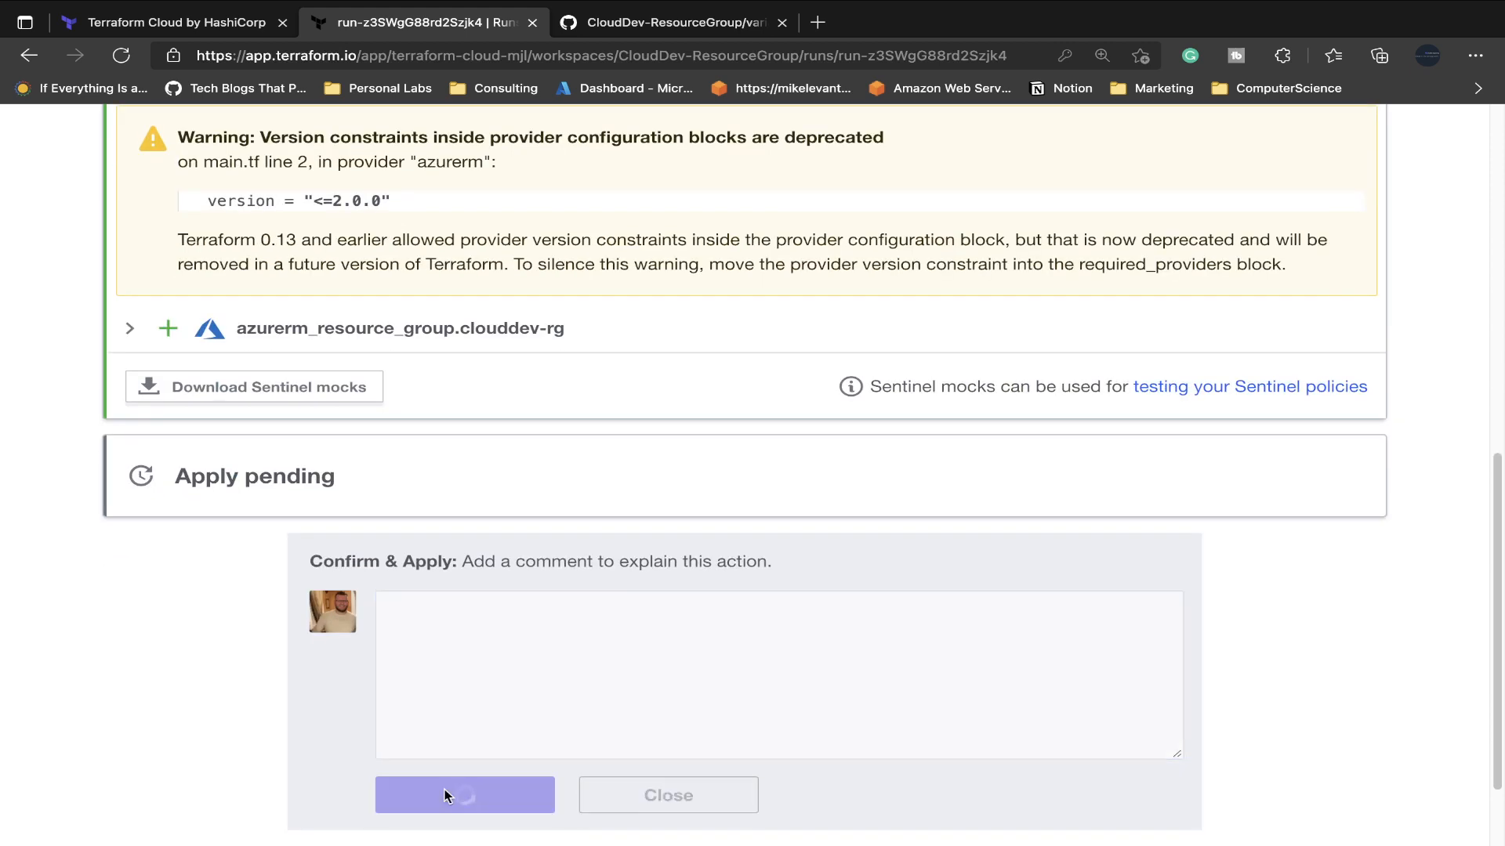
pyautogui.click(465, 794)
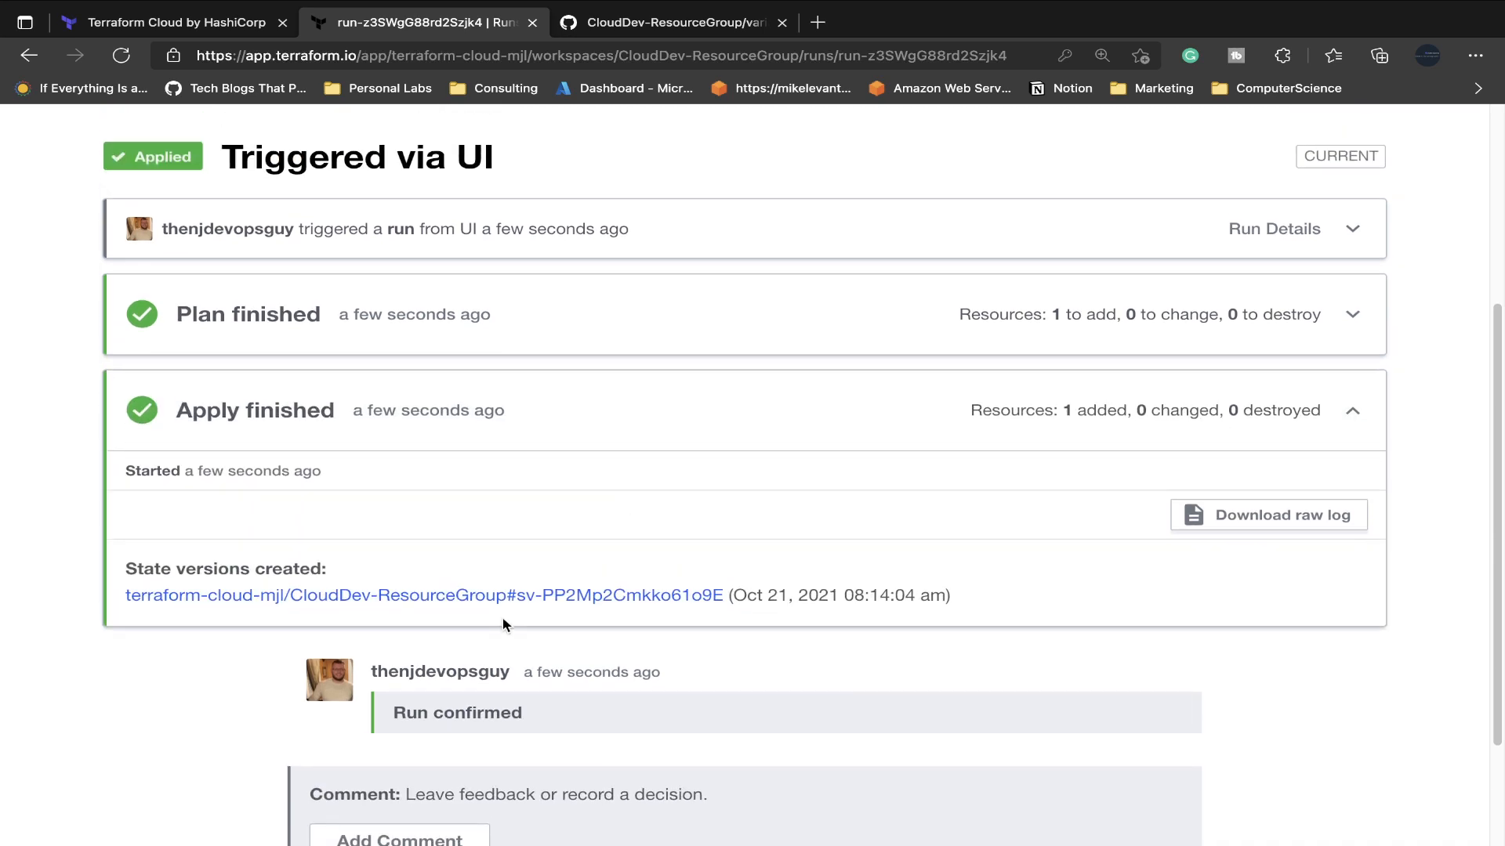
# Open the workspace States tab showing the single state version.
pyautogui.scroll(-3)
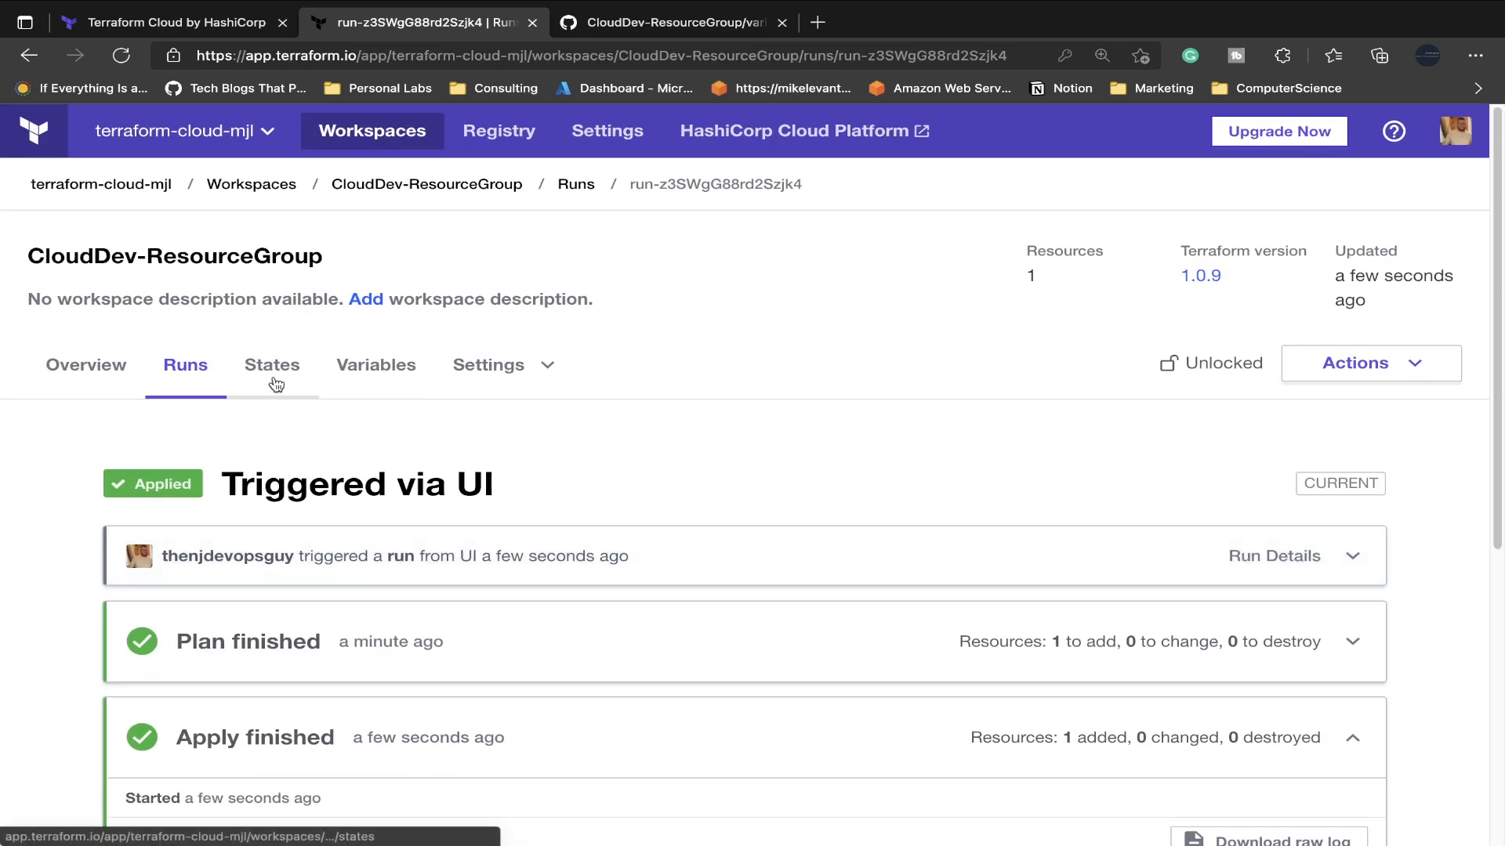
pyautogui.click(272, 364)
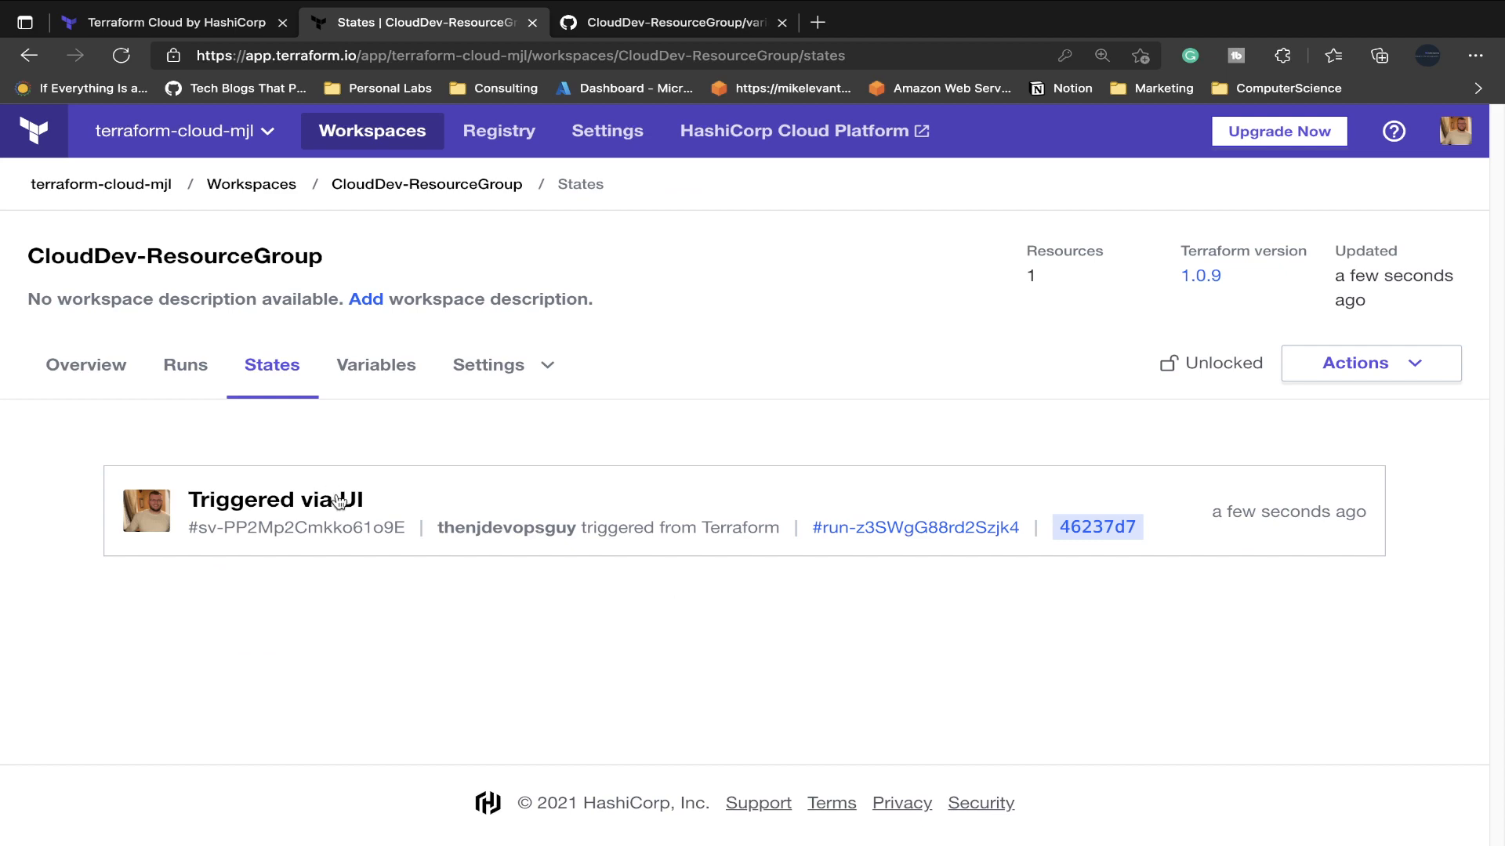
# Open the UI-triggered state version's JSON, briefly checking variables.tf on GitHub.
pyautogui.click(256, 499)
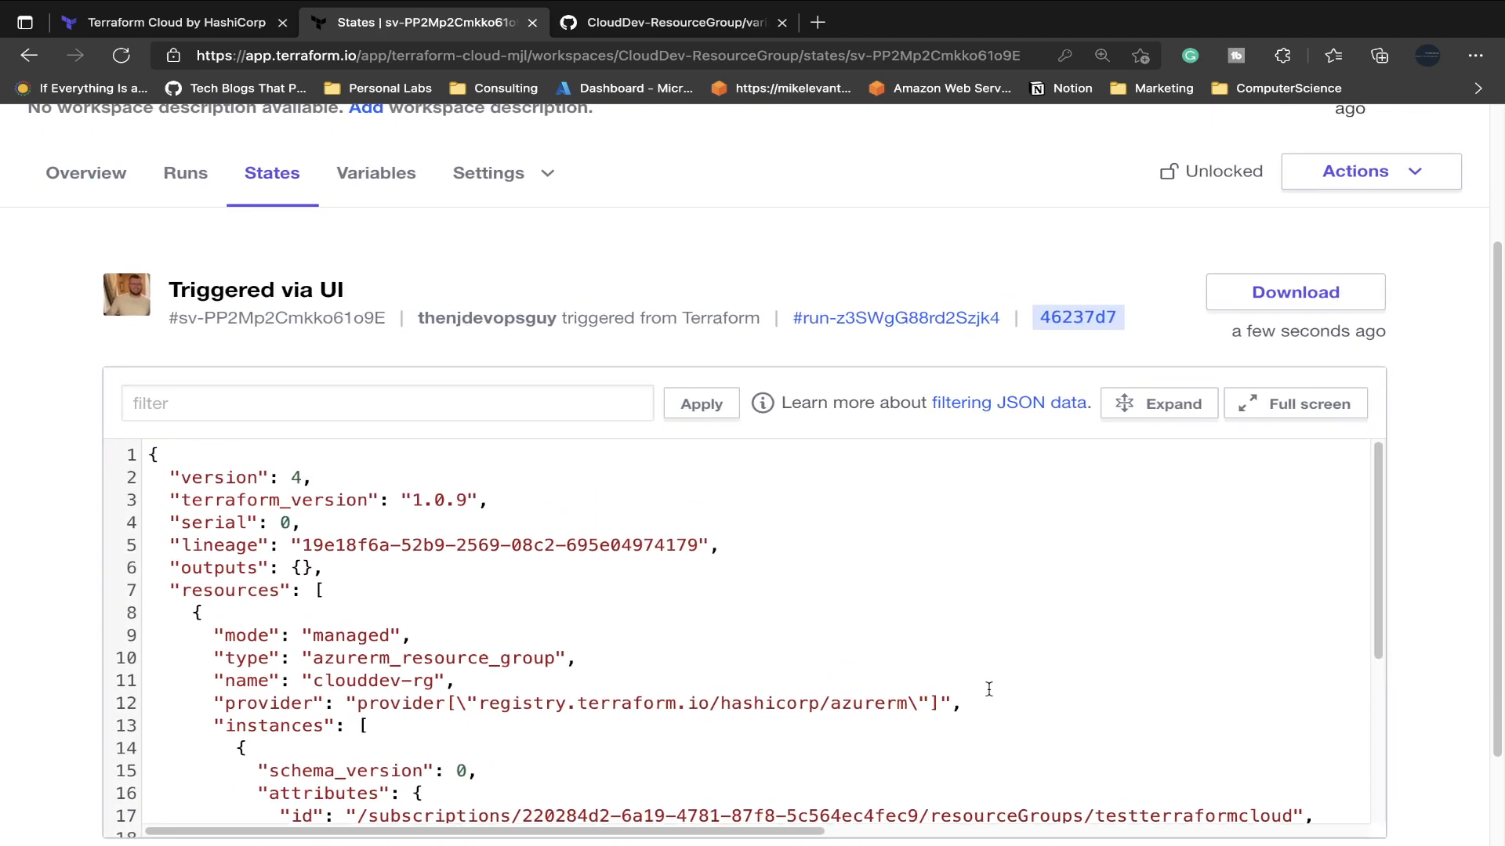
pyautogui.moveTo(1144, 766)
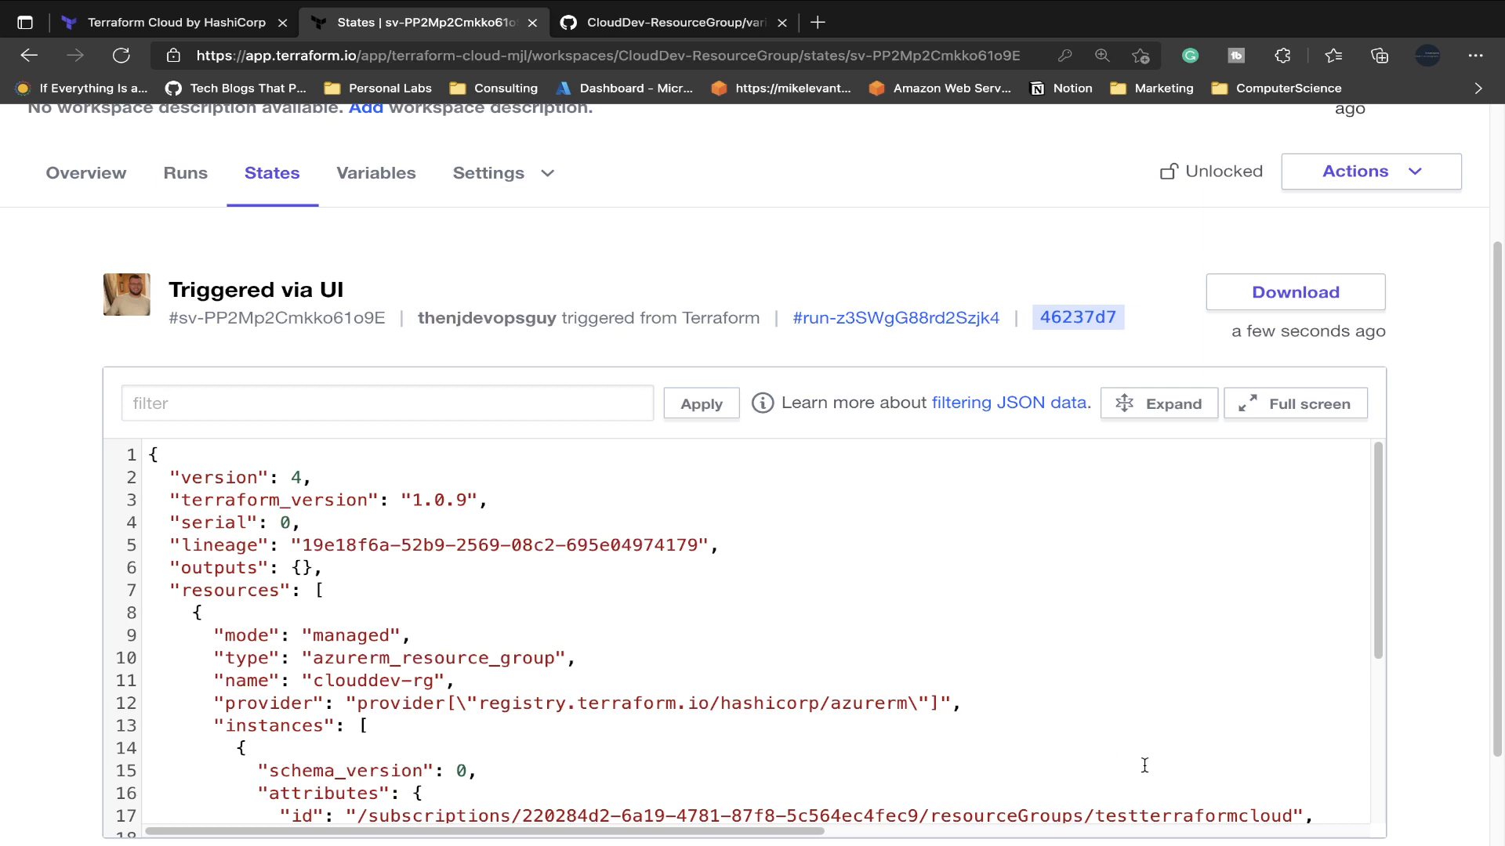
pyautogui.moveTo(1312, 808)
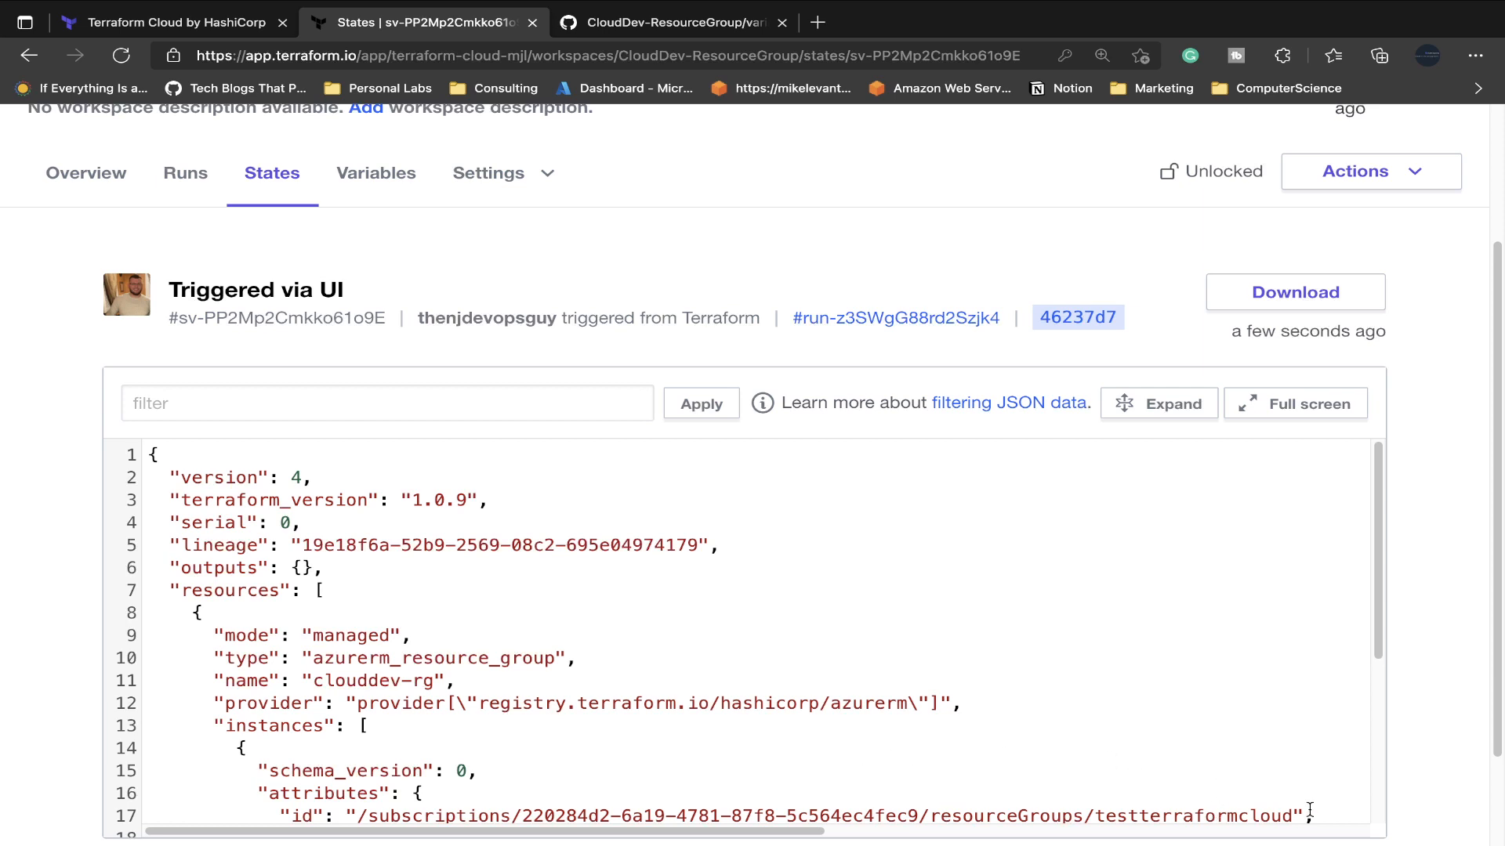
pyautogui.moveTo(1212, 735)
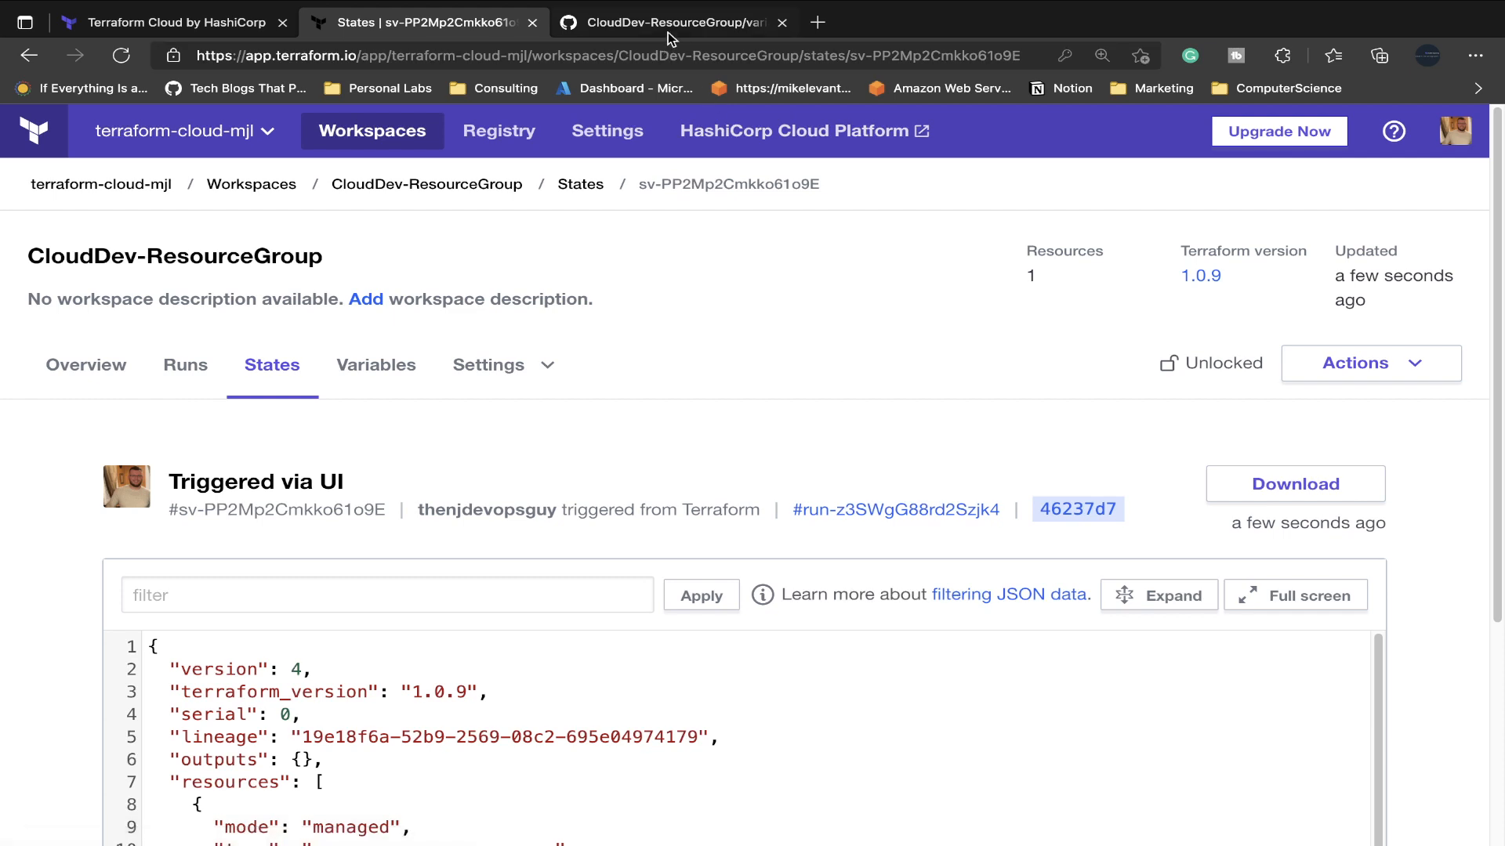
pyautogui.click(672, 22)
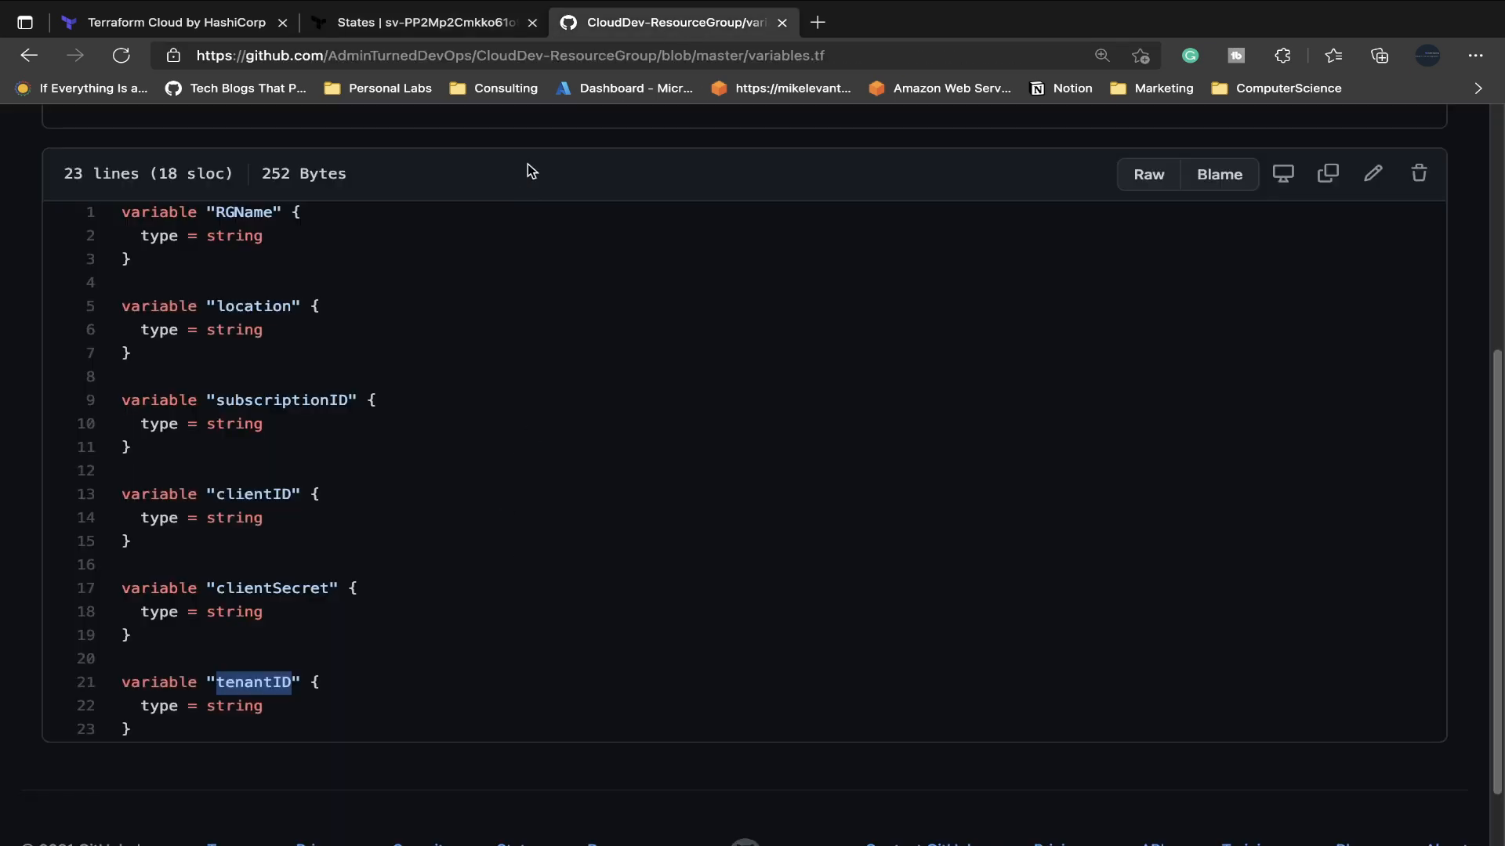
pyautogui.click(422, 21)
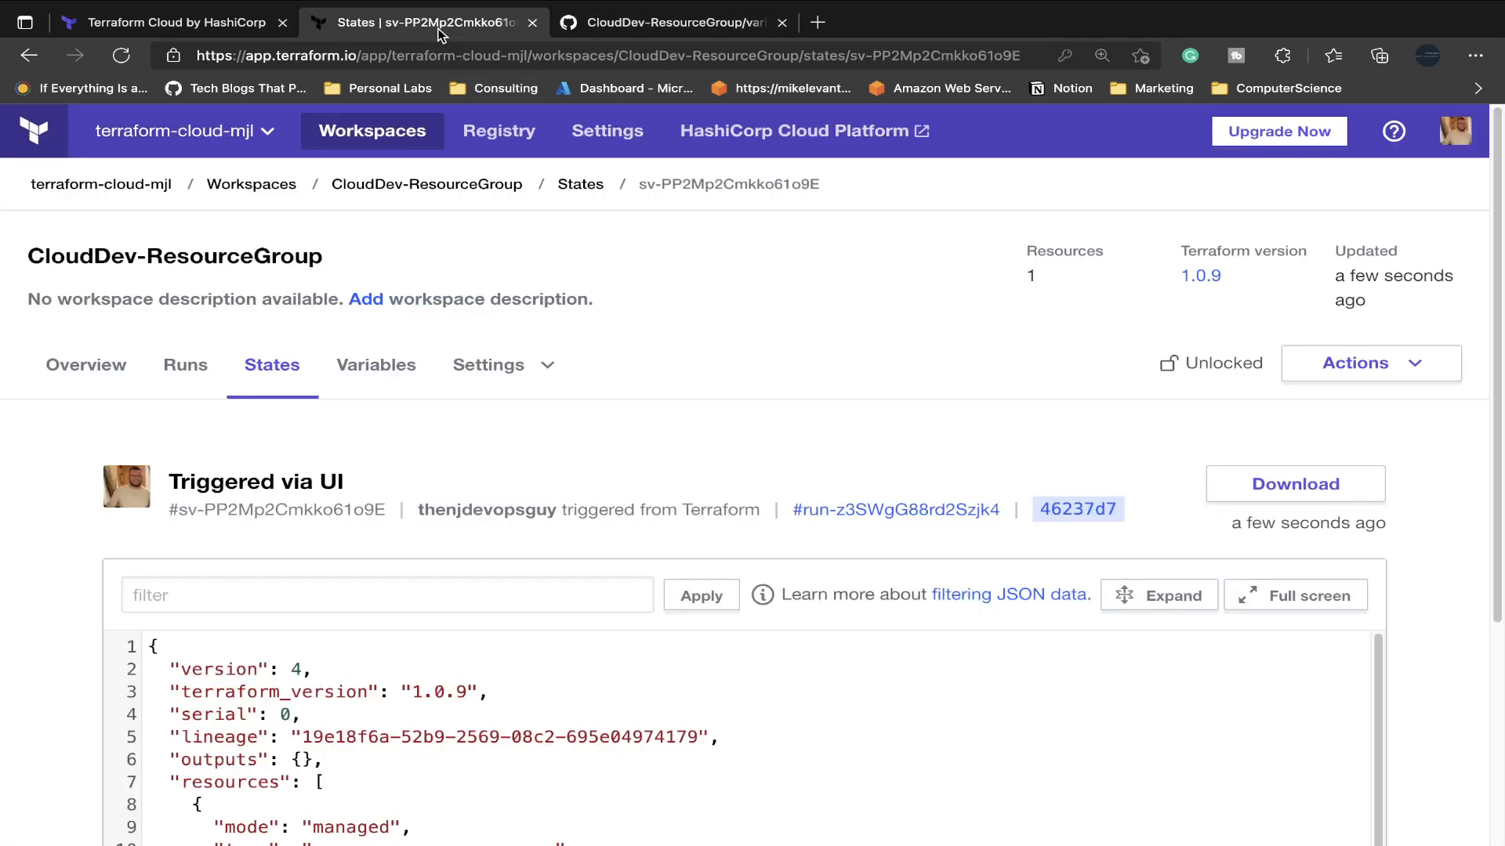